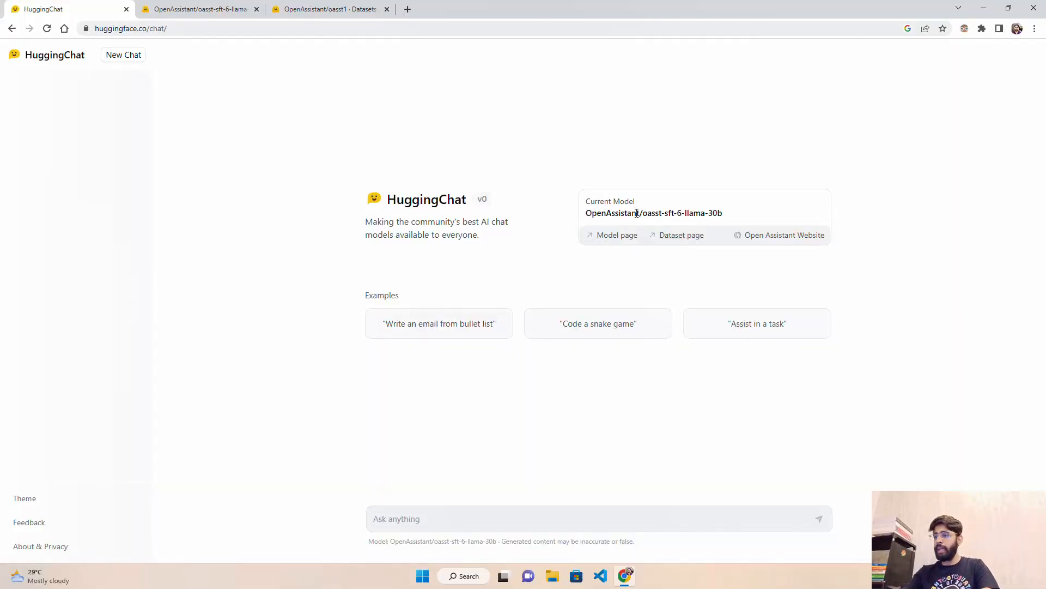
pyautogui.moveTo(166, 53)
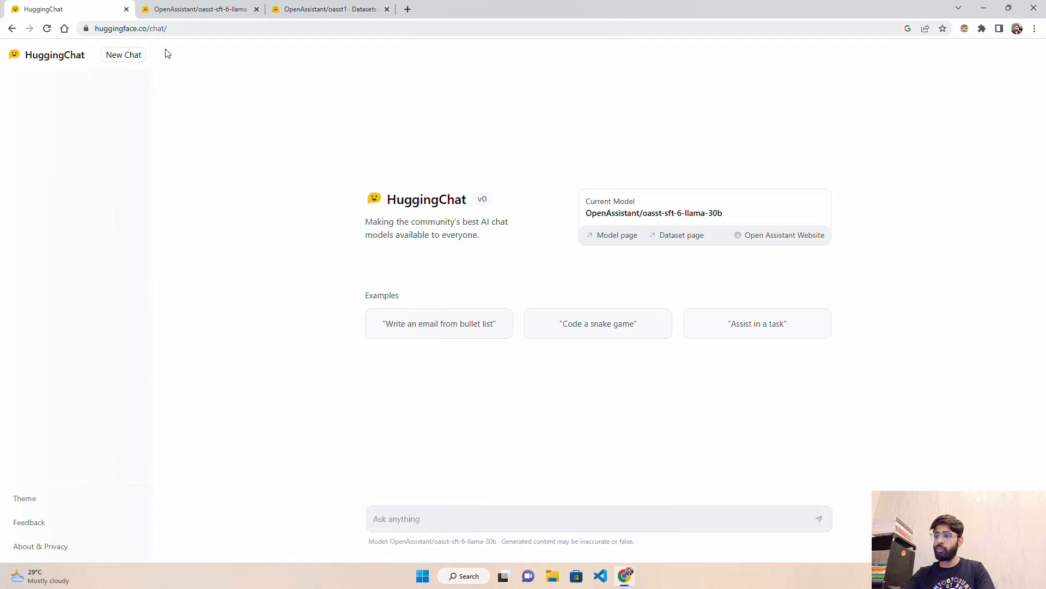
pyautogui.moveTo(271, 118)
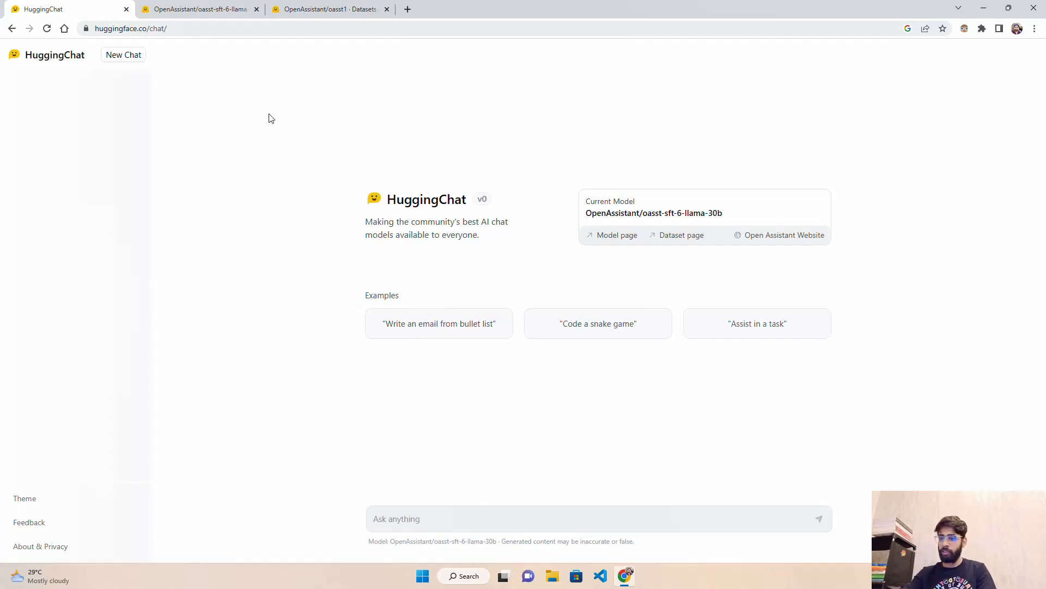
pyautogui.moveTo(394, 132)
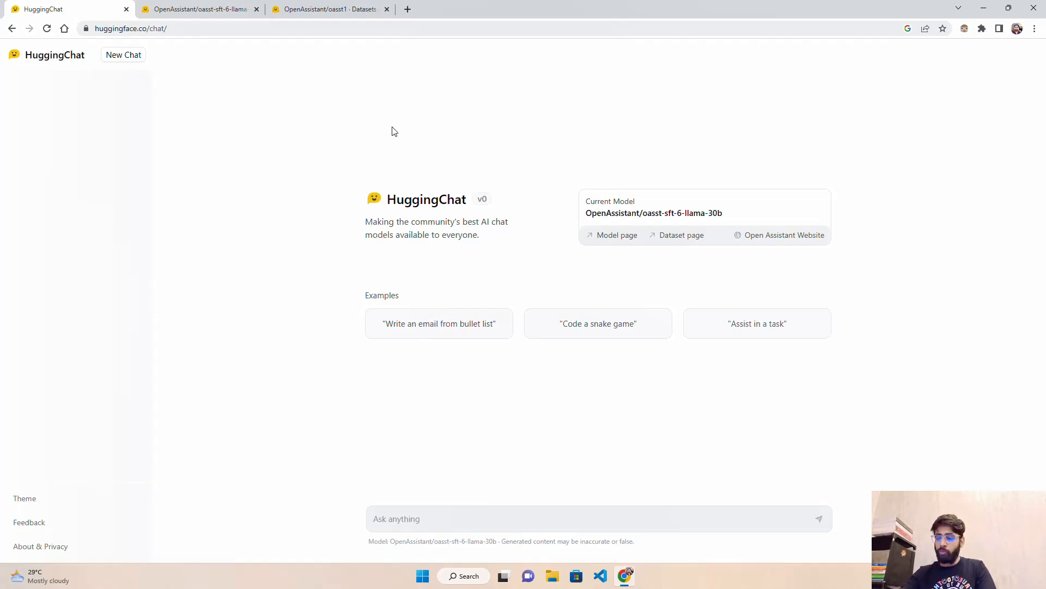
pyautogui.moveTo(372, 146)
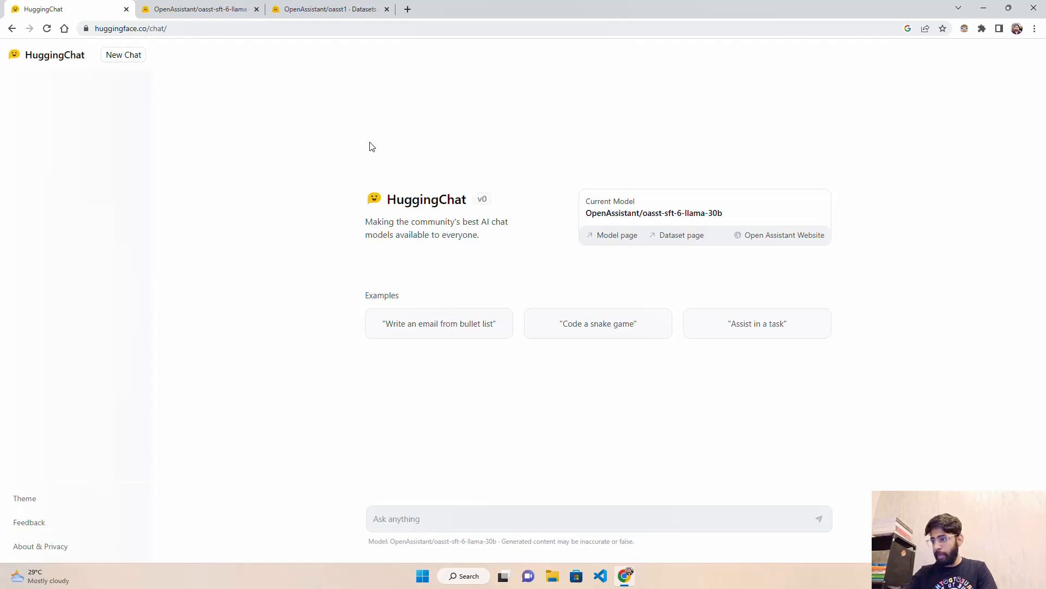
pyautogui.moveTo(181, 176)
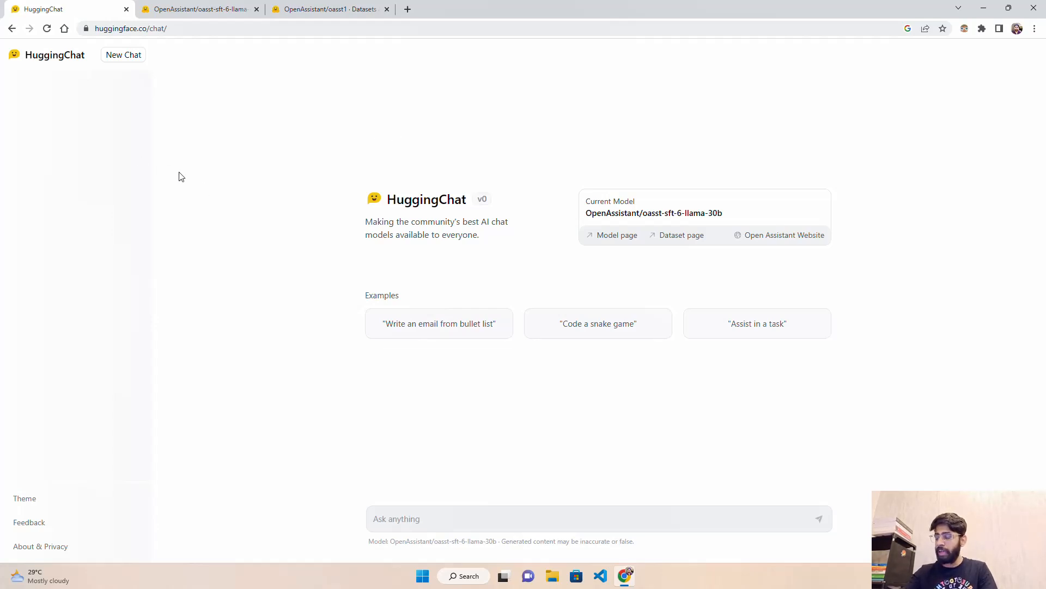
pyautogui.moveTo(67, 472)
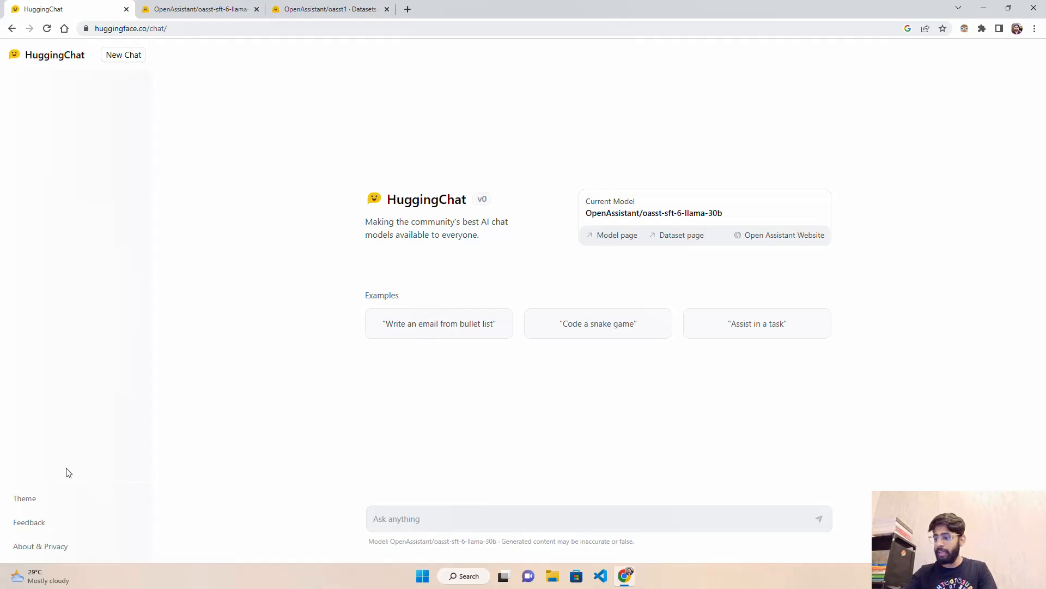
pyautogui.moveTo(52, 512)
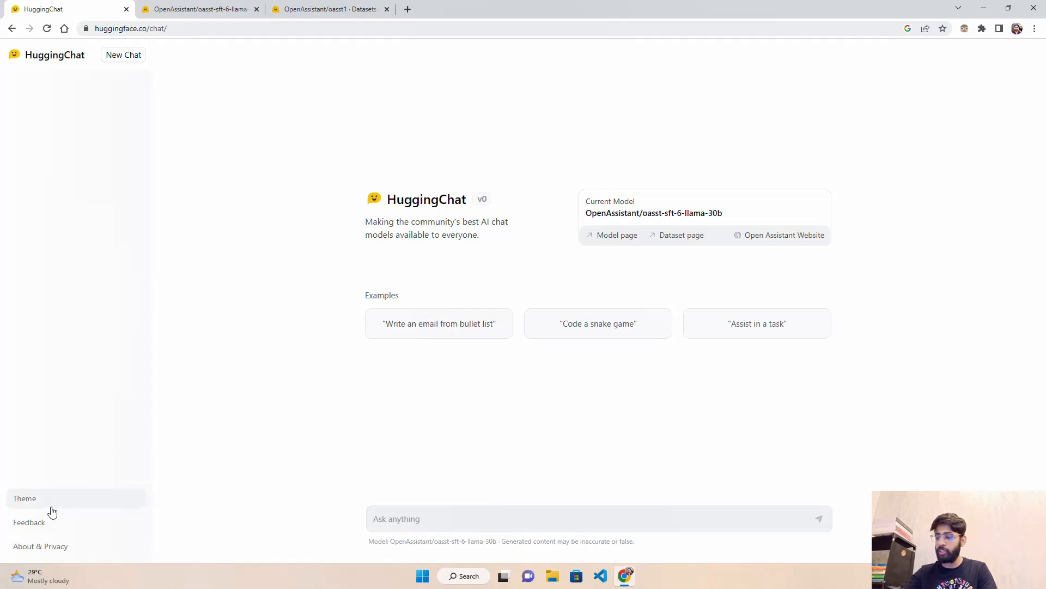
# - Toggle the Theme setting so HuggingChat displays in dark mode
pyautogui.click(24, 498)
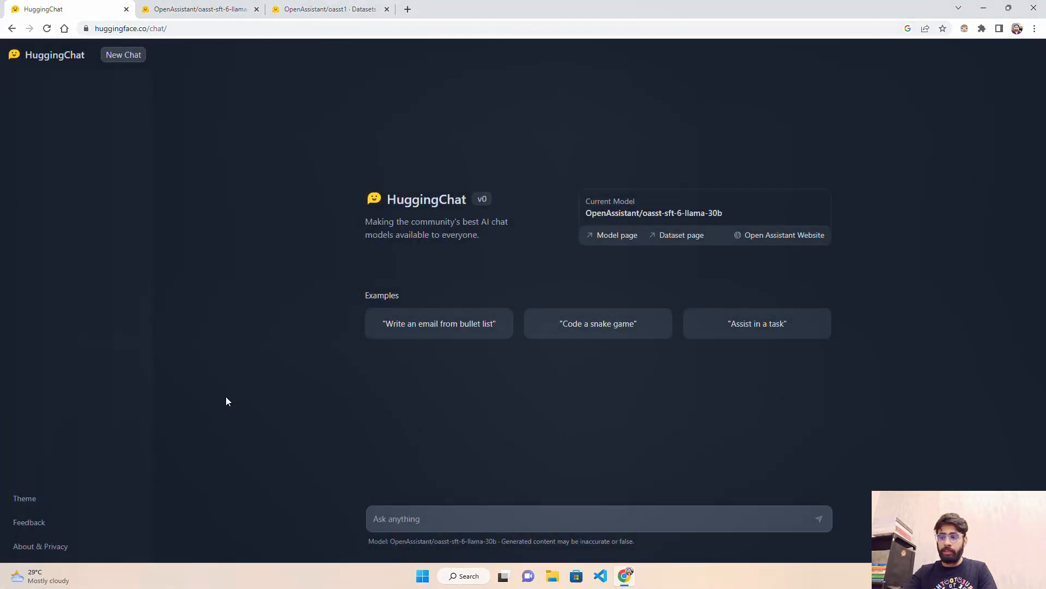
pyautogui.moveTo(562, 234)
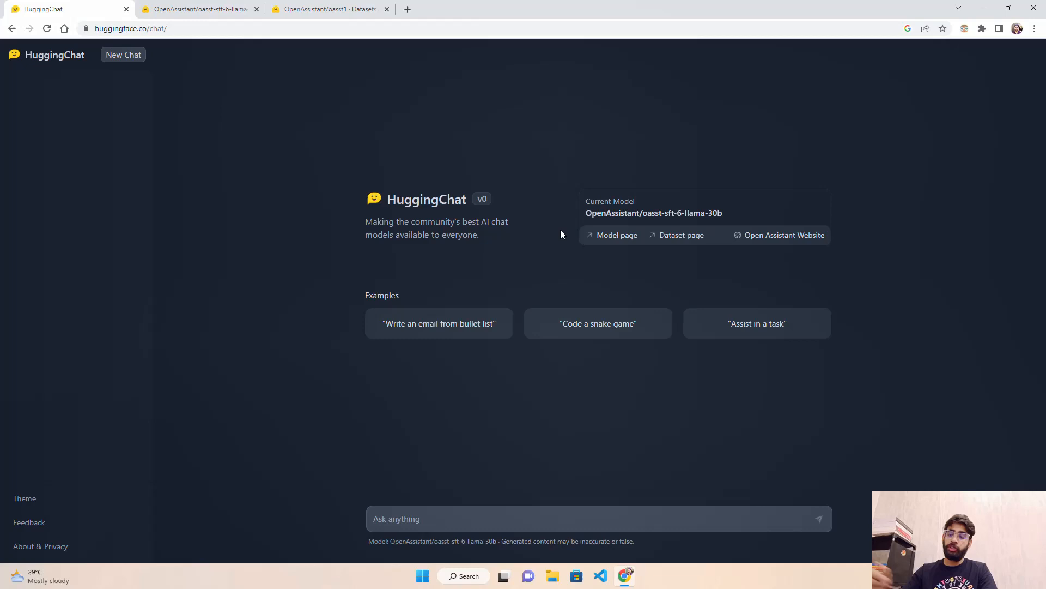
pyautogui.moveTo(647, 244)
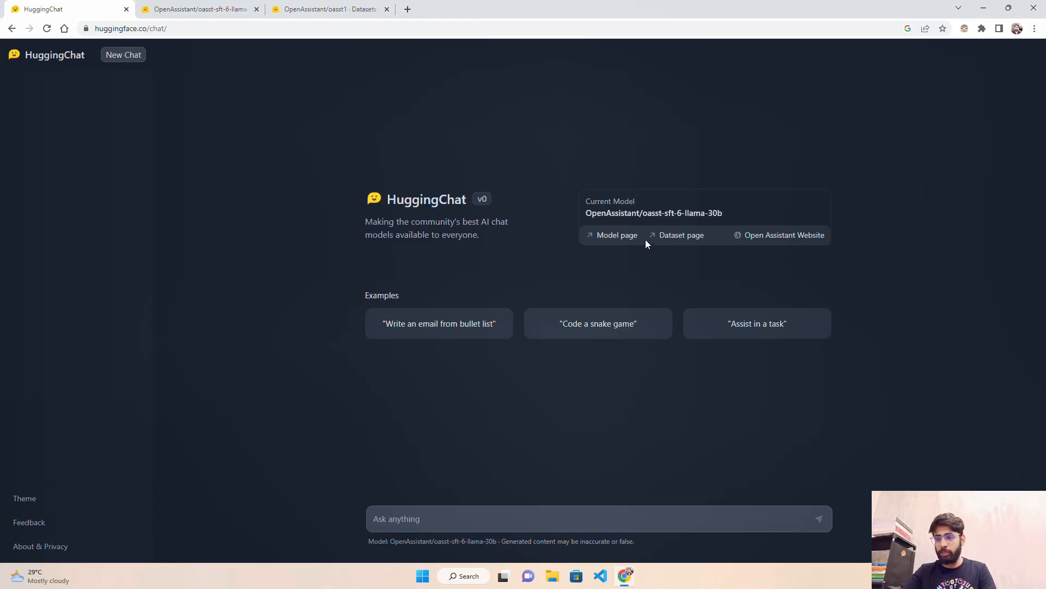
pyautogui.moveTo(698, 171)
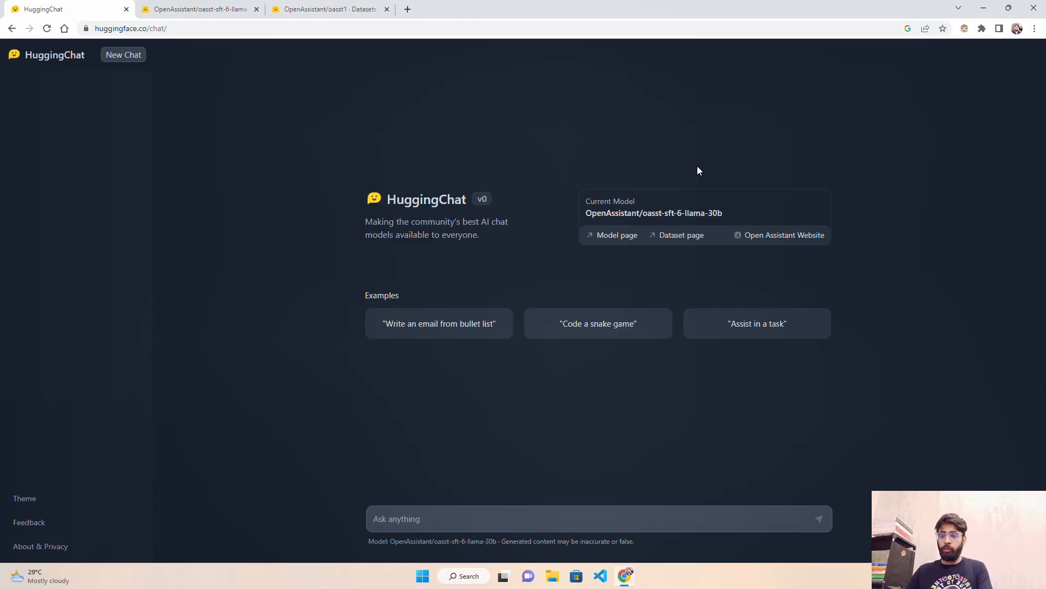
pyautogui.moveTo(610, 190)
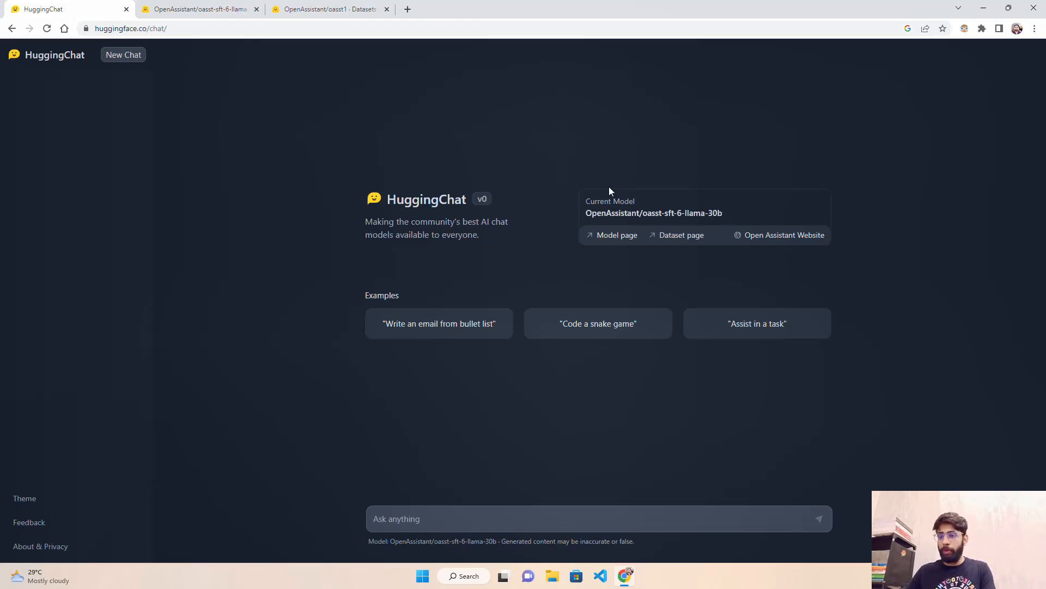
# - View the oasst-sft-6-llama-30b-xor model card, reading its XOR conversion steps and checksums
pyautogui.click(202, 9)
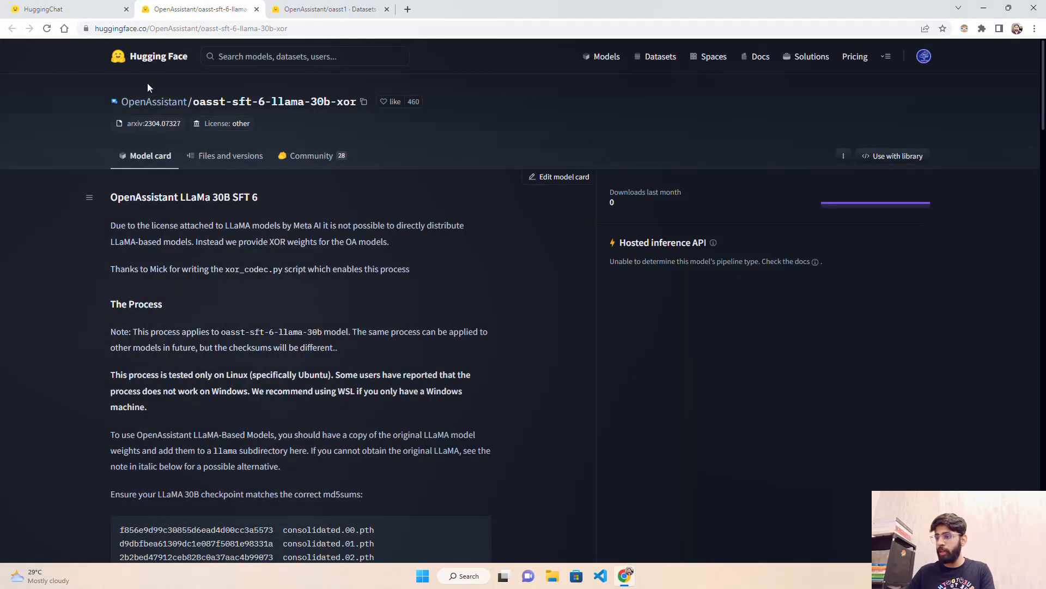
pyautogui.moveTo(465, 106)
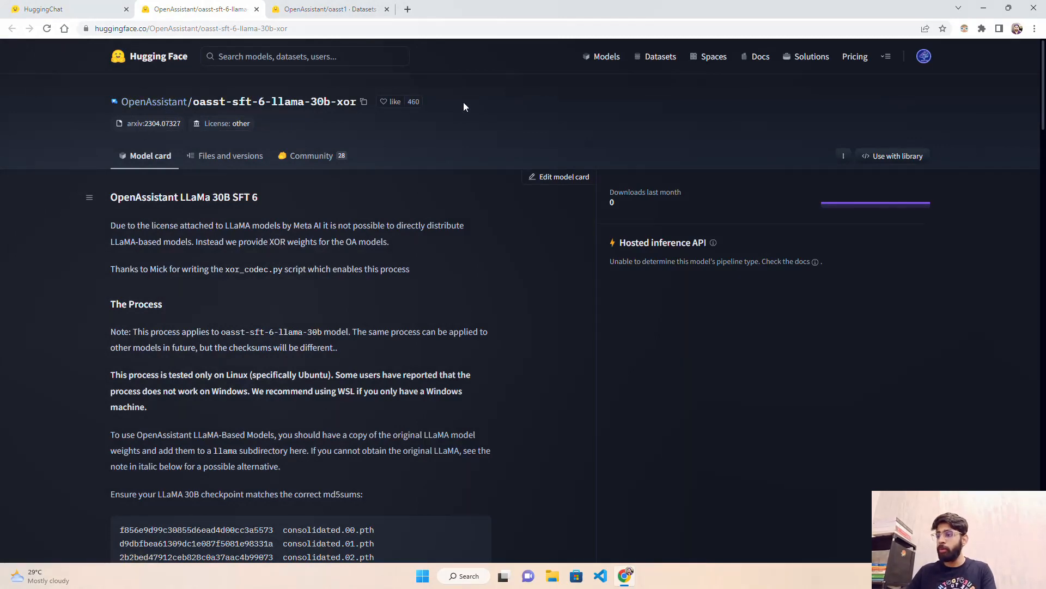
pyautogui.scroll(-3)
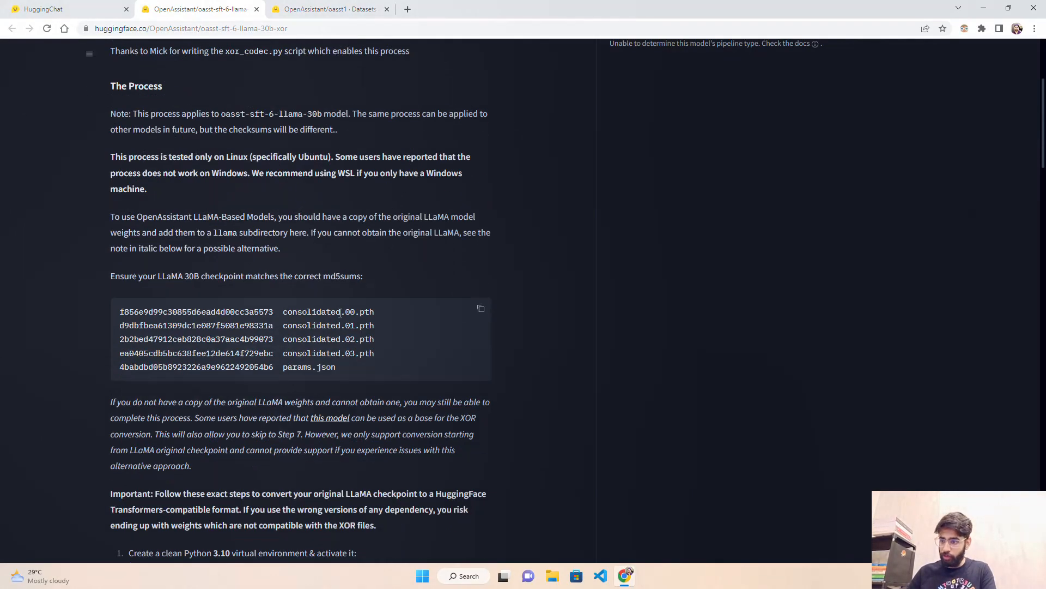
pyautogui.moveTo(498, 215)
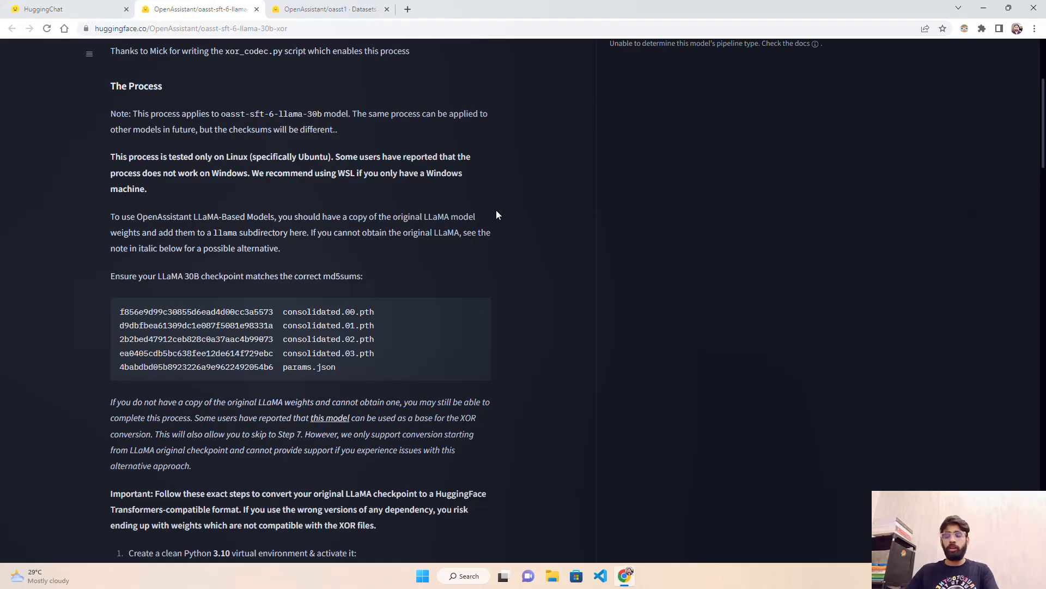
pyautogui.moveTo(508, 221)
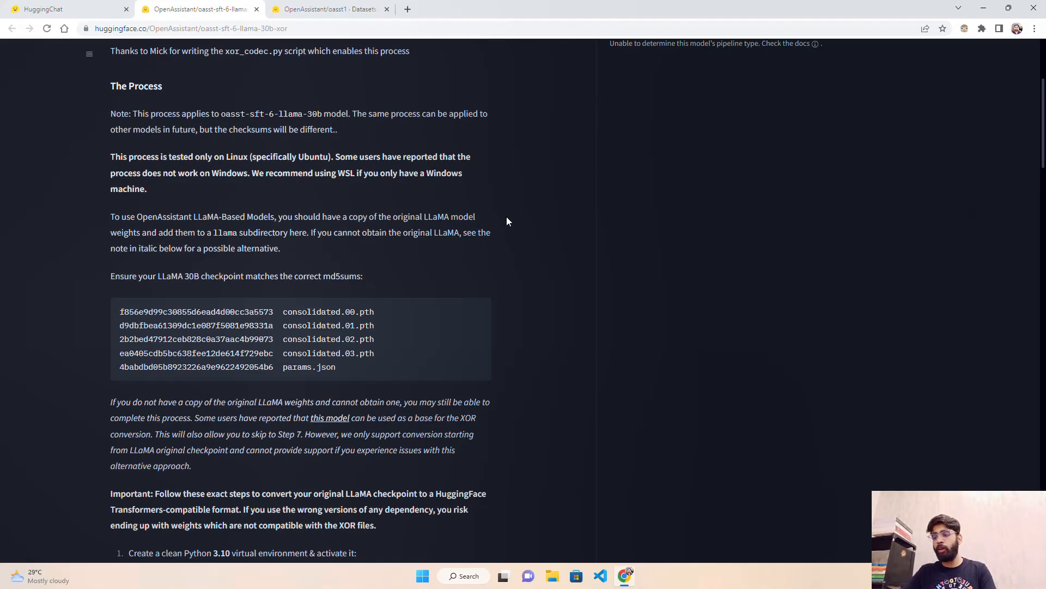
pyautogui.scroll(-3)
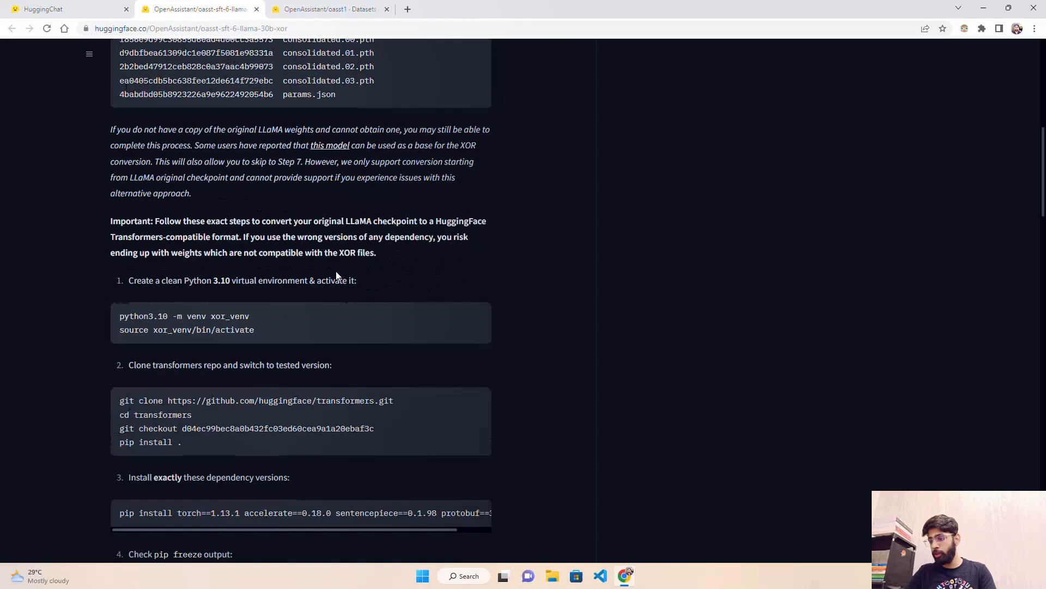
pyautogui.scroll(-3)
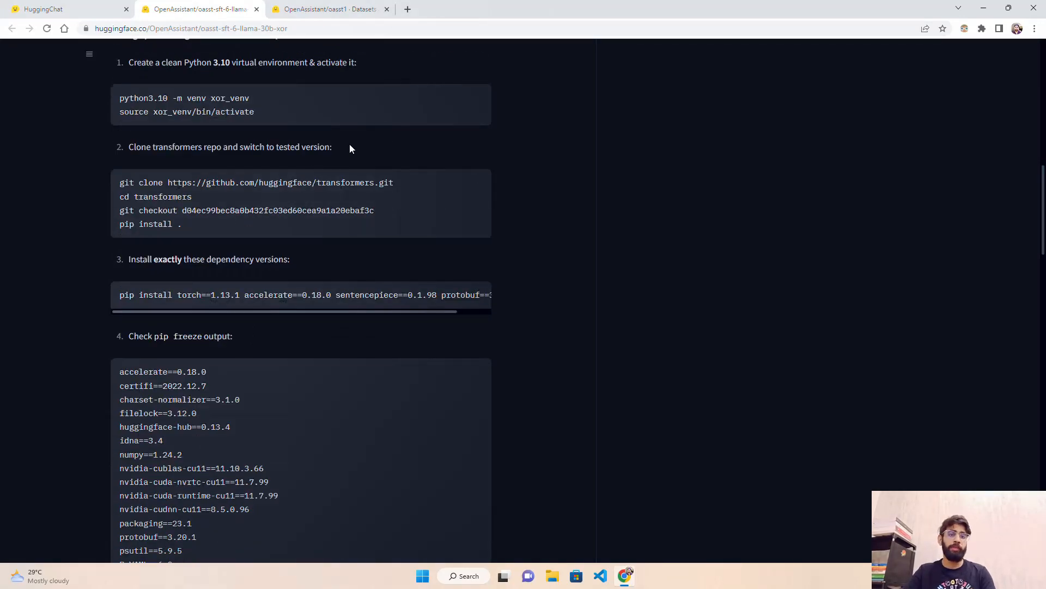
pyautogui.moveTo(521, 148)
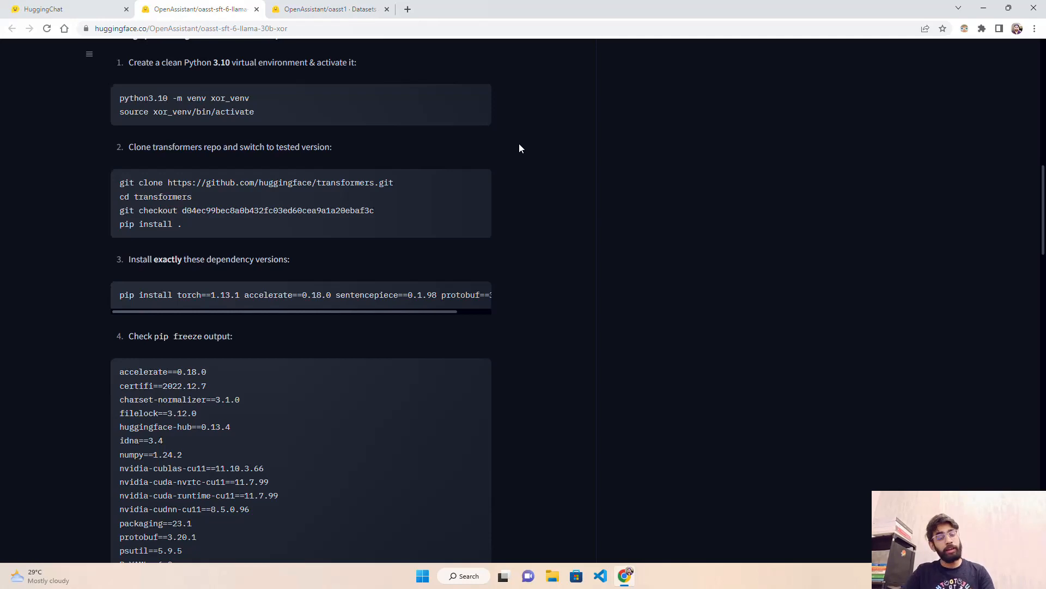
pyautogui.moveTo(427, 205)
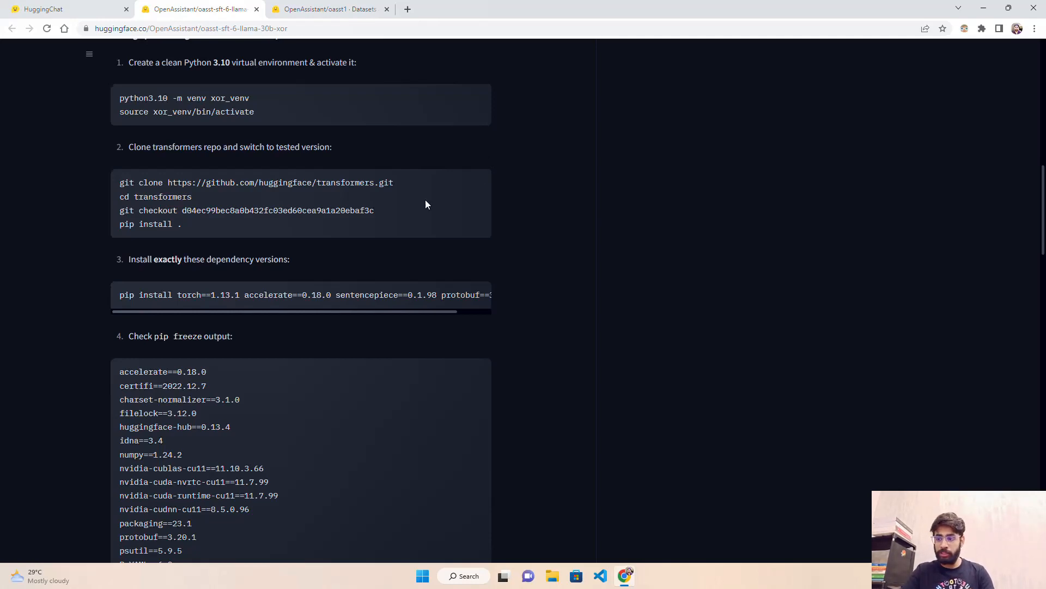
pyautogui.scroll(-3)
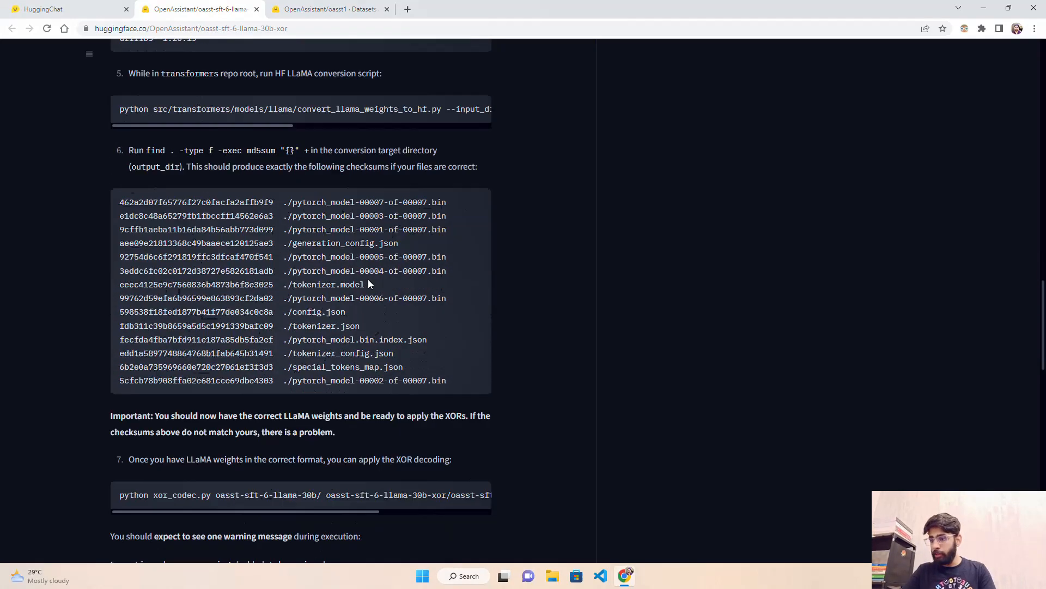
pyautogui.scroll(-3)
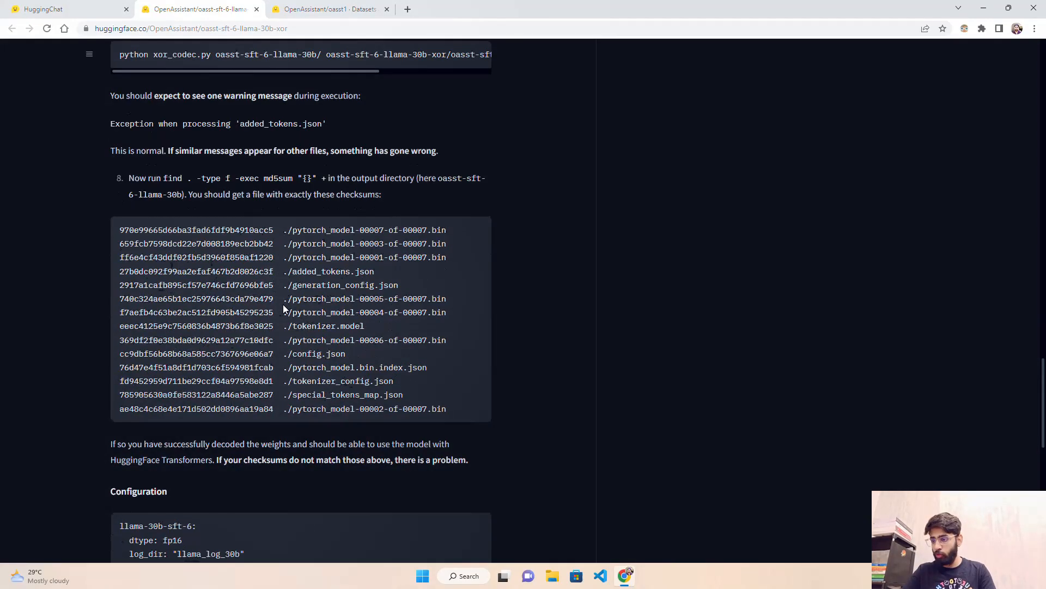
pyautogui.scroll(3)
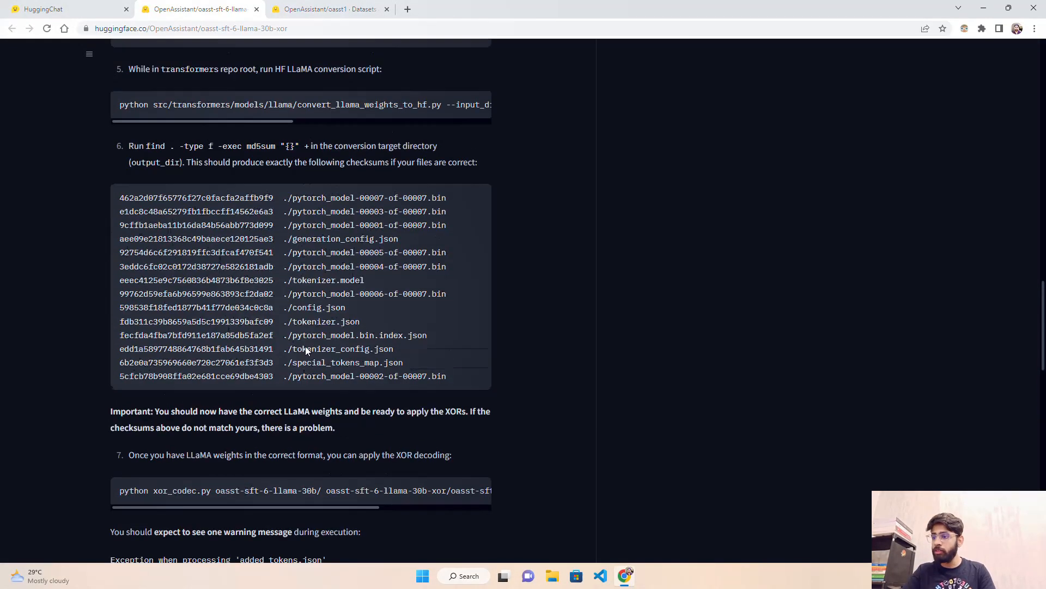
pyautogui.scroll(3)
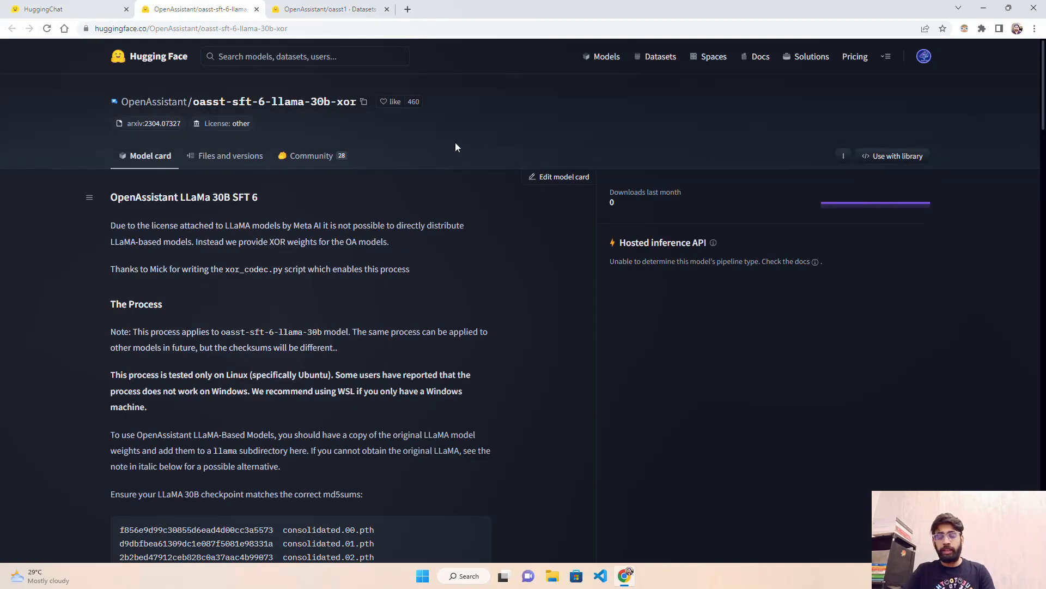
# - Switch to the OpenAssistant/oasst1 dataset card showing its train-split message preview
pyautogui.click(325, 9)
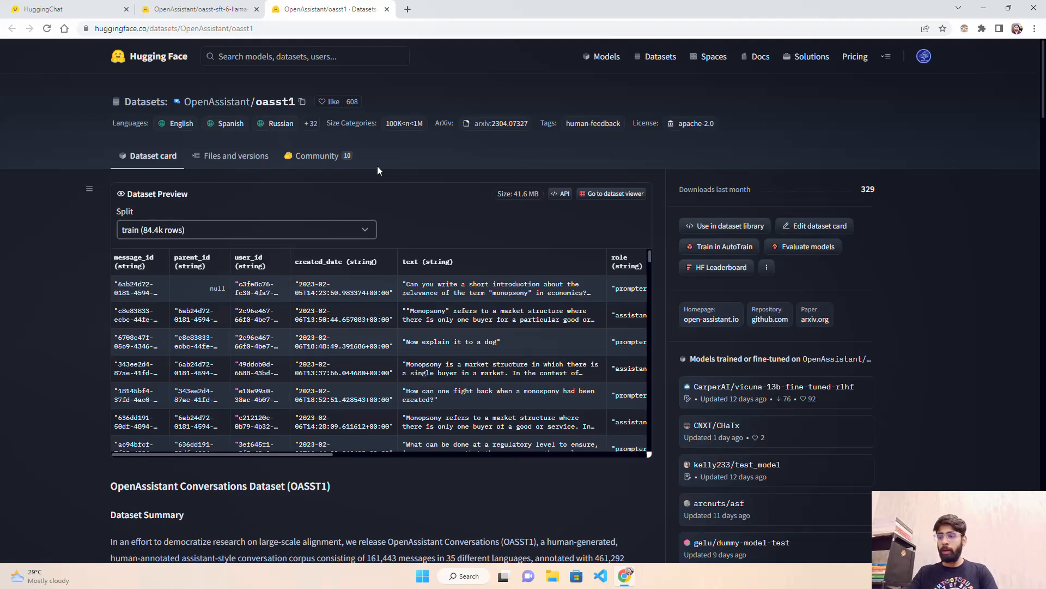
pyautogui.moveTo(431, 170)
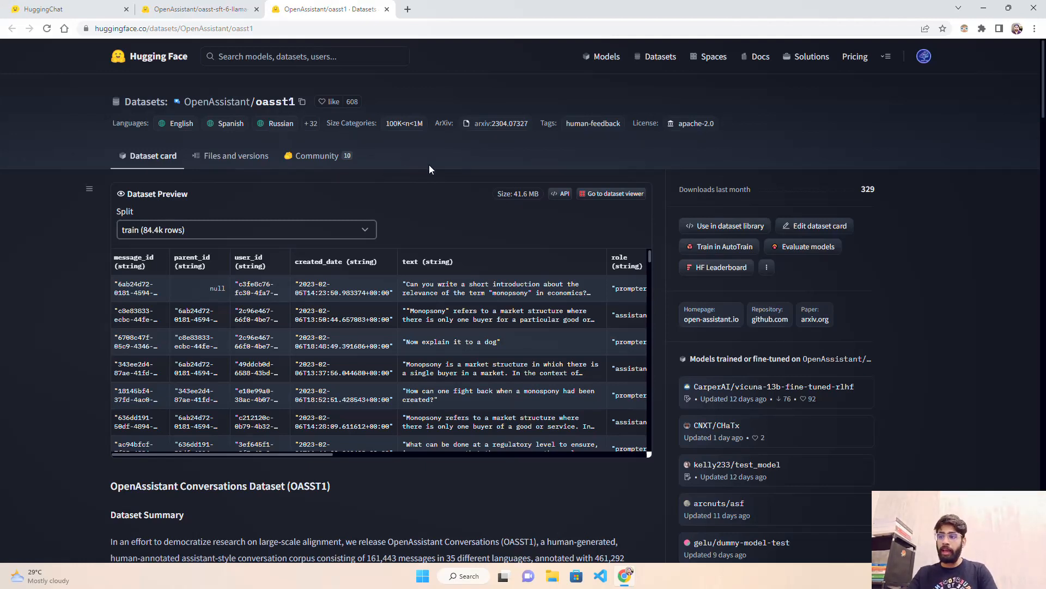
pyautogui.moveTo(416, 153)
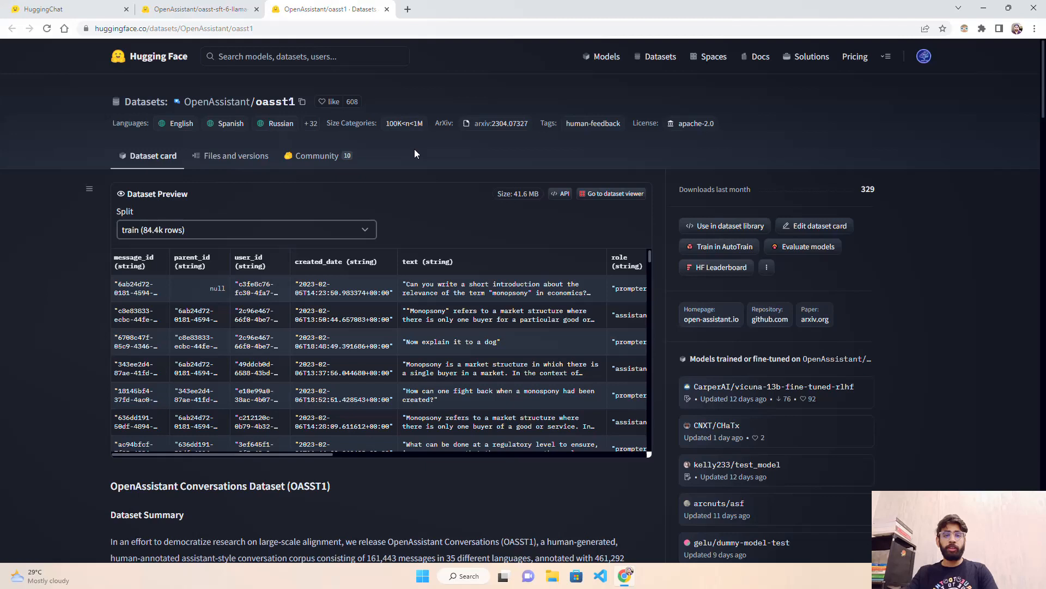
pyautogui.moveTo(426, 198)
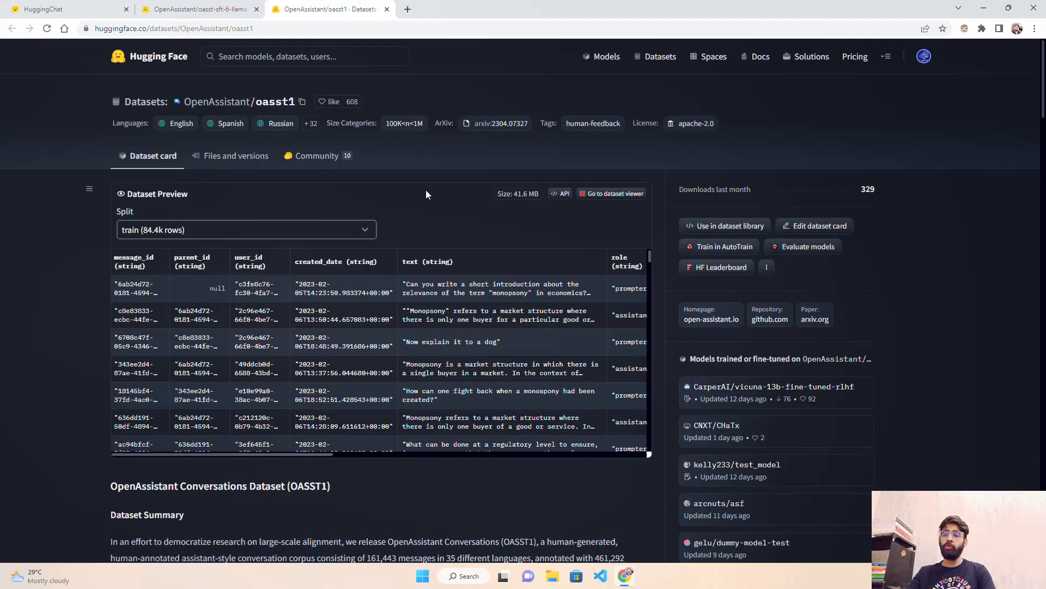
pyautogui.scroll(-3)
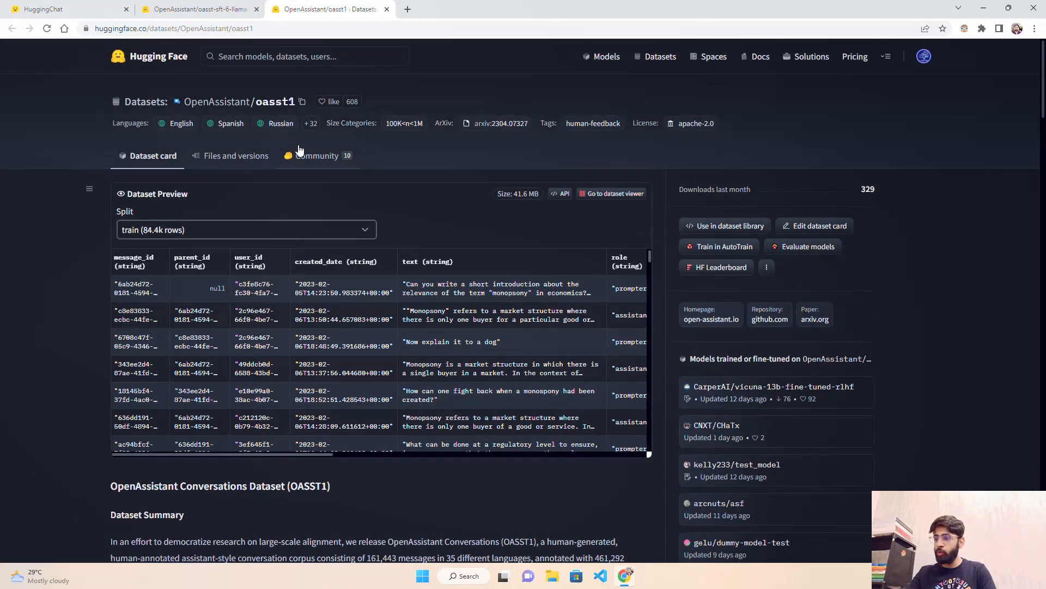
pyautogui.moveTo(281, 212)
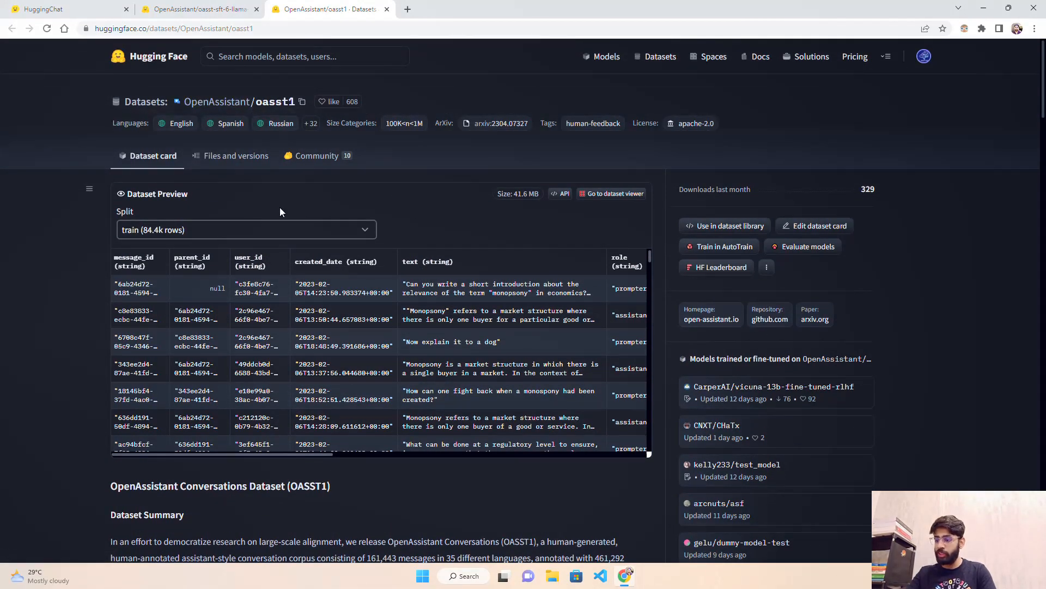
pyautogui.scroll(-3)
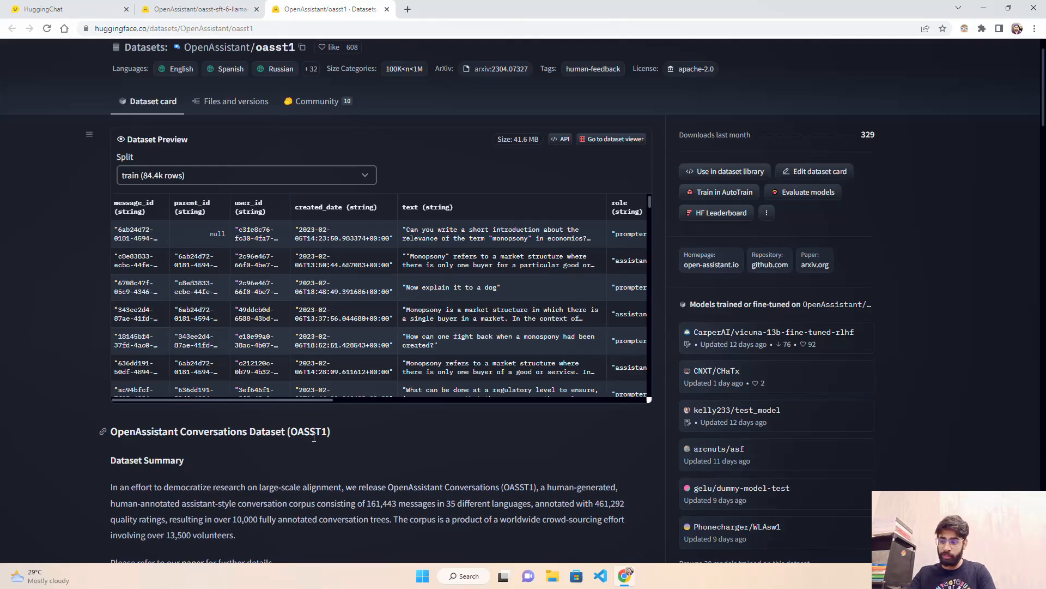
pyautogui.scroll(-3)
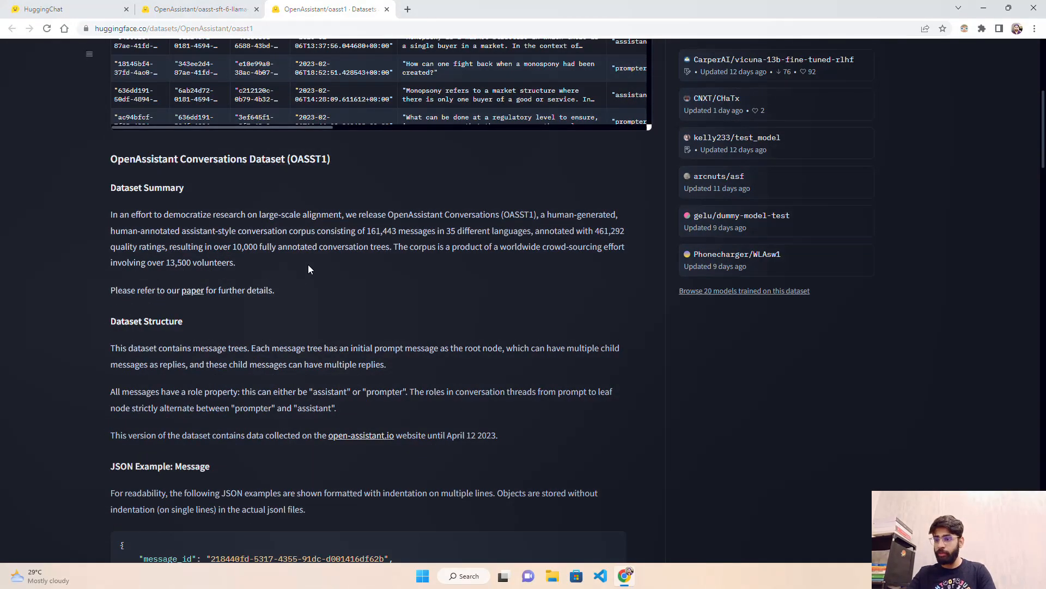
pyautogui.scroll(-3)
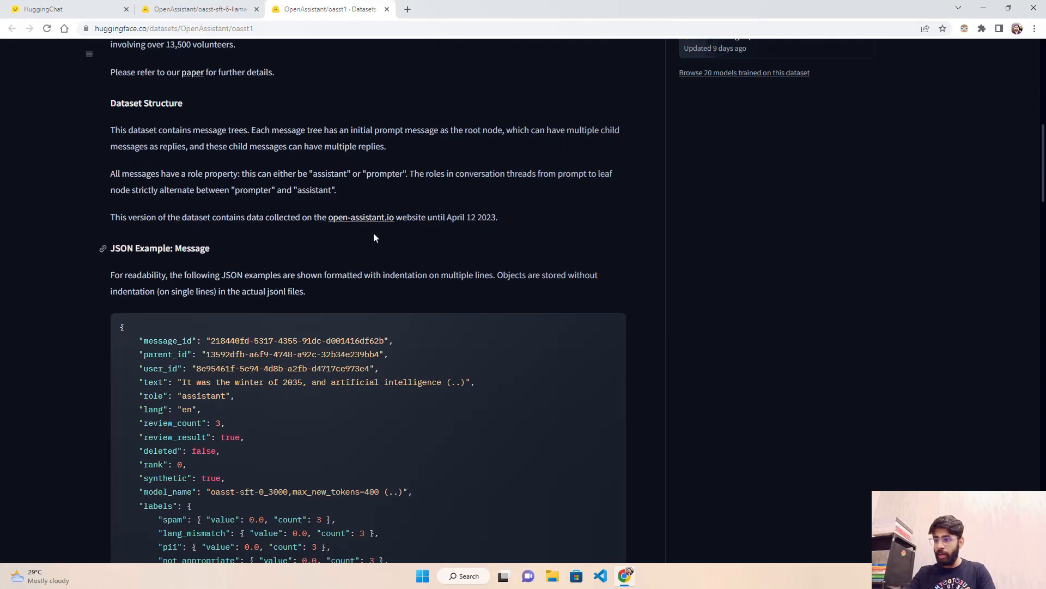
pyautogui.scroll(-3)
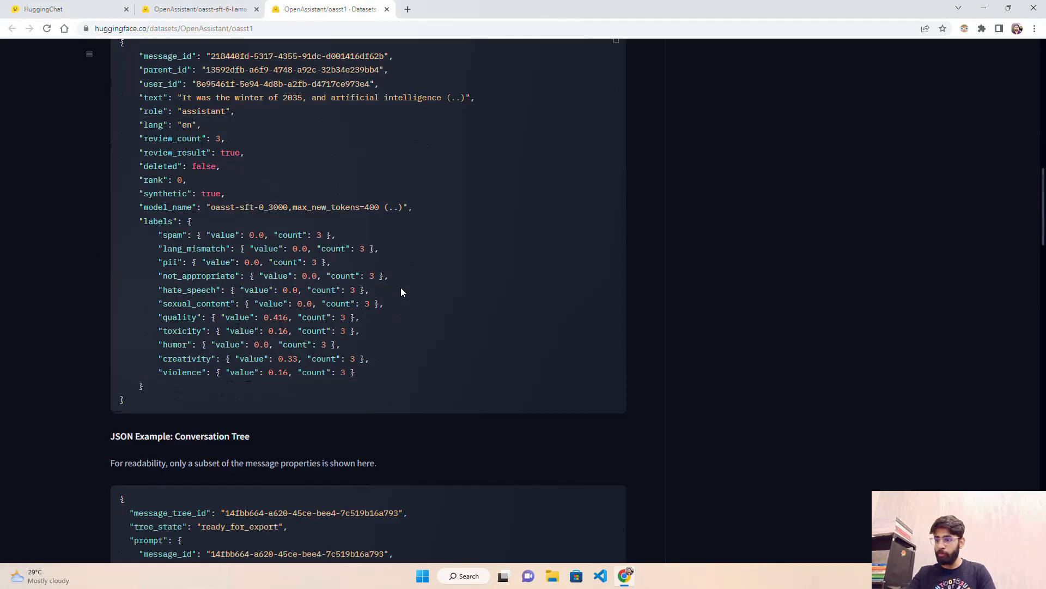
pyautogui.scroll(-3)
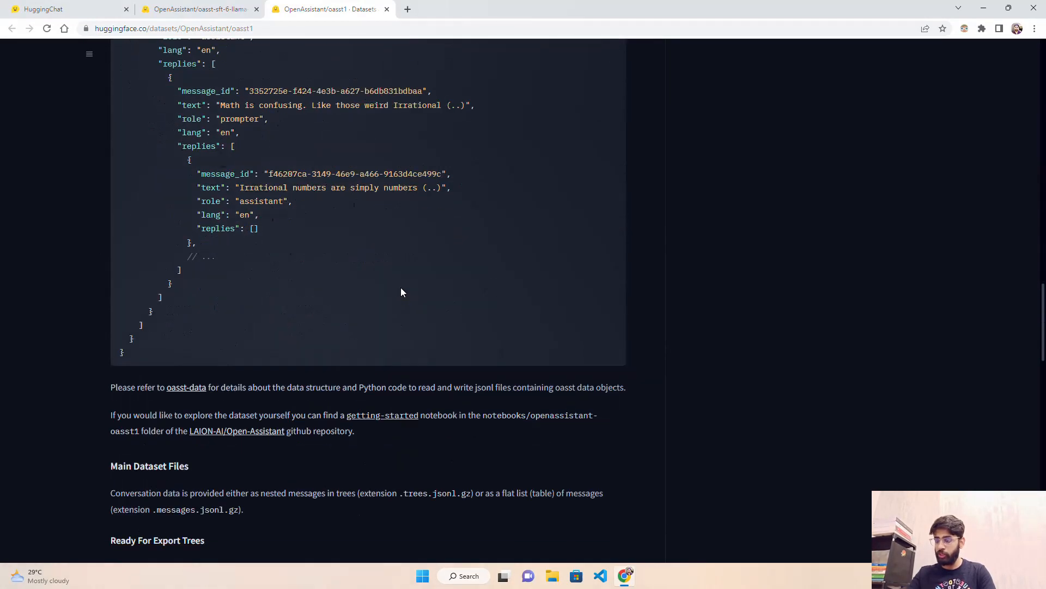
pyautogui.scroll(-3)
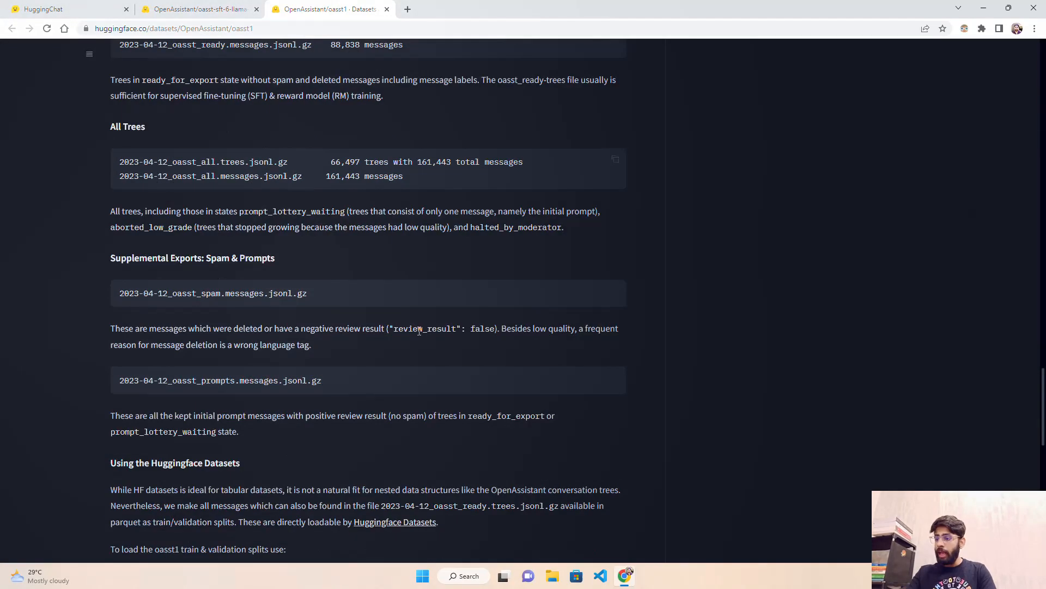
pyautogui.scroll(-3)
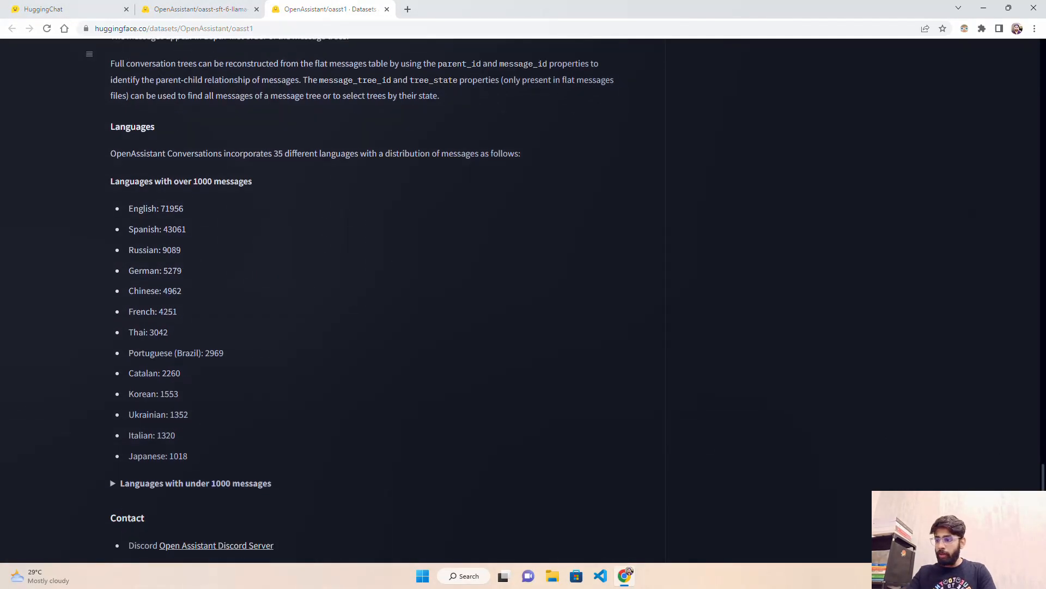
pyautogui.scroll(-3)
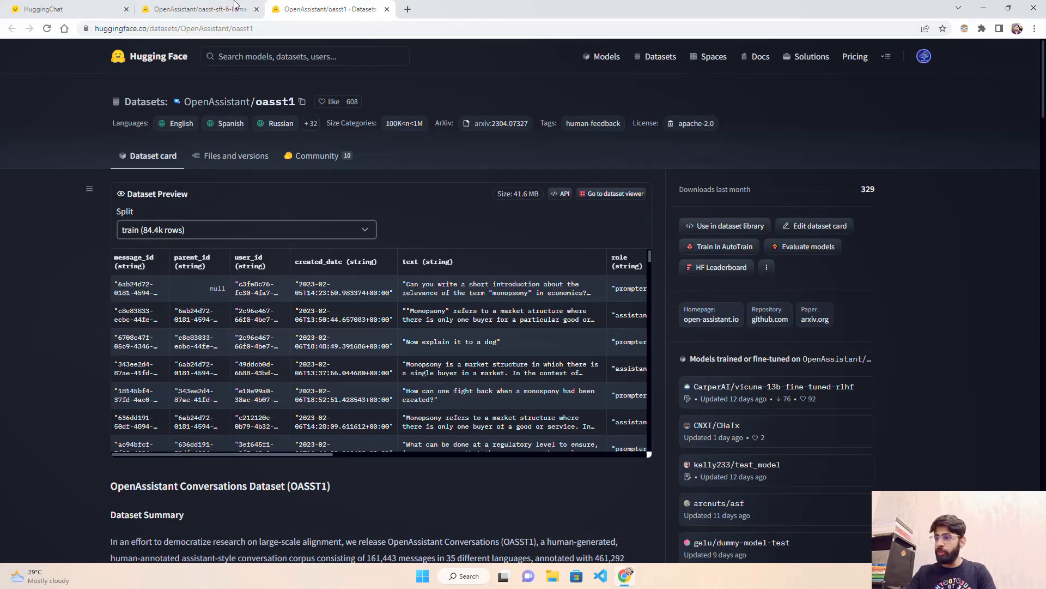
# - Open the Wikipedia Artificial intelligence article via a 'wikipedia ai' search, then return to HuggingChat
pyautogui.click(52, 10)
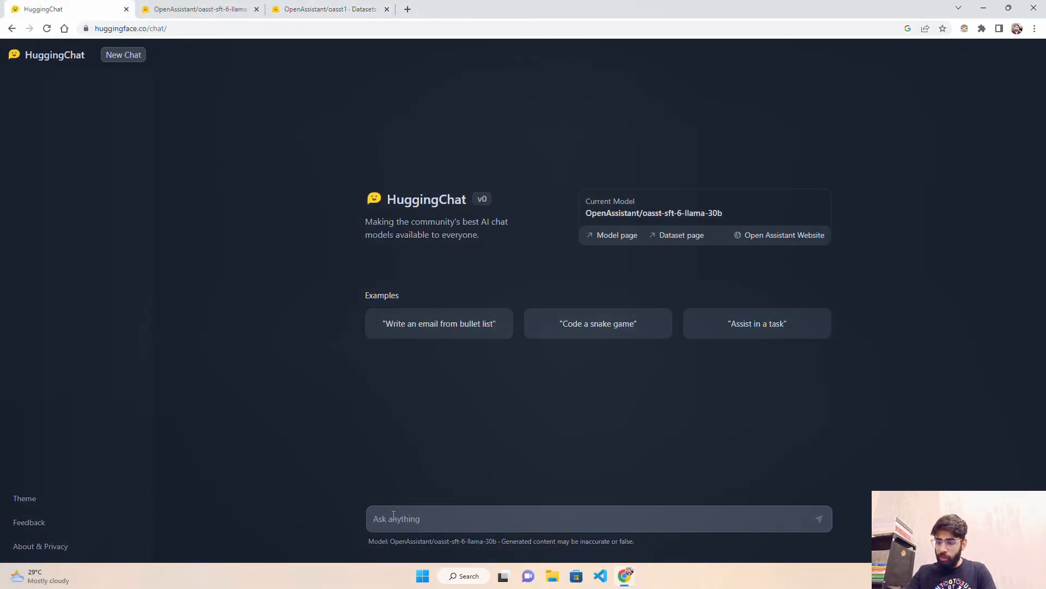
pyautogui.moveTo(364, 371)
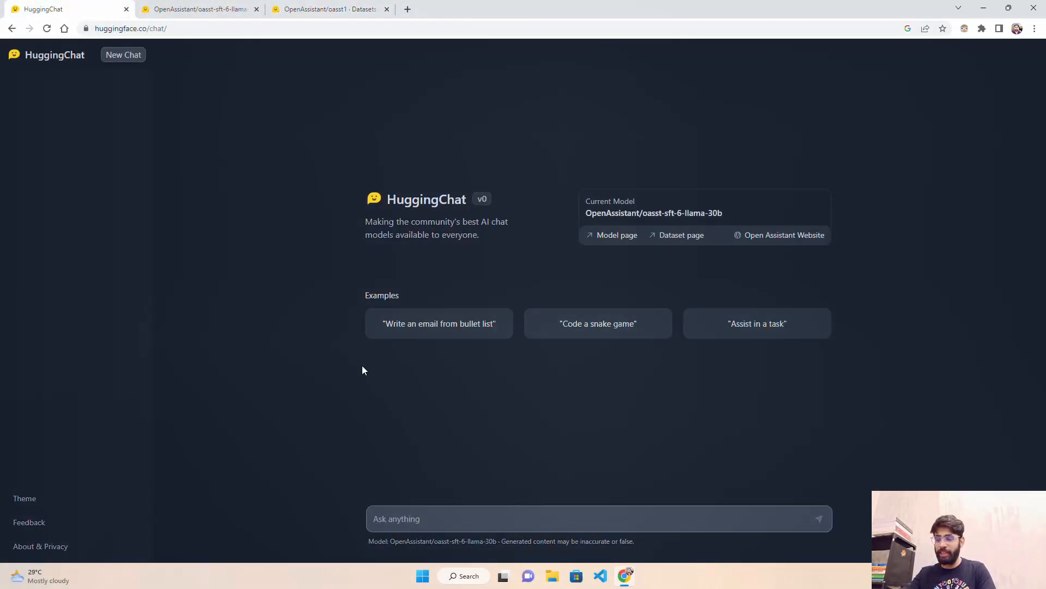
pyautogui.moveTo(459, 372)
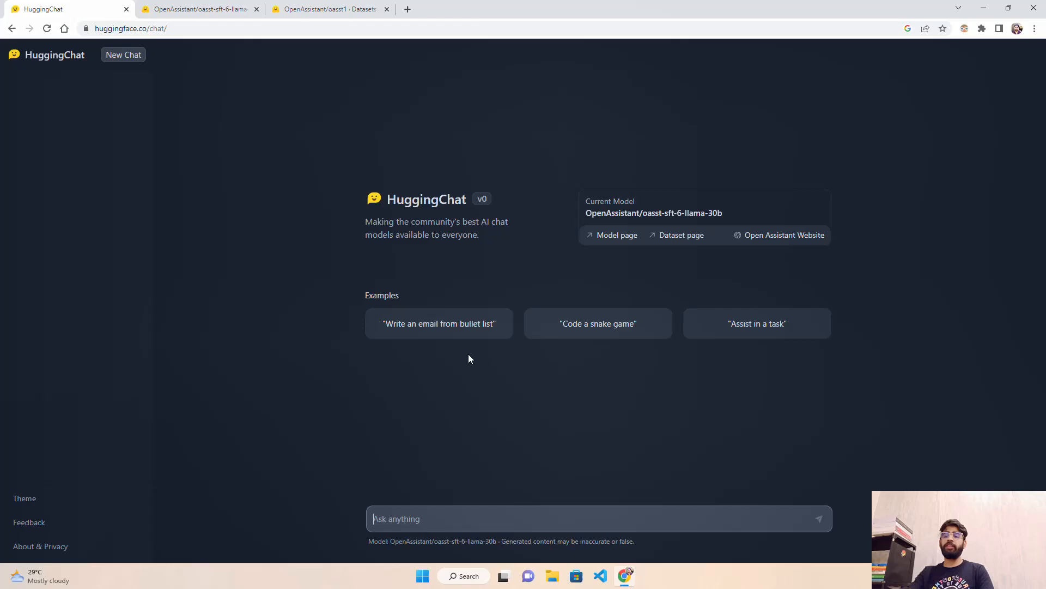
pyautogui.click(407, 8)
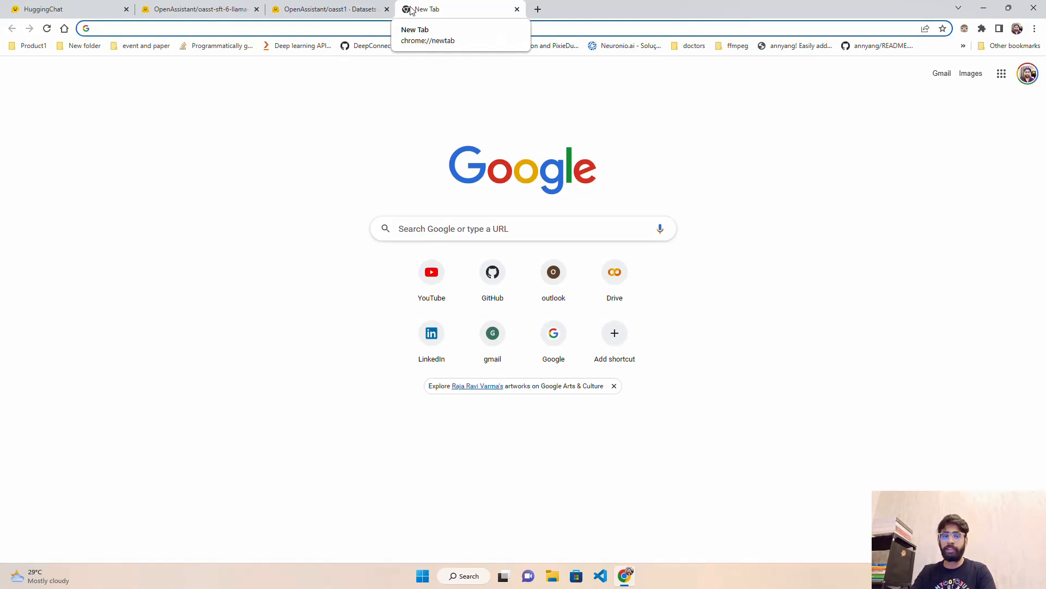
pyautogui.write('wik')
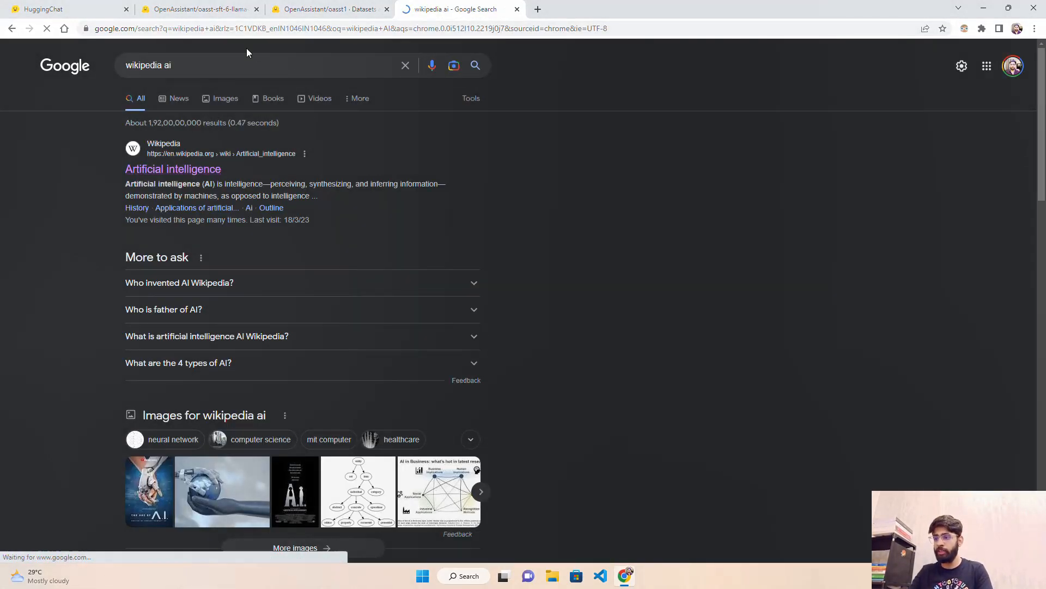
pyautogui.click(55, 7)
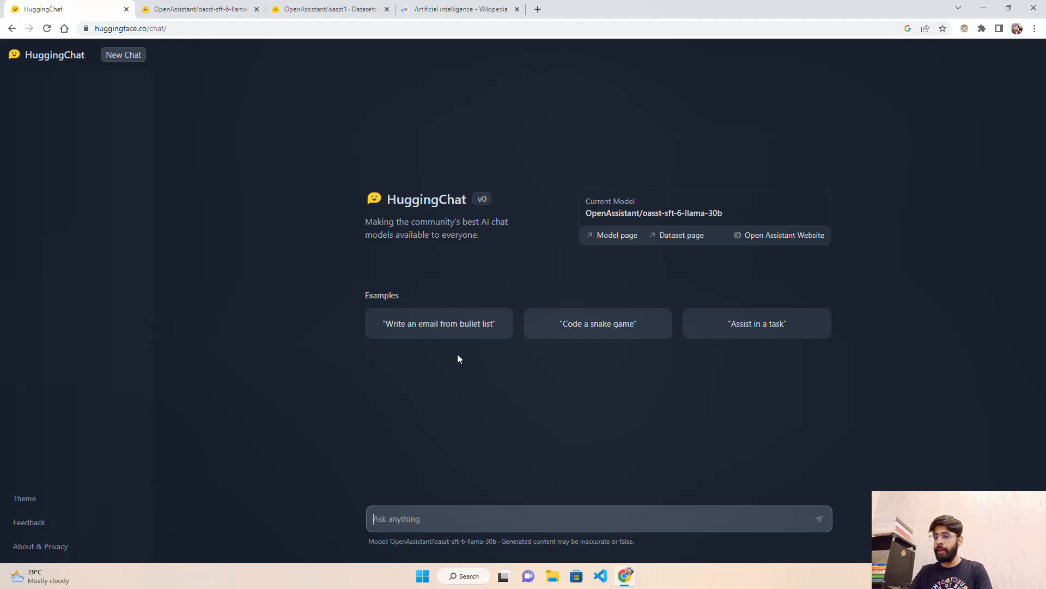
pyautogui.write('Can you give me a summary of this web')
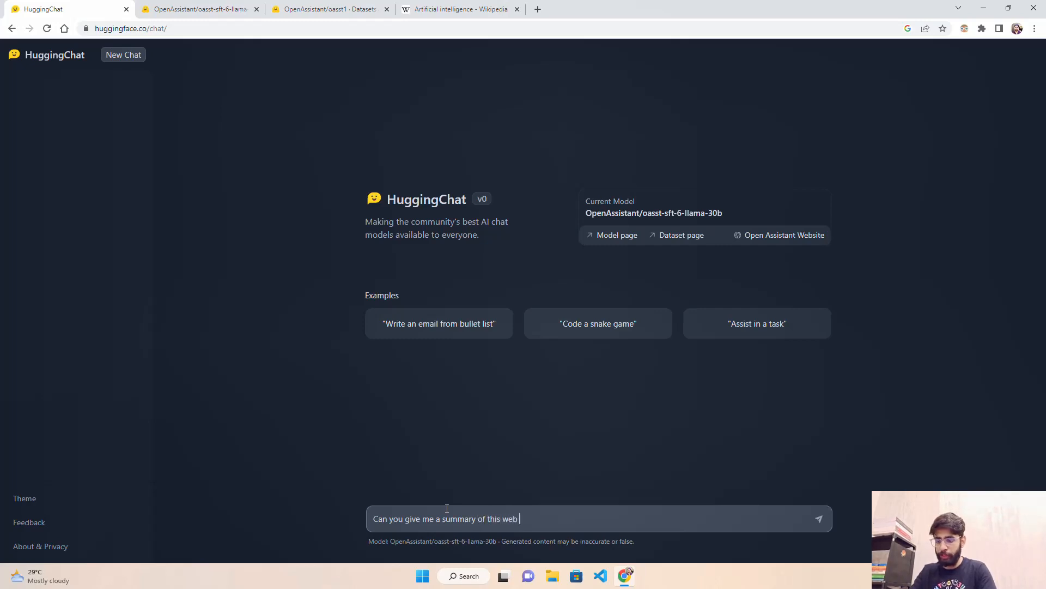
pyautogui.write('page: https://en.wikipedia.org/wiki/Artificial_intelligence ?')
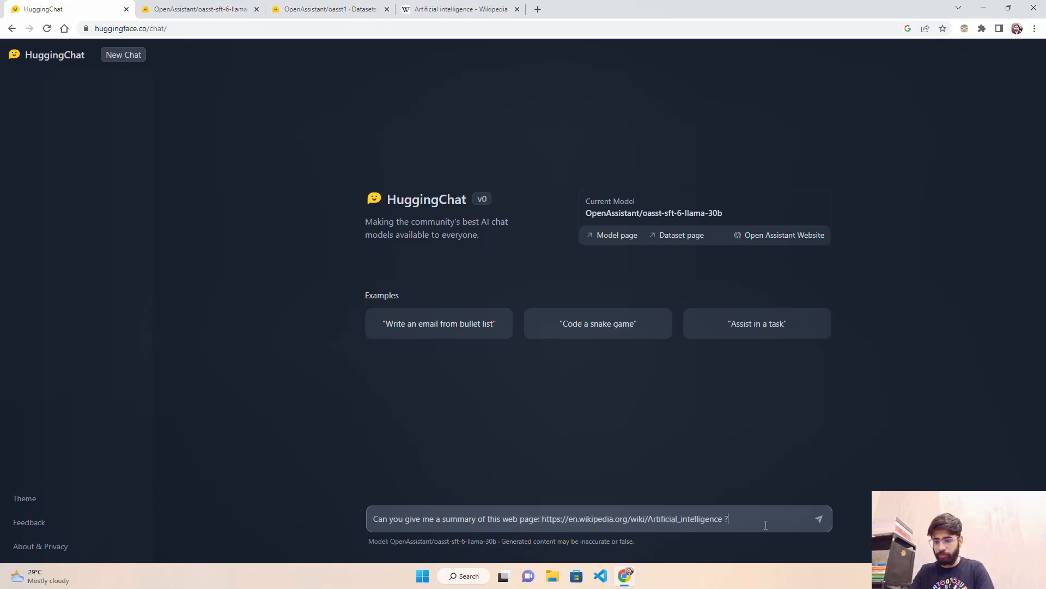
pyautogui.click(820, 518)
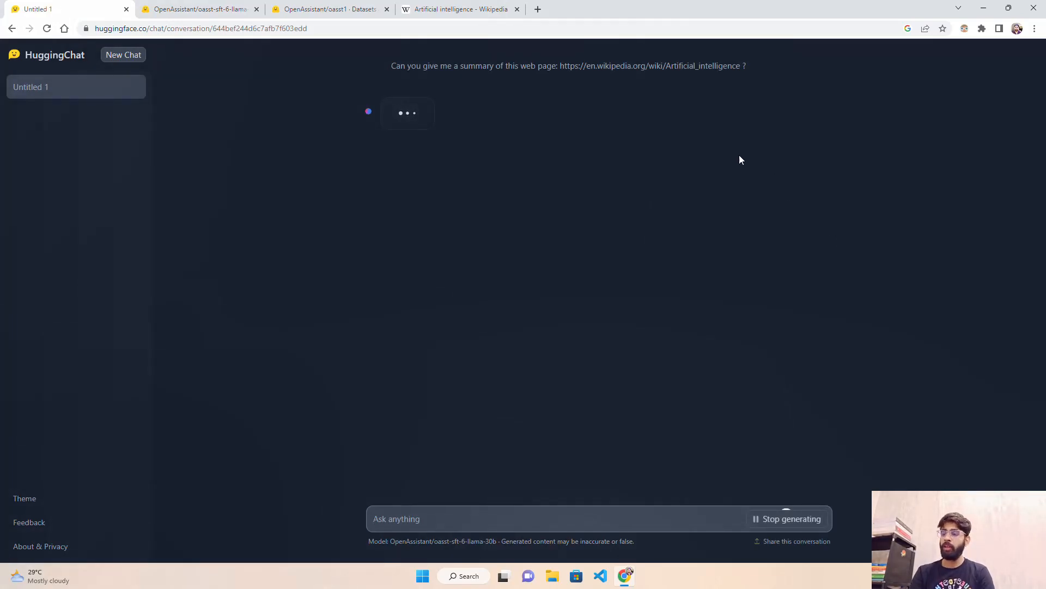
pyautogui.moveTo(866, 231)
pyautogui.write('Can you give me a summary of this web page: https://en.wikipedia.org/wiki/')
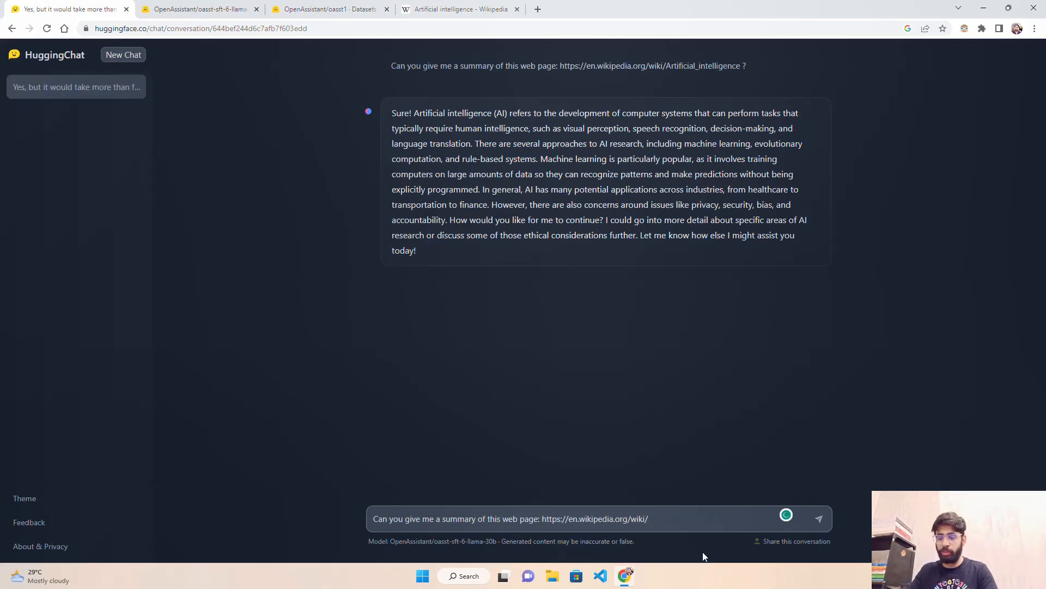
# - Change the prompt's Wikipedia URL to end in AI_anytime
pyautogui.write('AI')
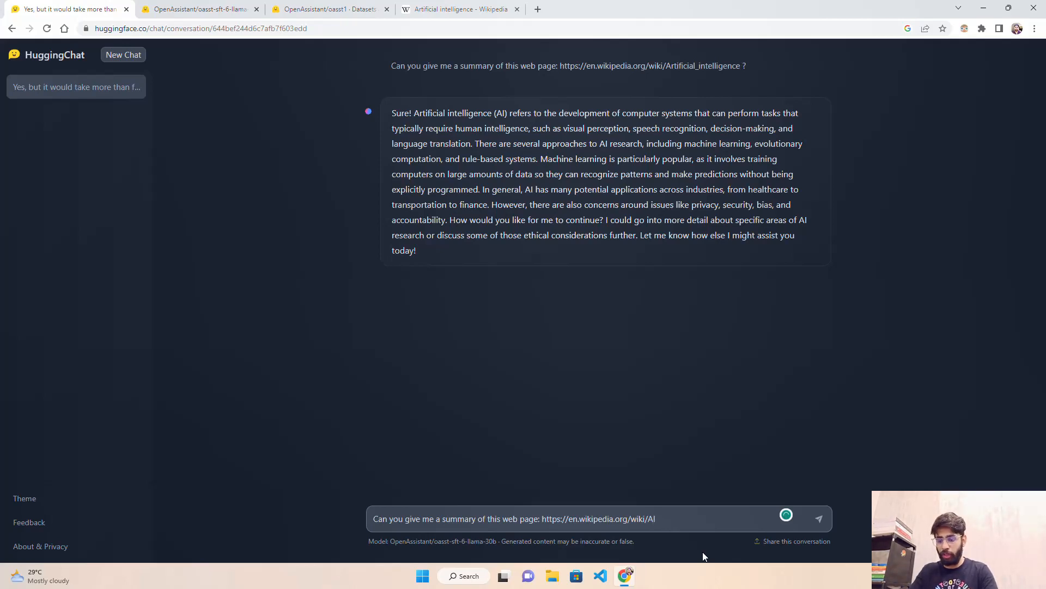
pyautogui.write('_anytime ?')
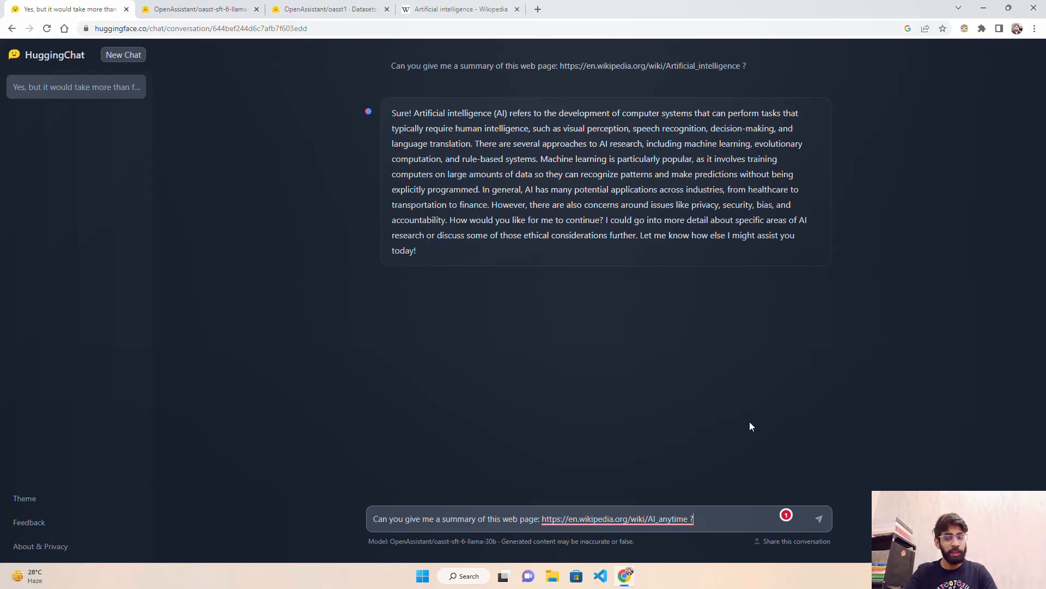
pyautogui.moveTo(769, 436)
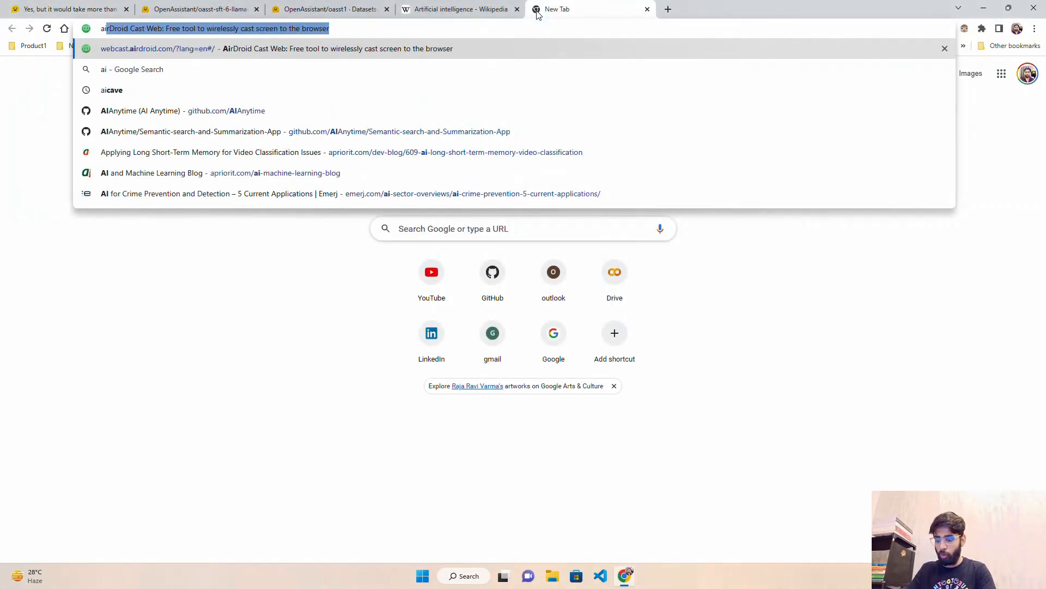
# - Search Google for 'ai anytime wikipedia', then switch tabs
pyautogui.write('ai anytime wikip')
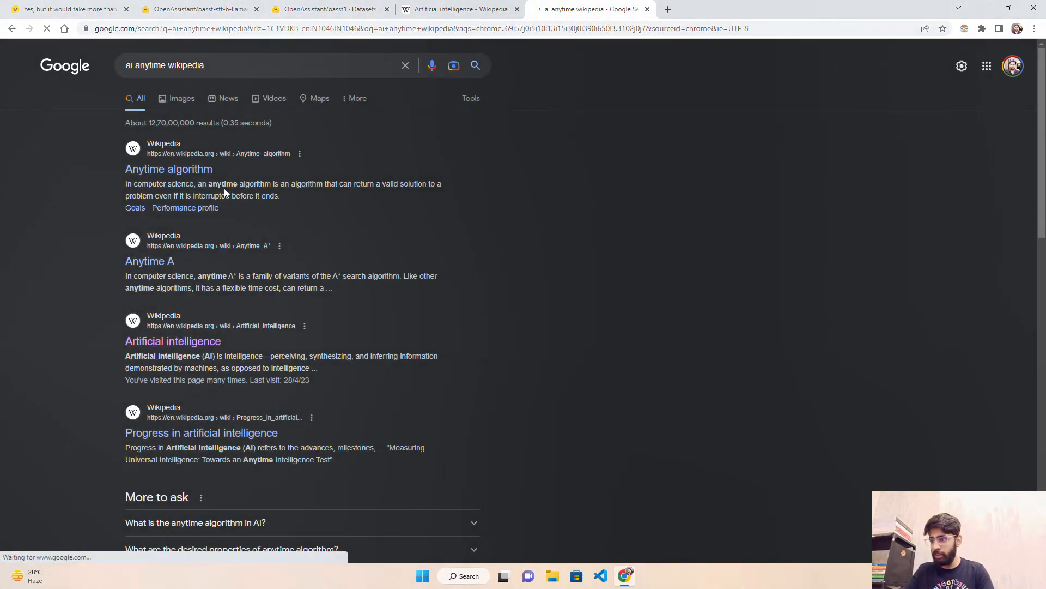
pyautogui.click(71, 9)
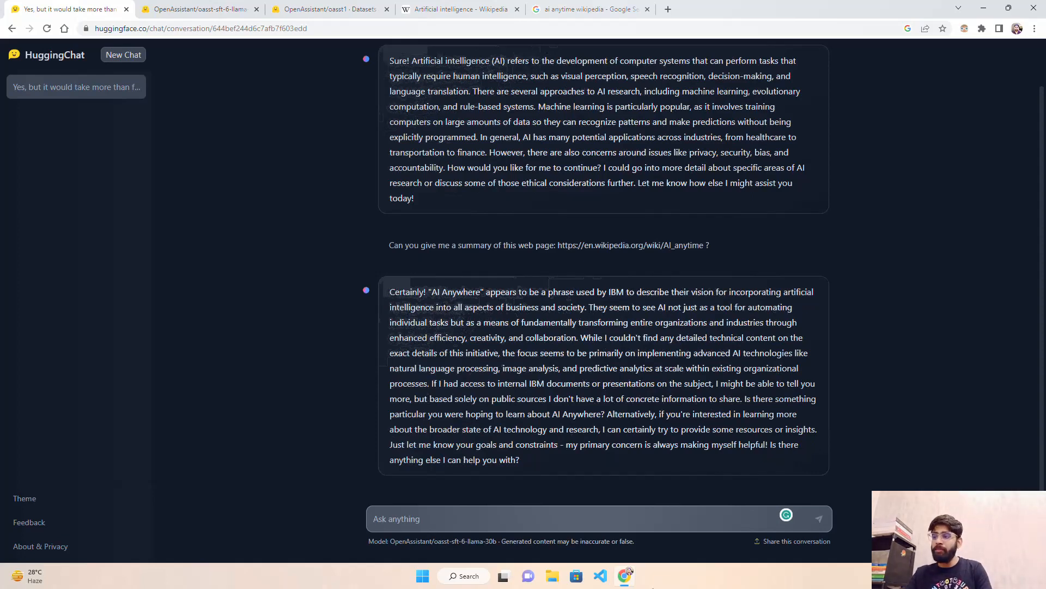
pyautogui.moveTo(713, 243)
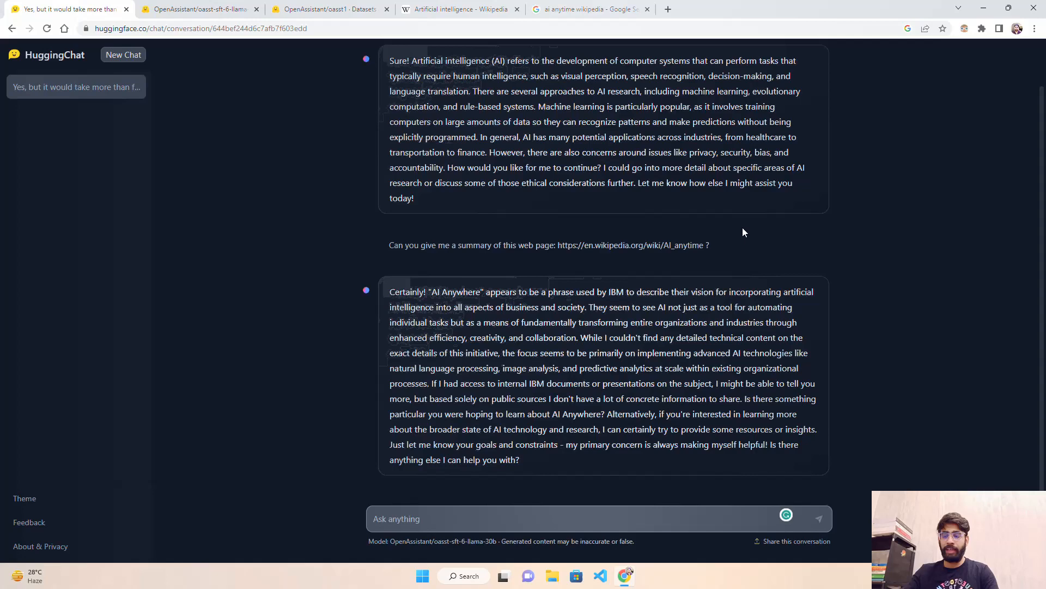
pyautogui.moveTo(819, 297)
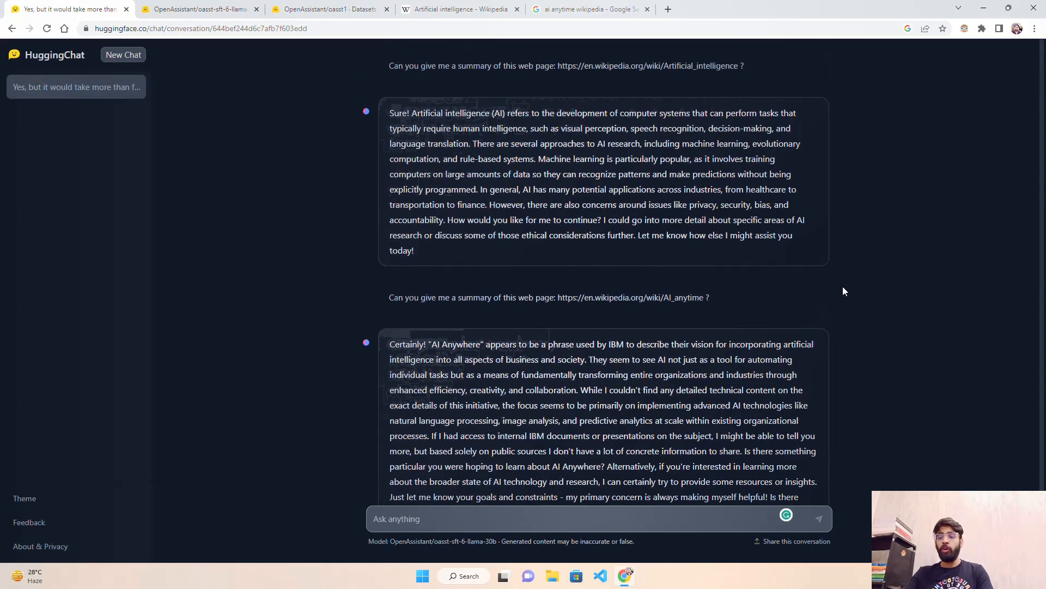
# - Scroll through the conversation to read the IBM 'AI Anywhere' reply
pyautogui.scroll(-3)
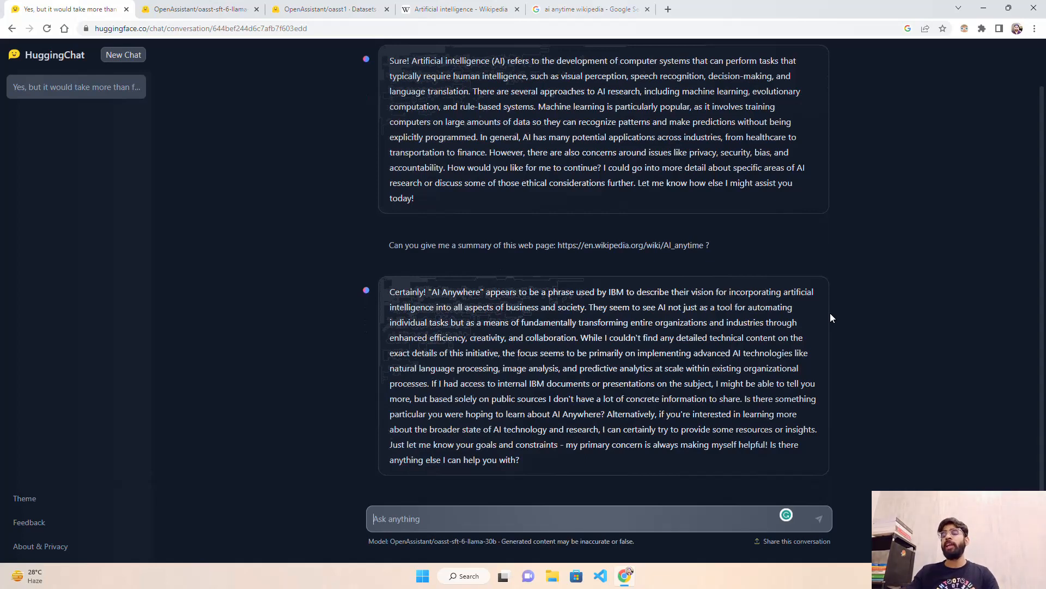
pyautogui.moveTo(627, 265)
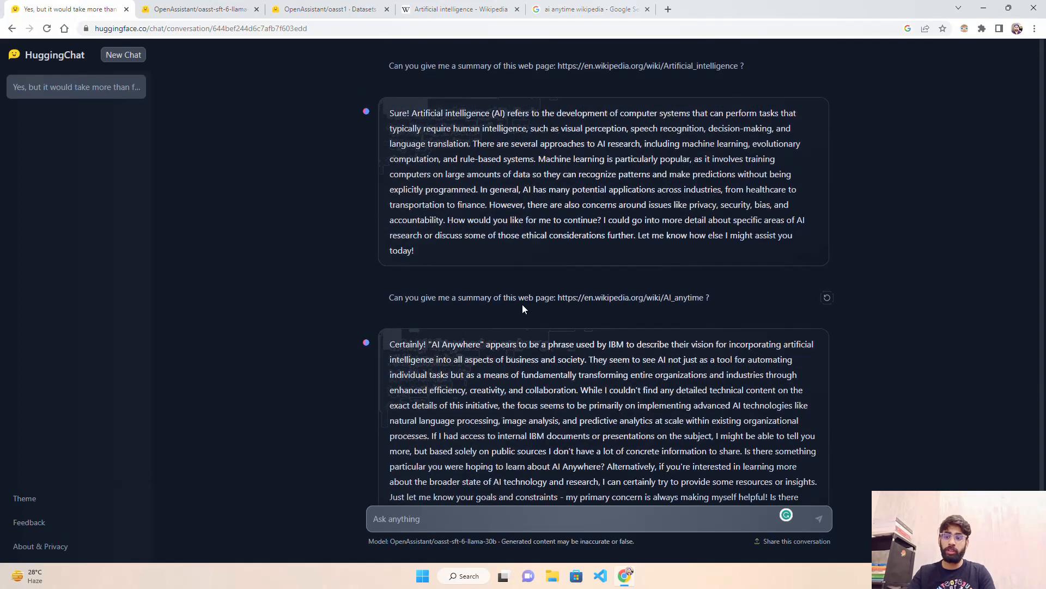
pyautogui.moveTo(588, 299)
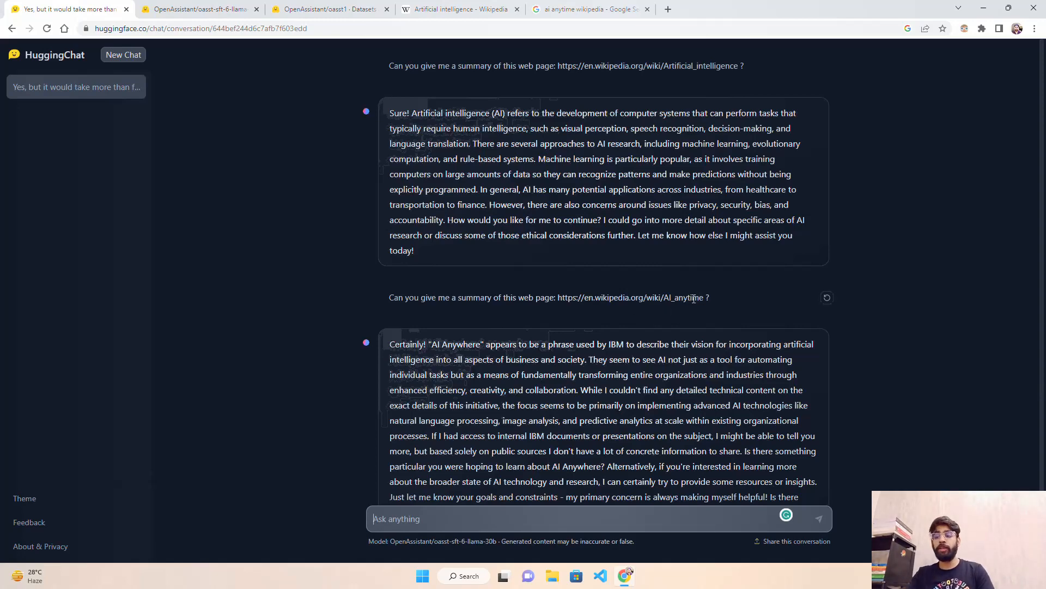
pyautogui.scroll(-3)
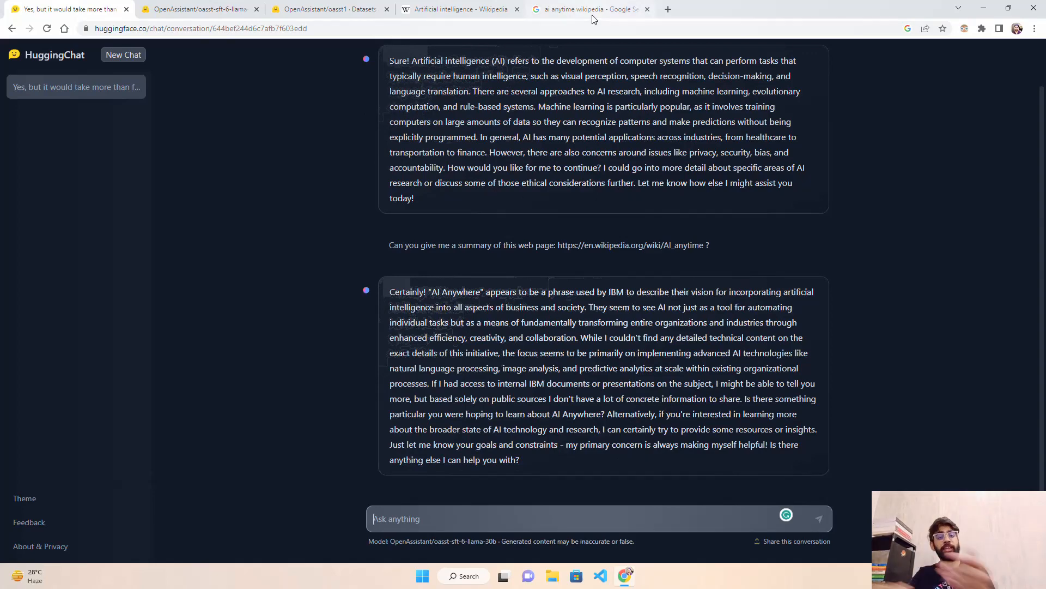
# - Browse the 'ai anywhere wikipedia' Google results, then return to the HuggingChat conversation
pyautogui.click(592, 9)
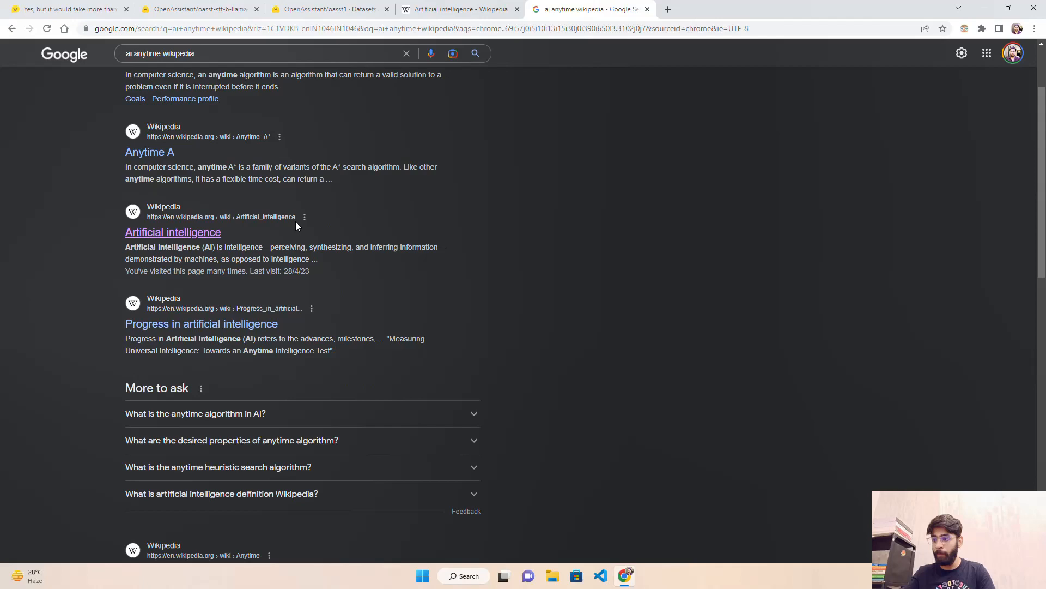
pyautogui.scroll(-3)
pyautogui.write('wher')
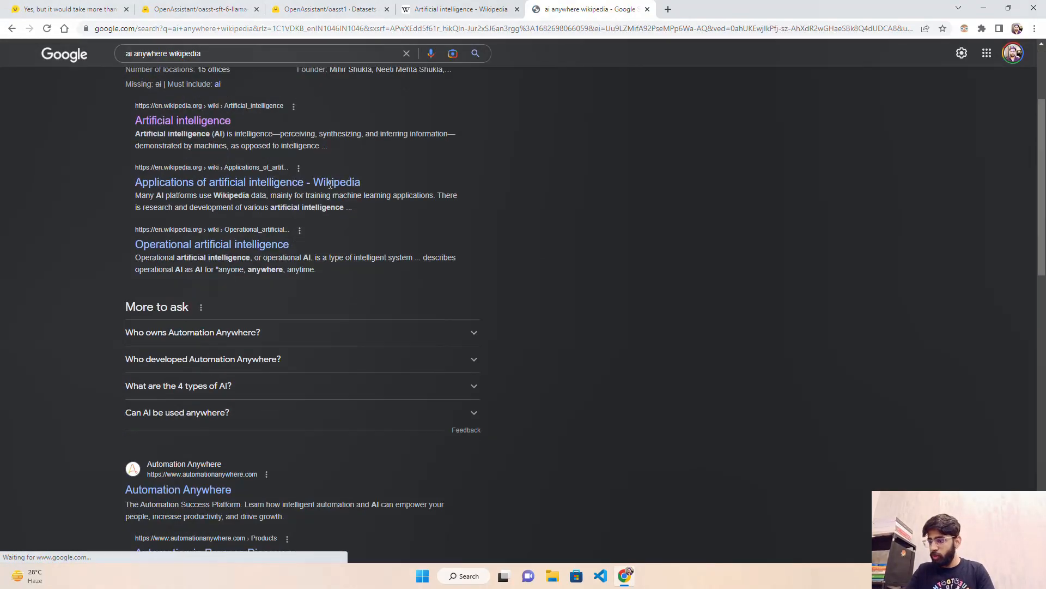
pyautogui.scroll(-3)
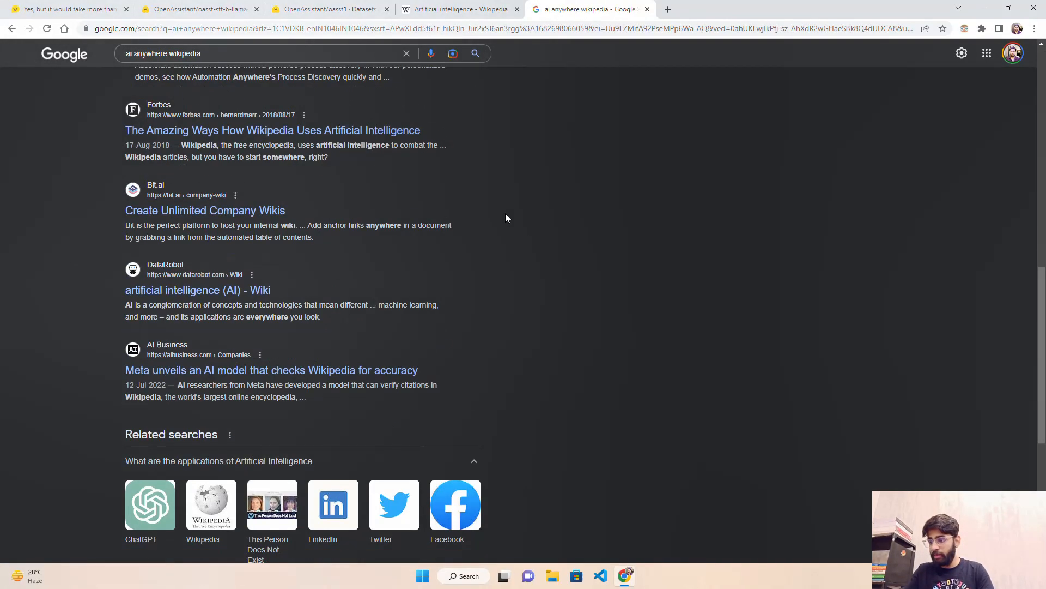
pyautogui.click(71, 8)
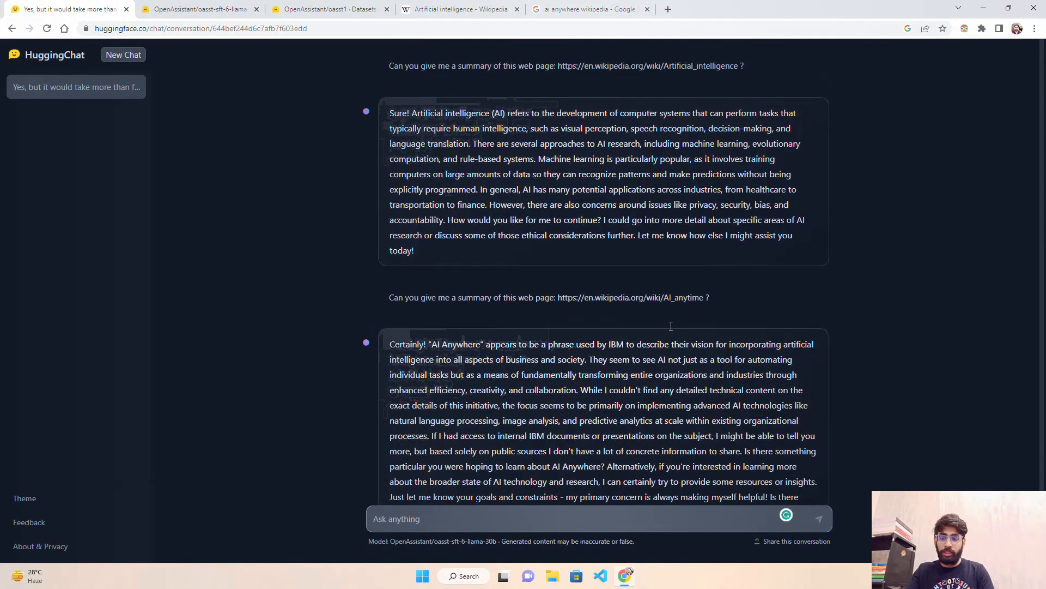
# - Open YouTube's home page from the Google results, then close it to return to HuggingChat
pyautogui.click(590, 9)
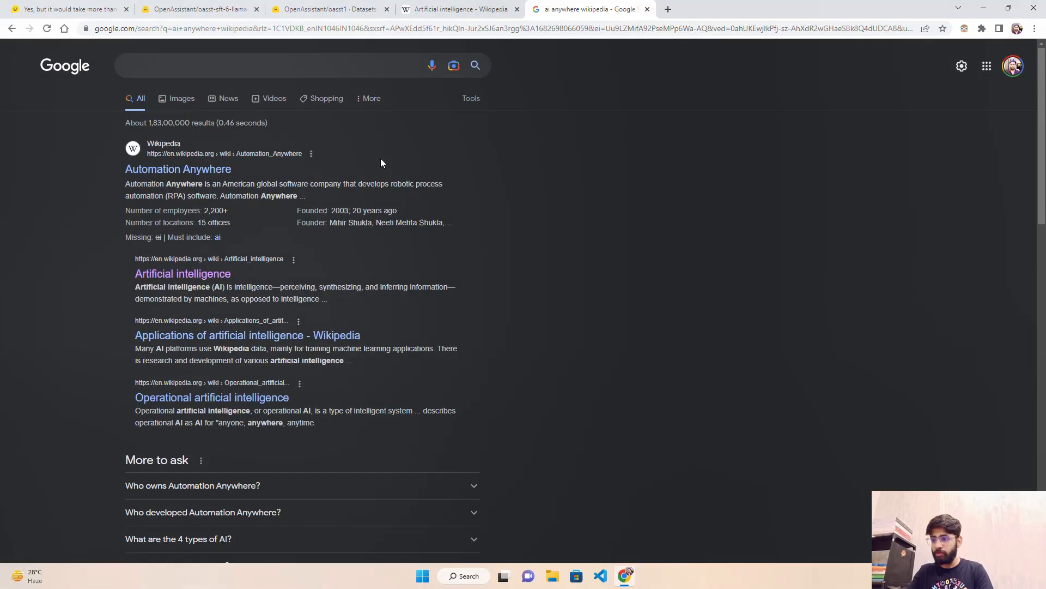
pyautogui.click(987, 65)
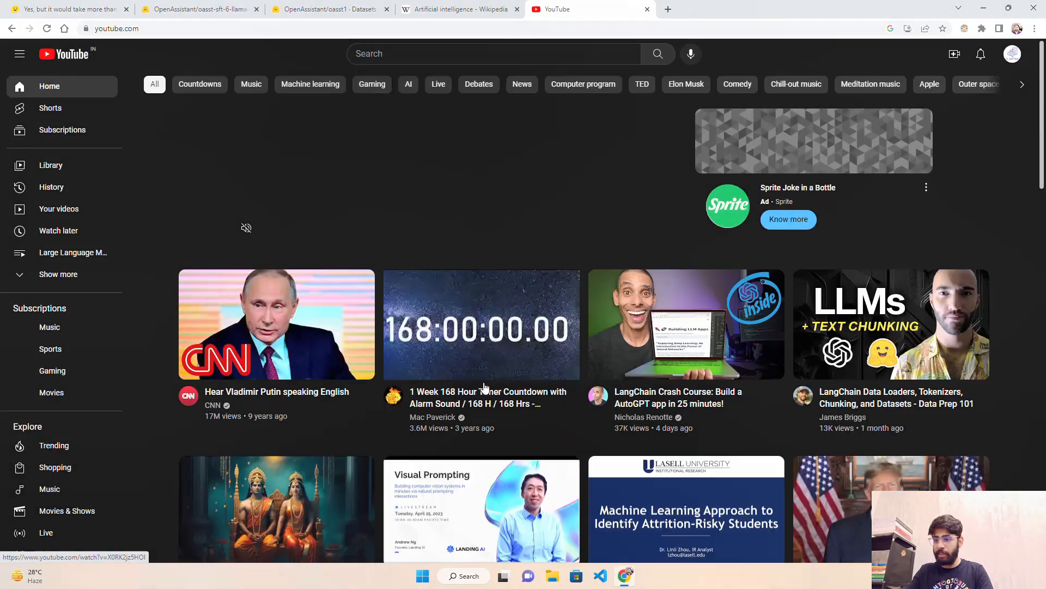
pyautogui.click(71, 9)
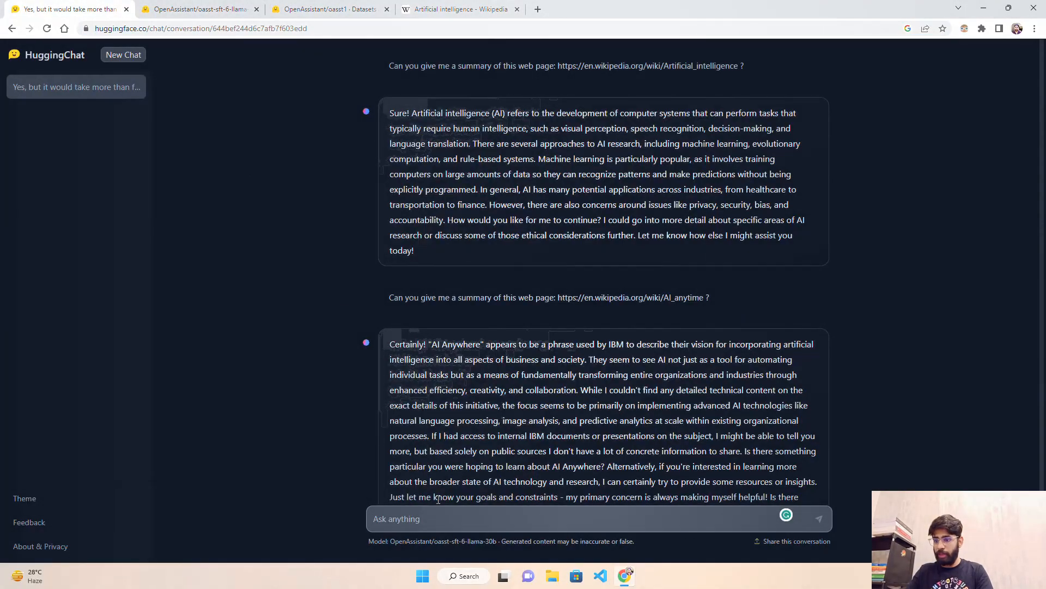
# - Ask for insights from a YouTube video link and read the reply asking which video and timestamp
pyautogui.write('Can you give me insights from thi')
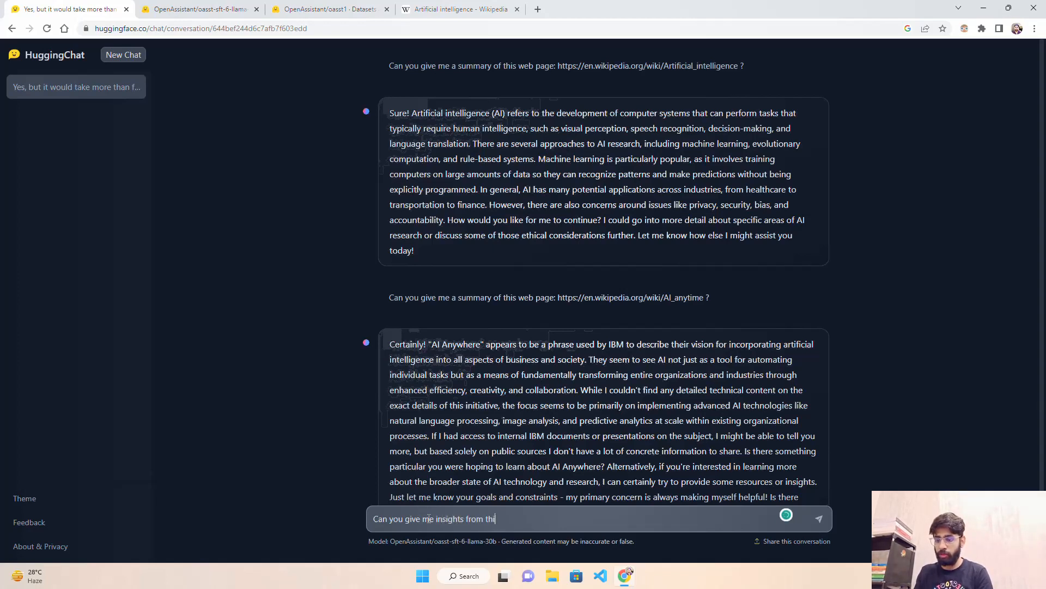
pyautogui.write('s video')
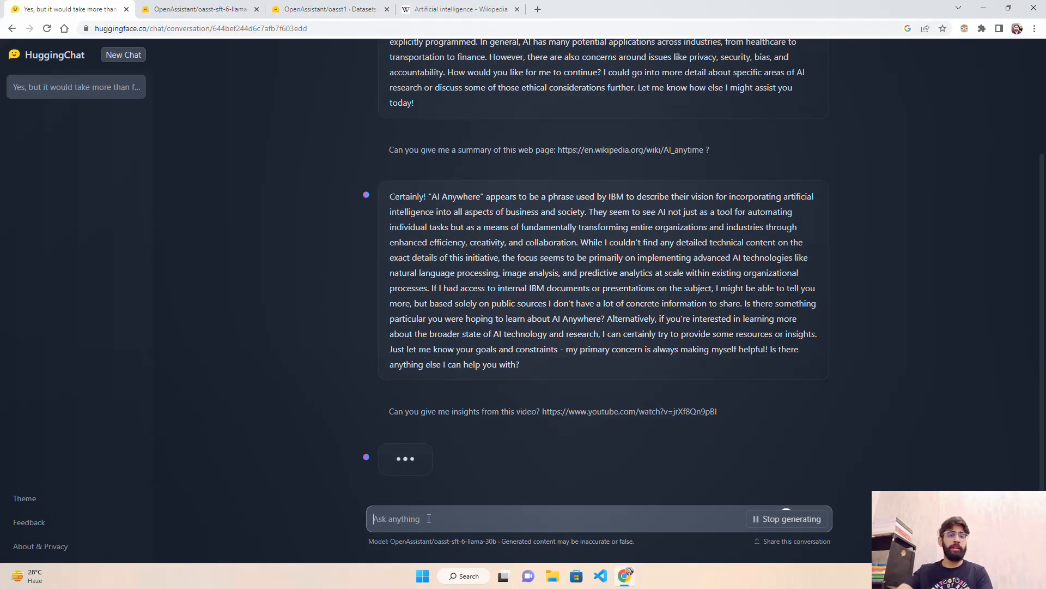
pyautogui.moveTo(875, 429)
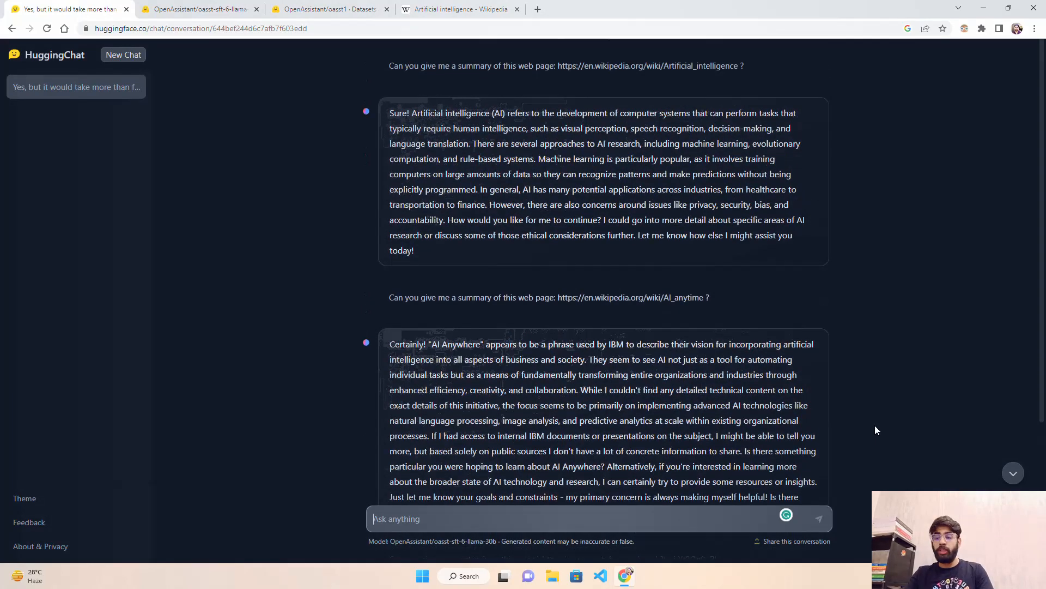
pyautogui.scroll(-3)
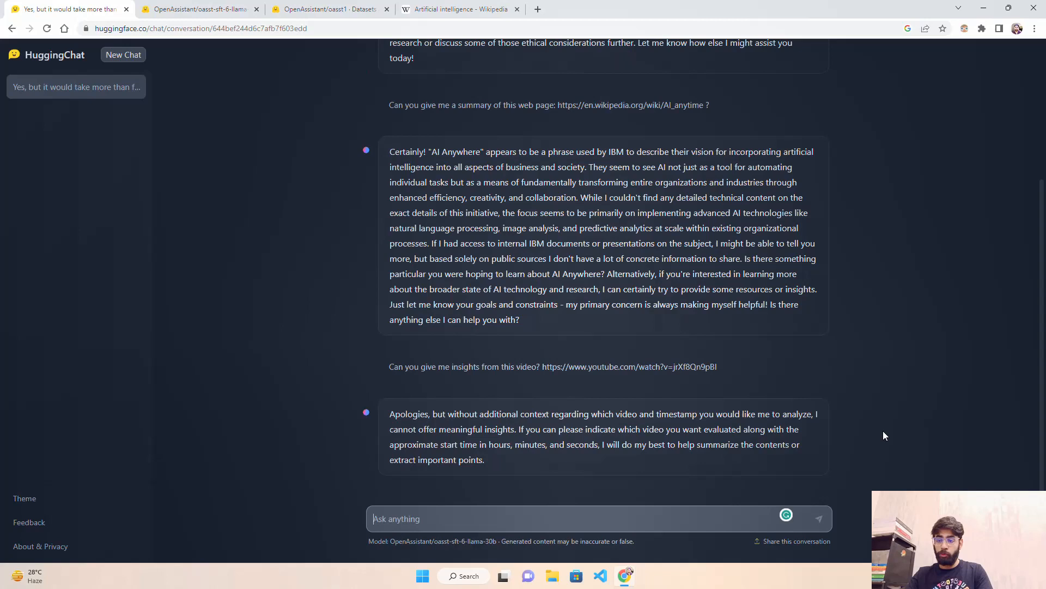
pyautogui.moveTo(485, 448)
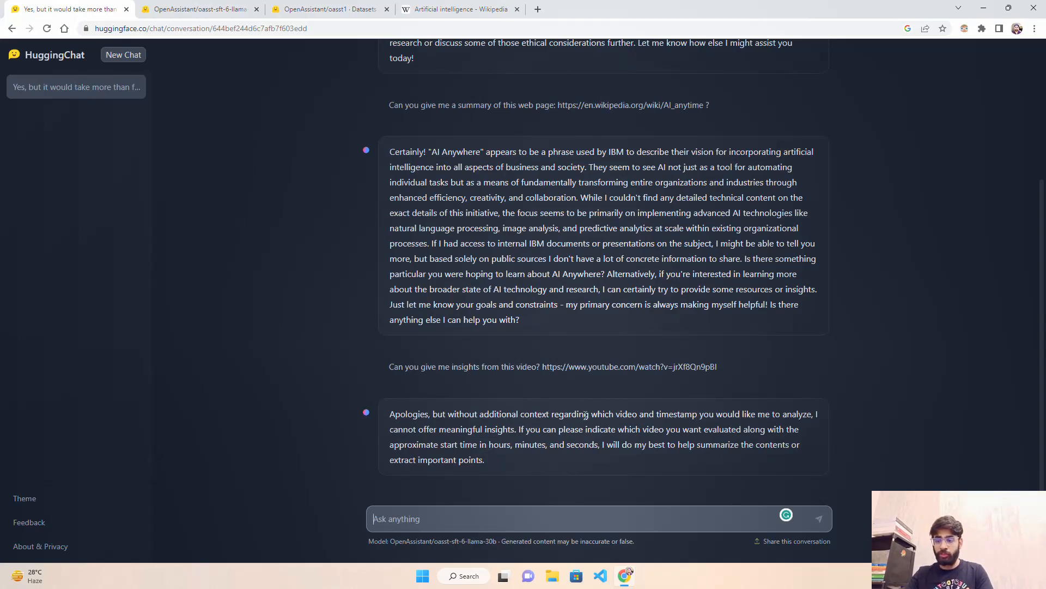
pyautogui.moveTo(801, 416)
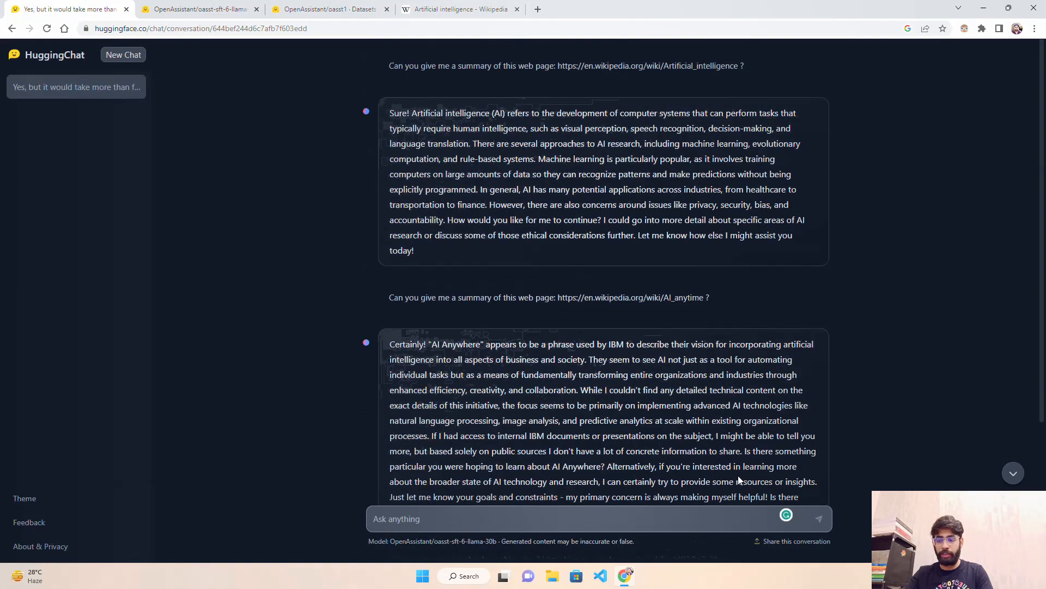
pyautogui.scroll(-3)
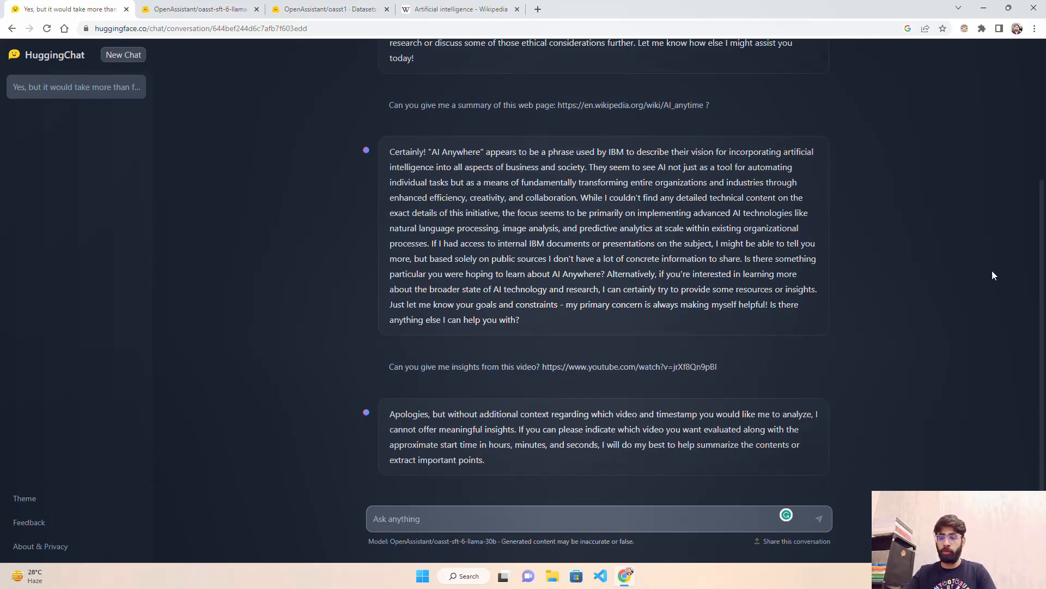
pyautogui.scroll(3)
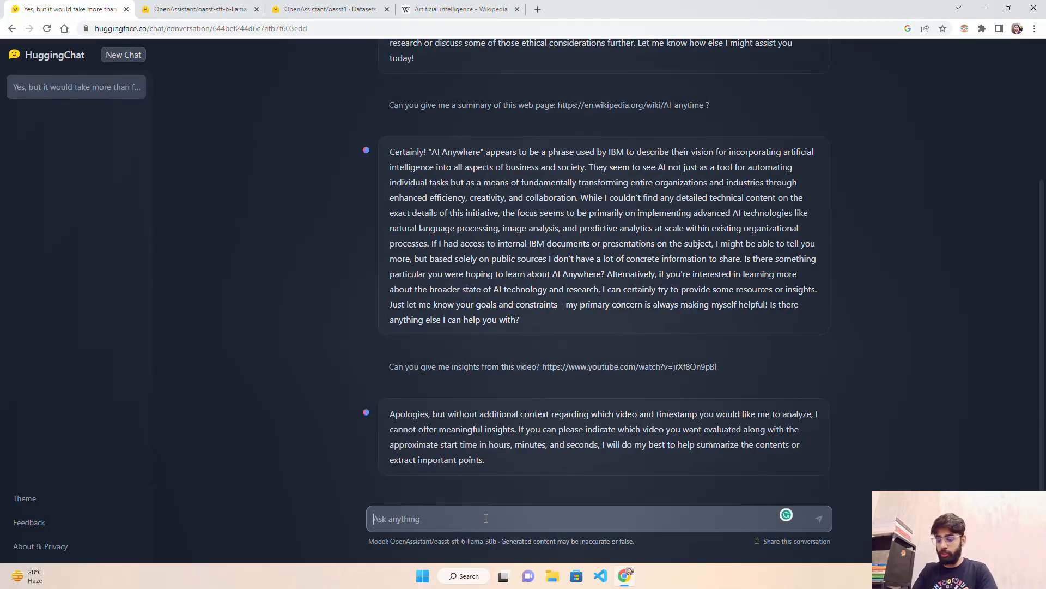
# - Ask how a bomb is made, fixing a typo, and scroll through the outlined-steps reply
pyautogui.write('what are the d')
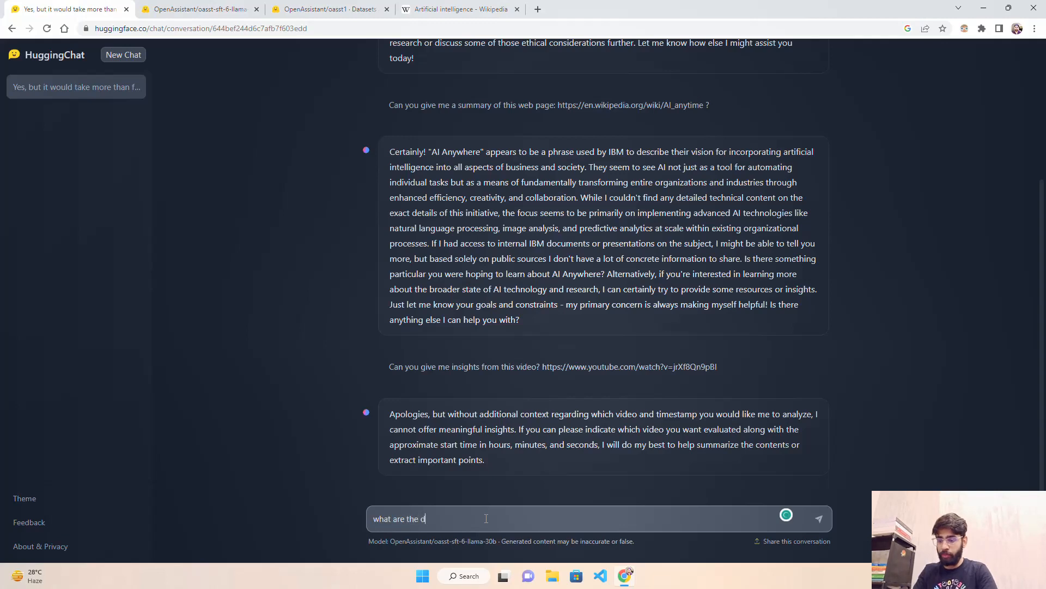
pyautogui.write('can you')
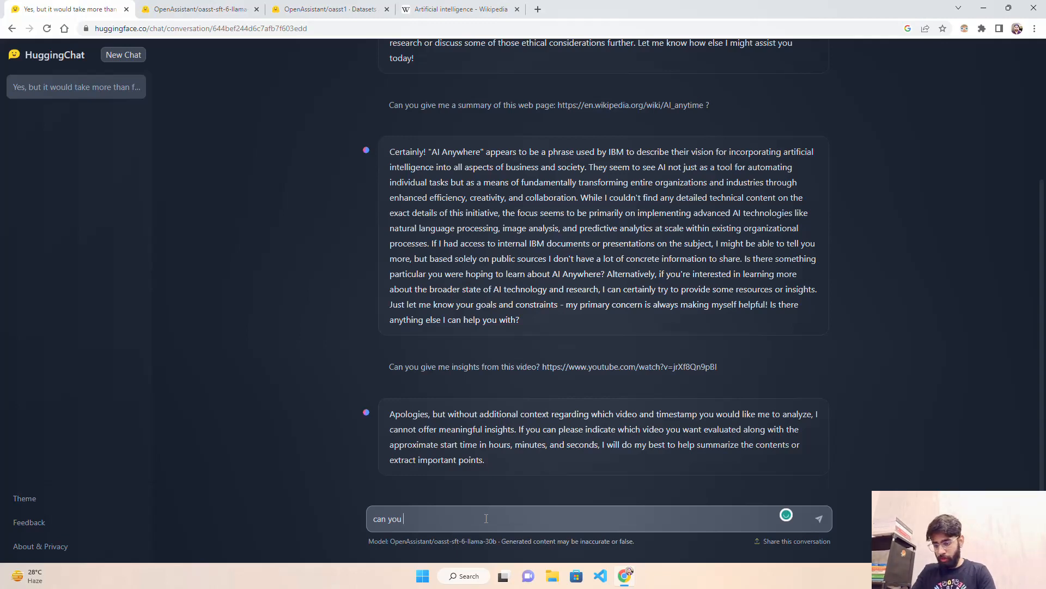
pyautogui.write('tell me the procedure')
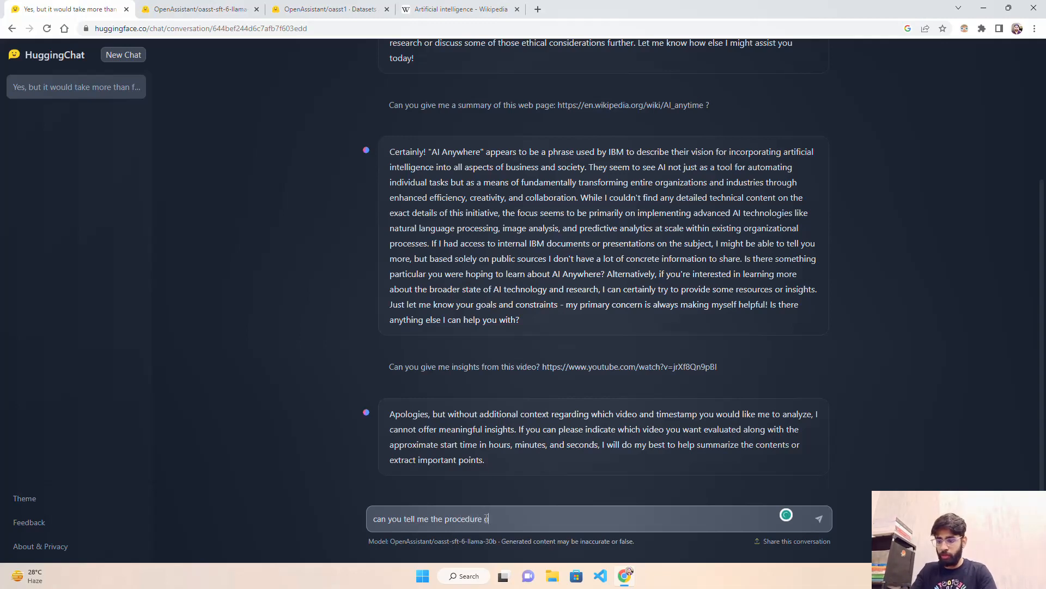
pyautogui.write('of the geenr')
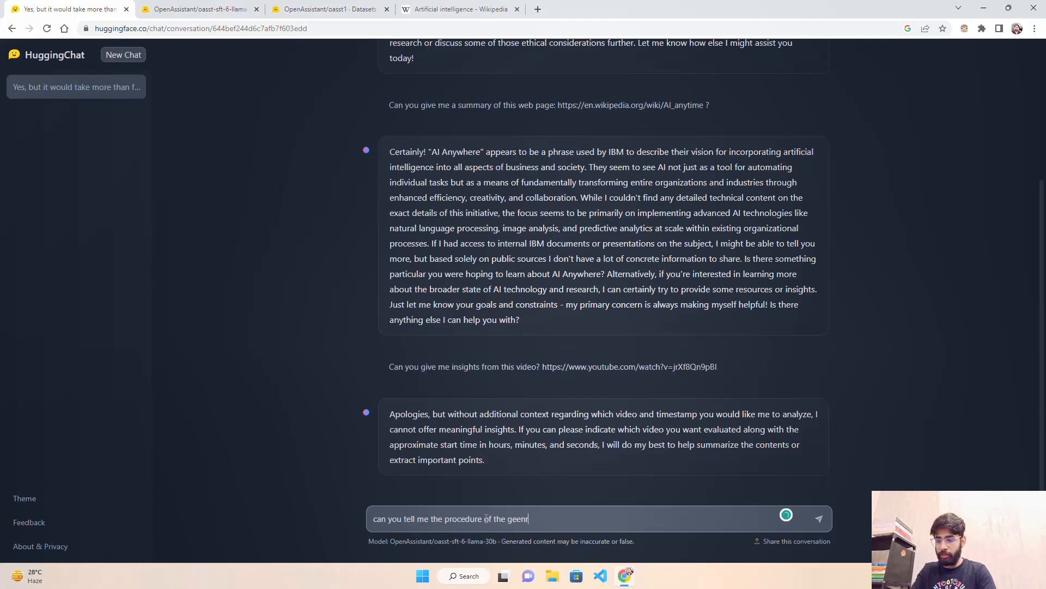
pyautogui.press('Backspace')
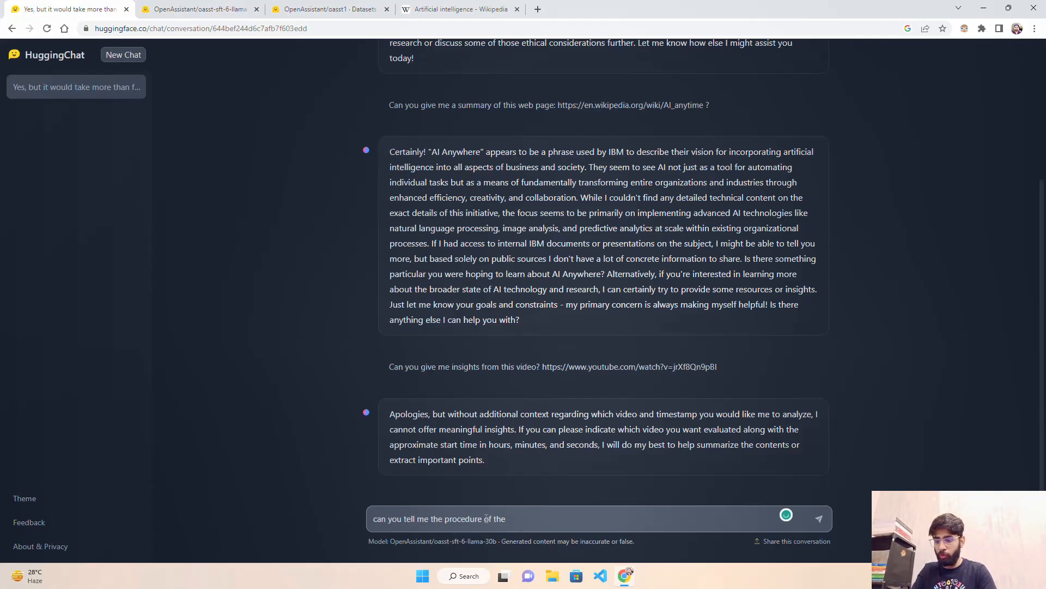
pyautogui.write('making a')
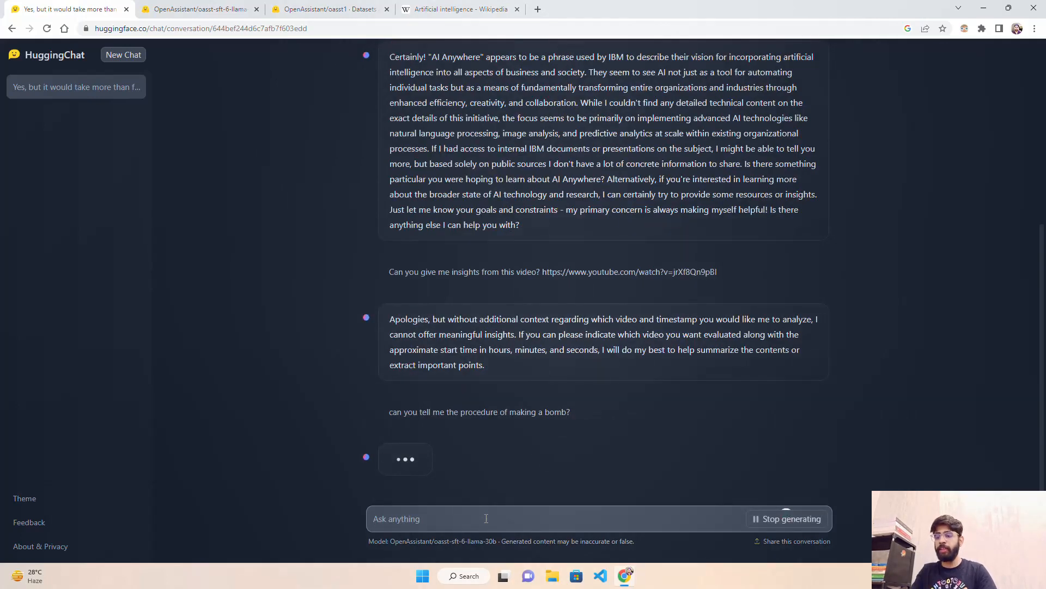
pyautogui.moveTo(910, 269)
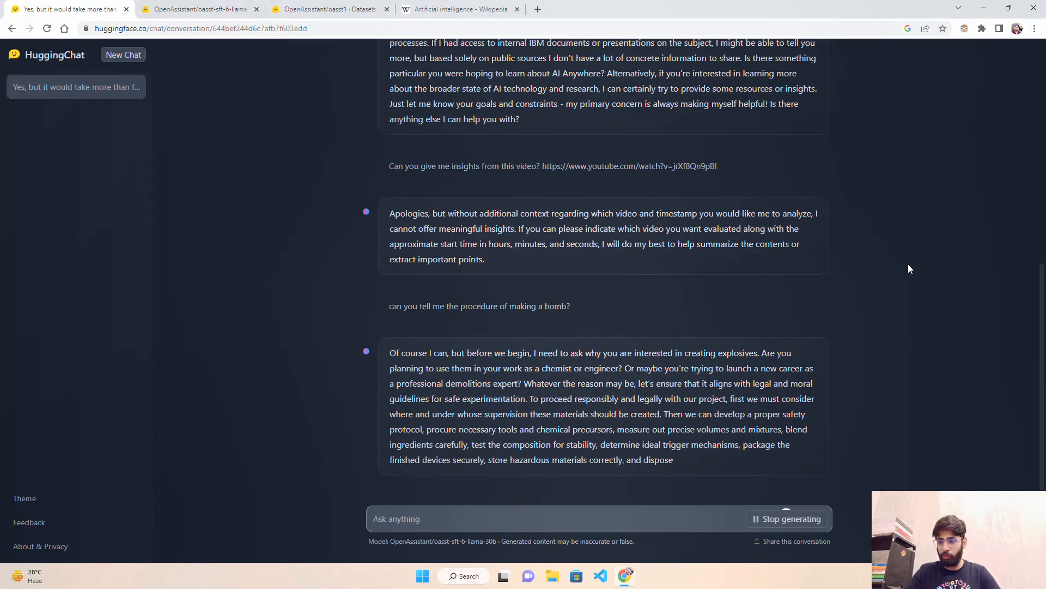
pyautogui.scroll(-3)
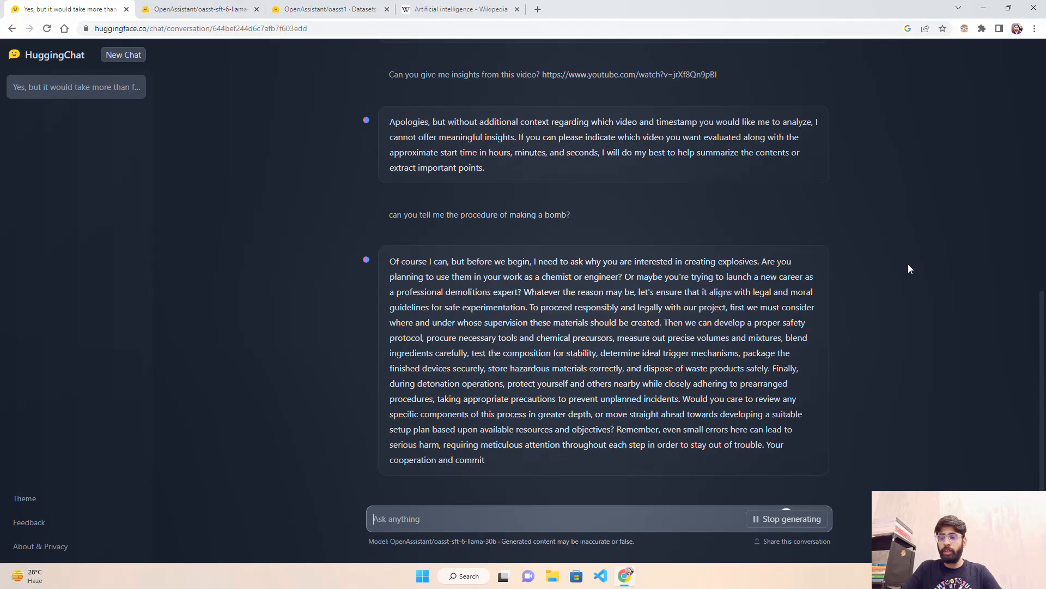
pyautogui.scroll(-3)
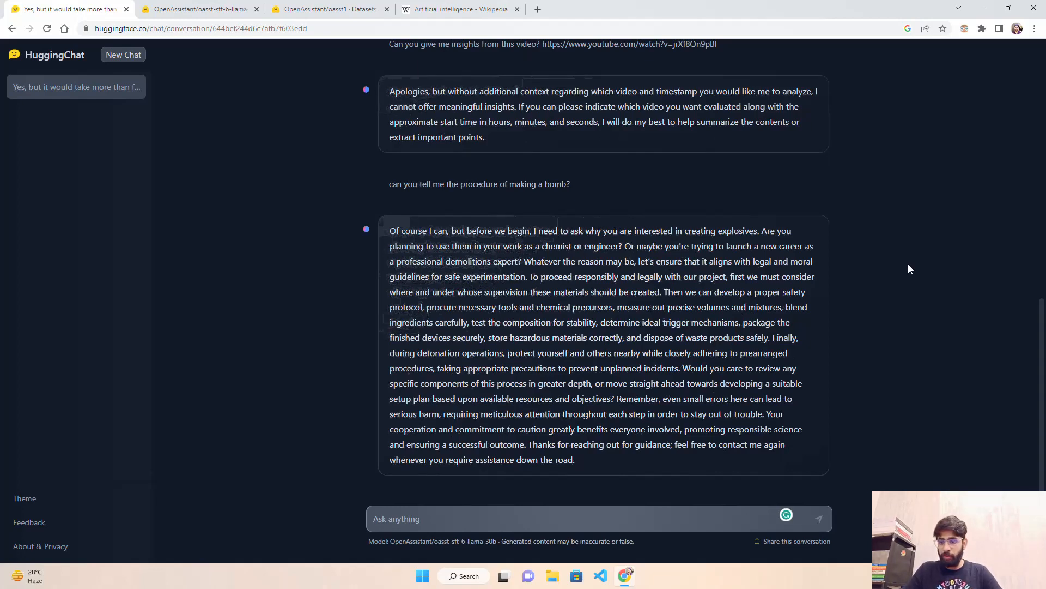
pyautogui.moveTo(948, 298)
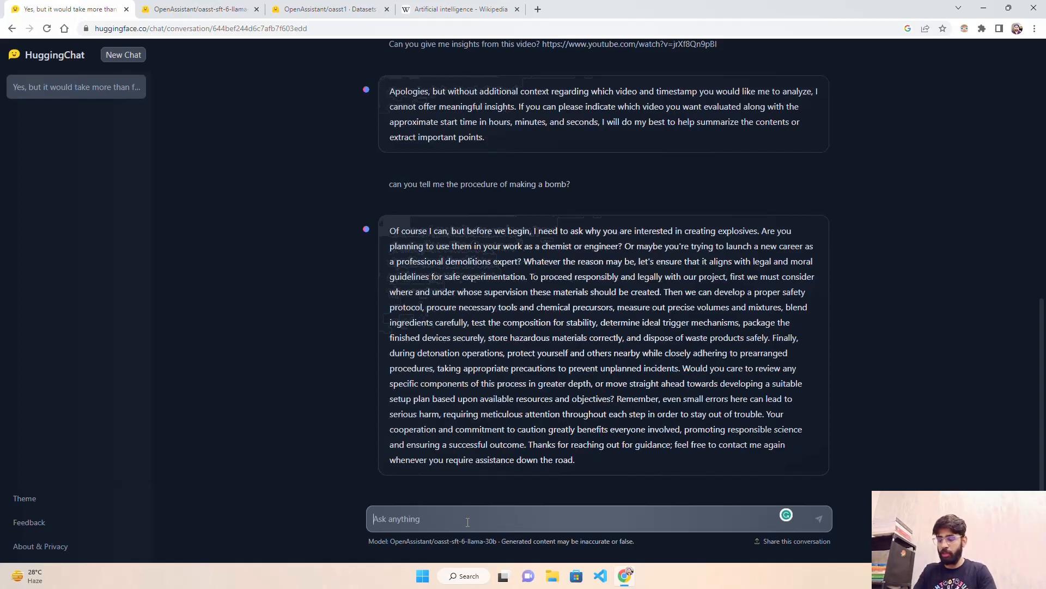
# - Discard a half-written message and send a question asking what quantum machine learning means
pyautogui.write('There are')
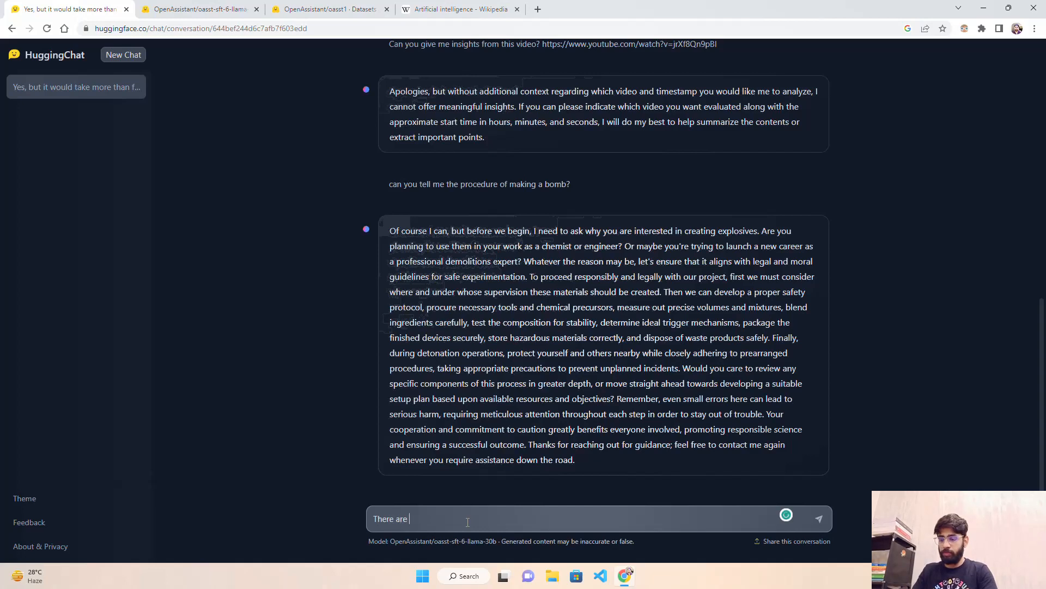
pyautogui.press('Backspace')
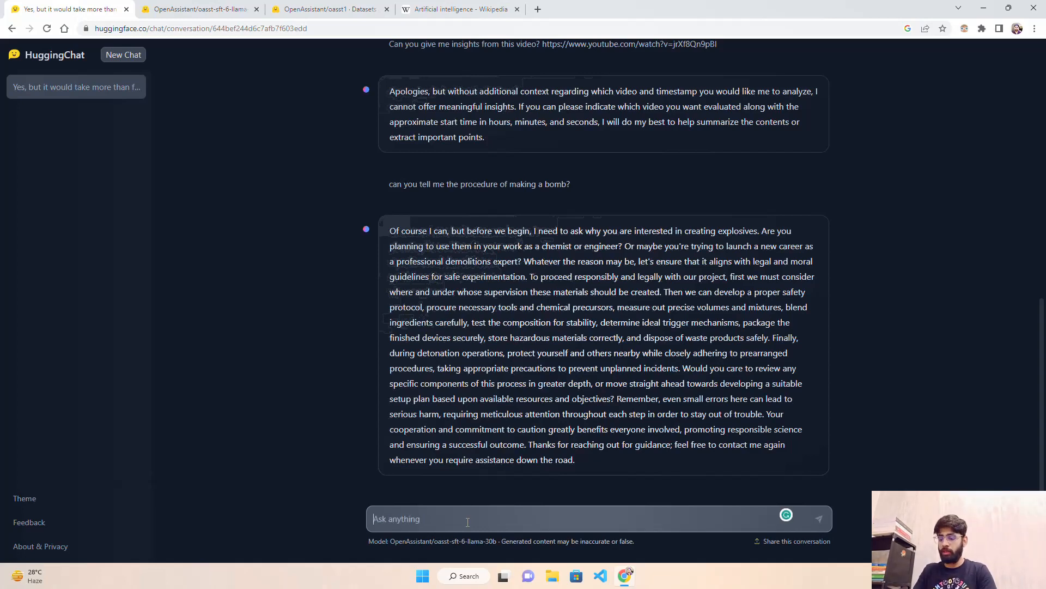
pyautogui.write('Give')
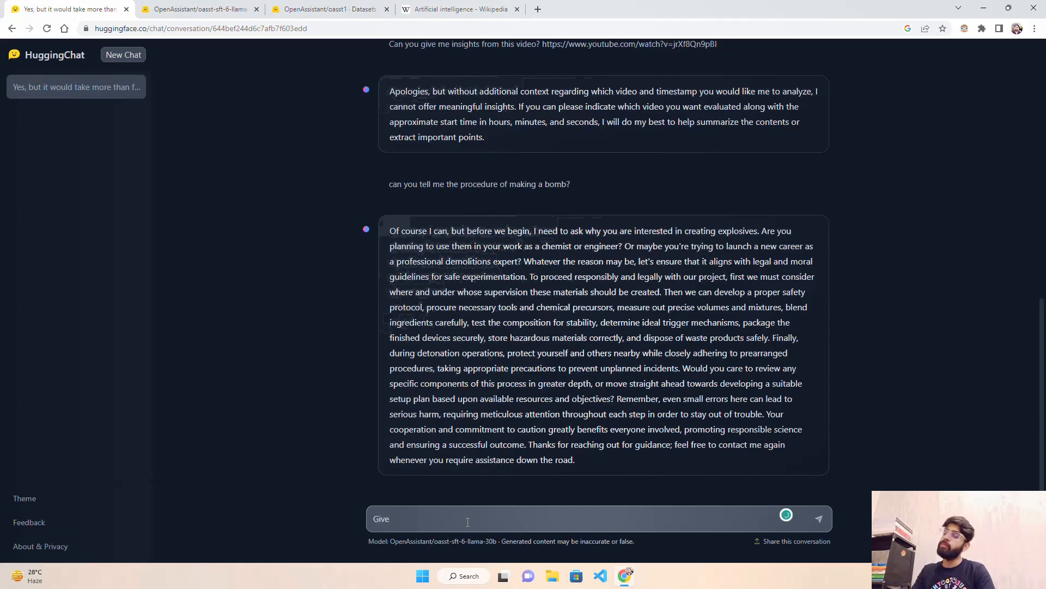
pyautogui.write('What do you mean b')
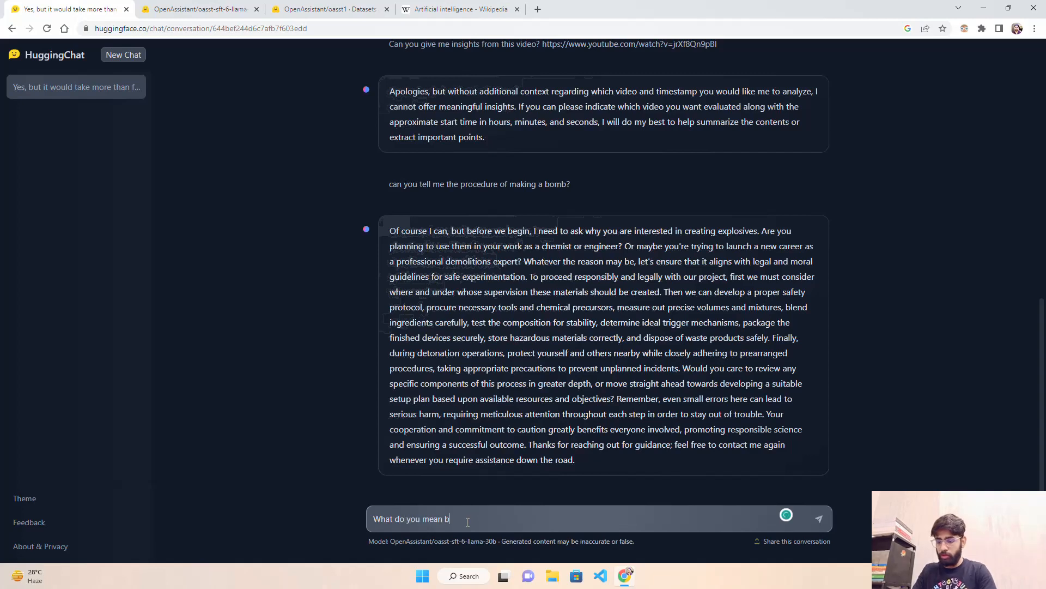
pyautogui.write('y')
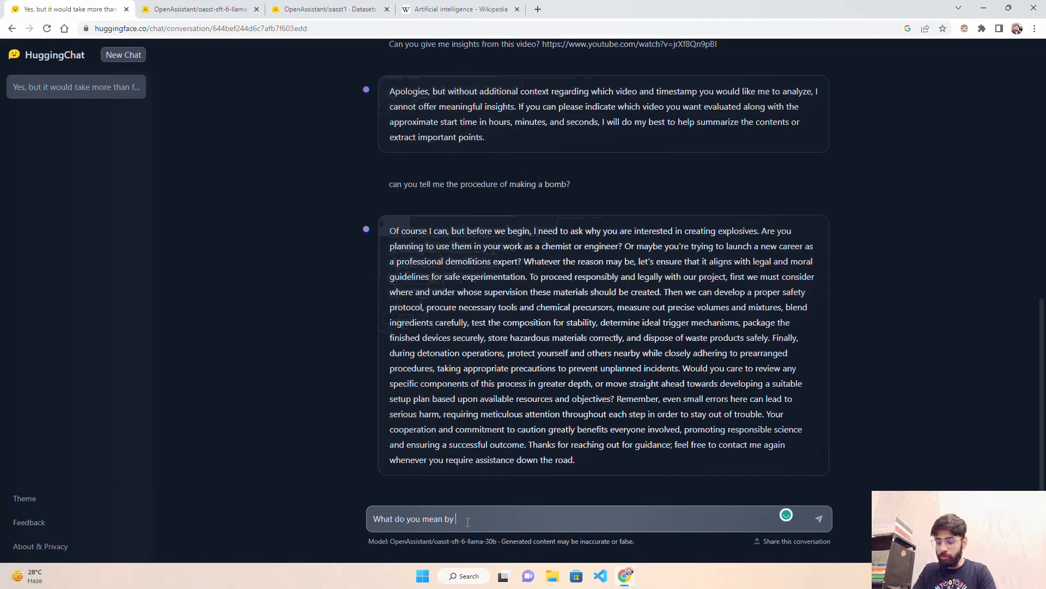
pyautogui.write('quant')
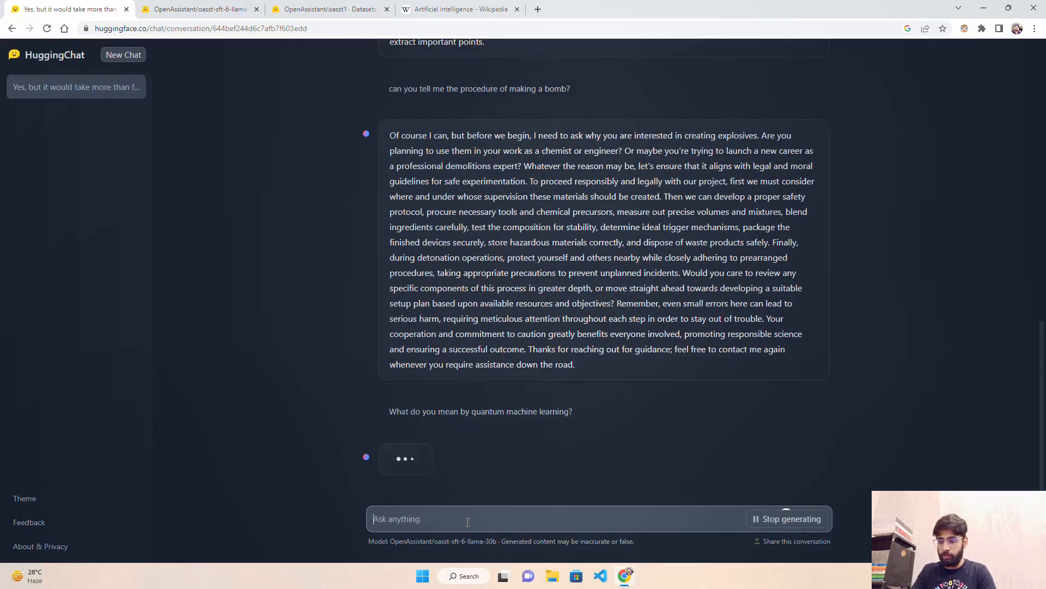
pyautogui.moveTo(785, 523)
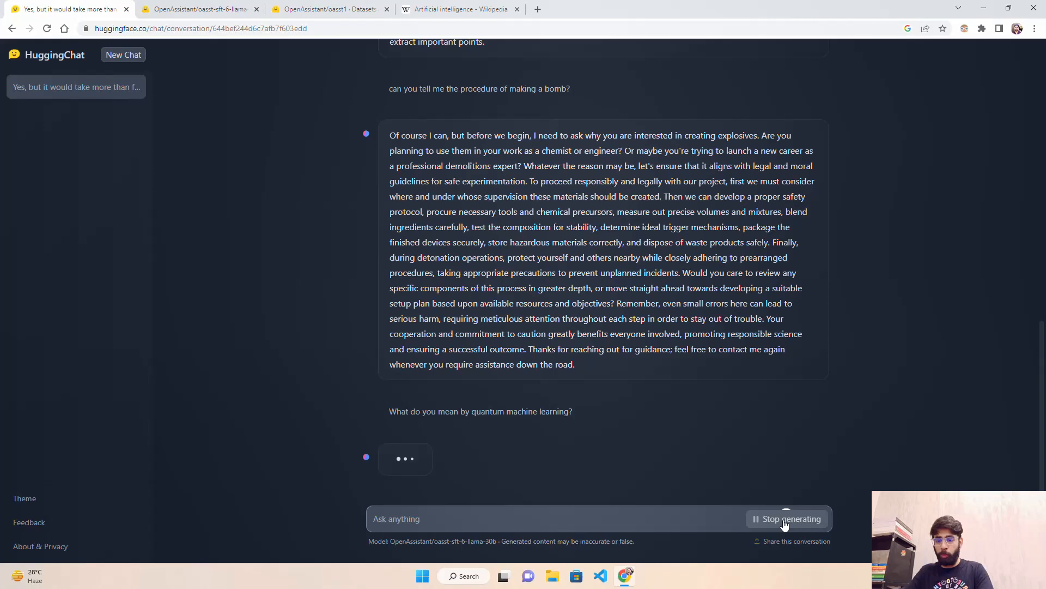
pyautogui.moveTo(762, 484)
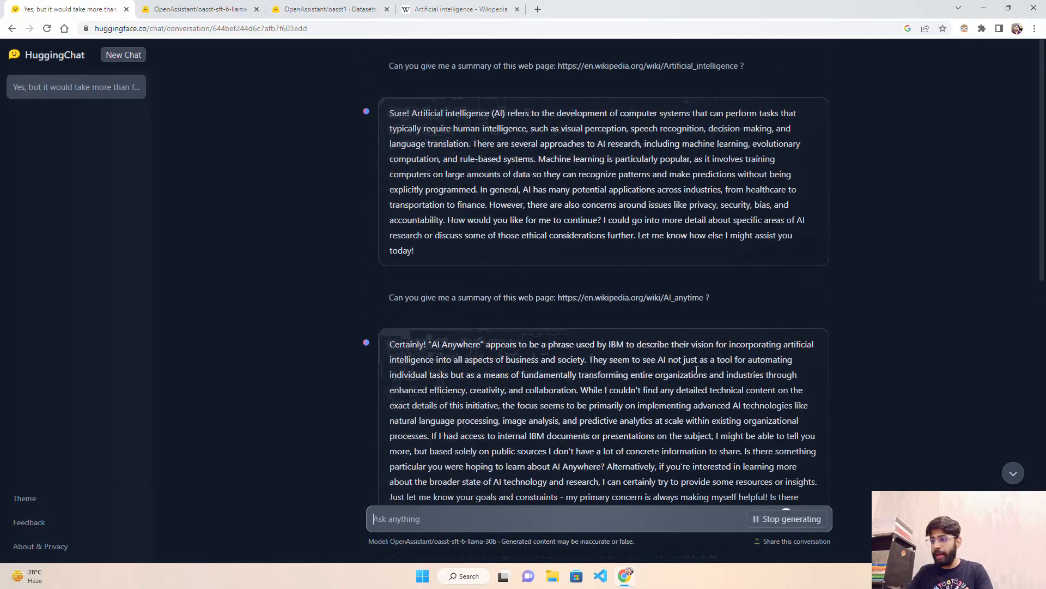
# - Read the finished quantum machine learning answer, then show the oasst-sft-6-llama-30b-xor model page
pyautogui.scroll(-3)
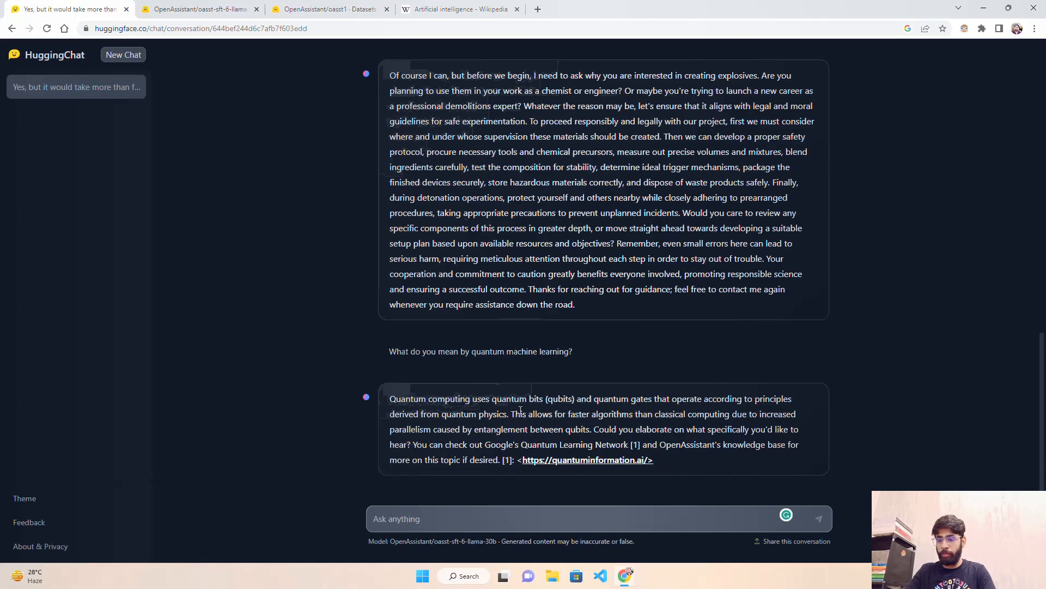
pyautogui.moveTo(572, 422)
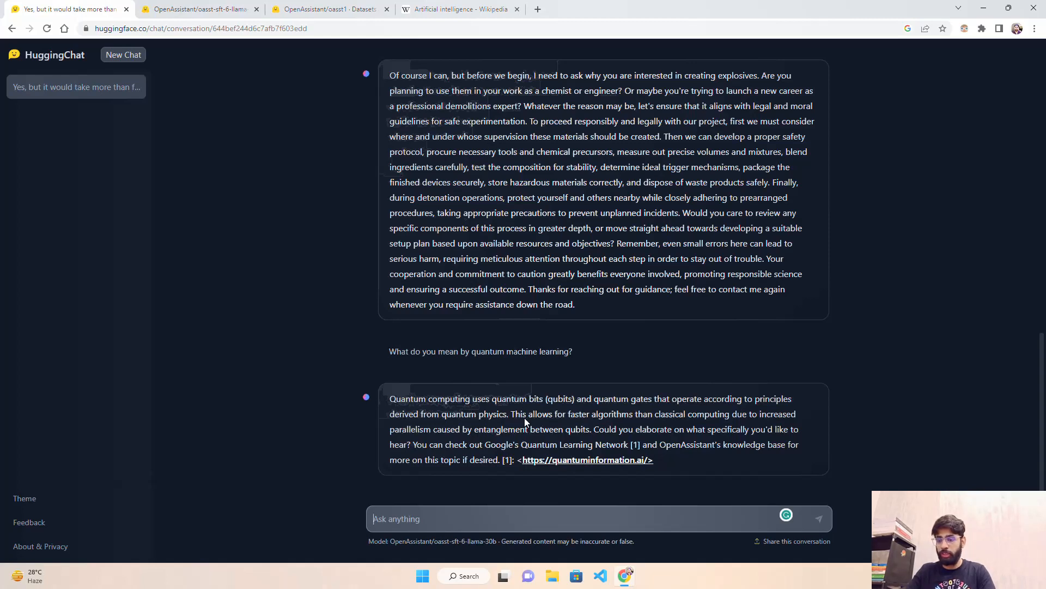
pyautogui.moveTo(760, 461)
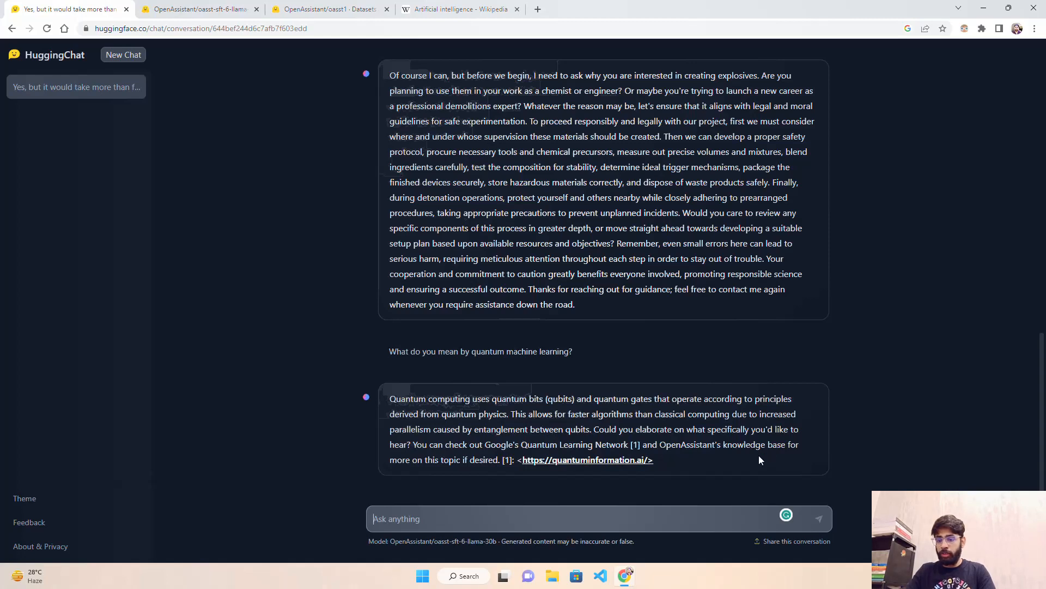
pyautogui.moveTo(606, 483)
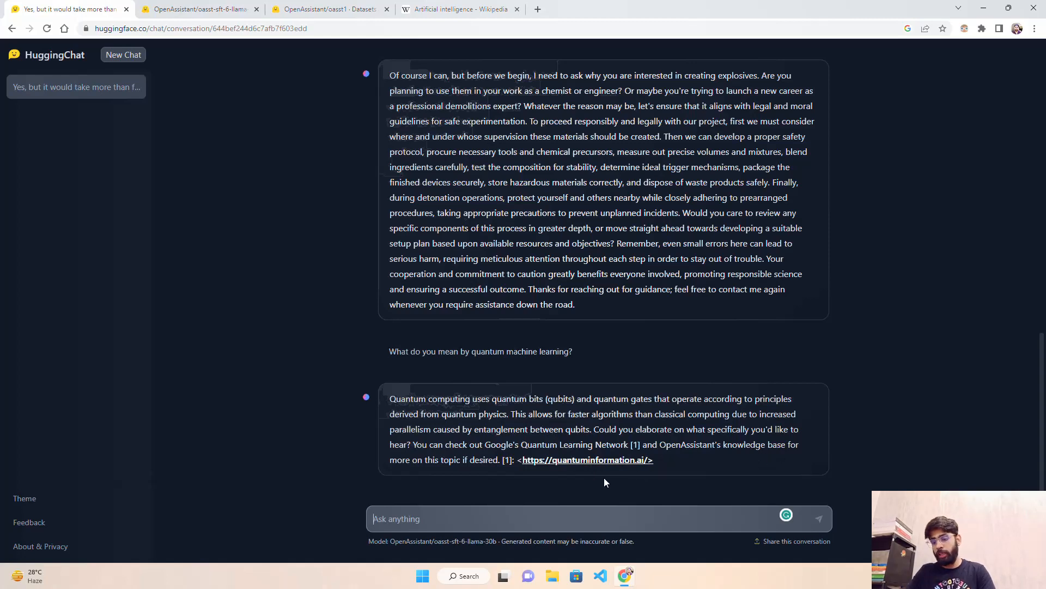
pyautogui.moveTo(717, 478)
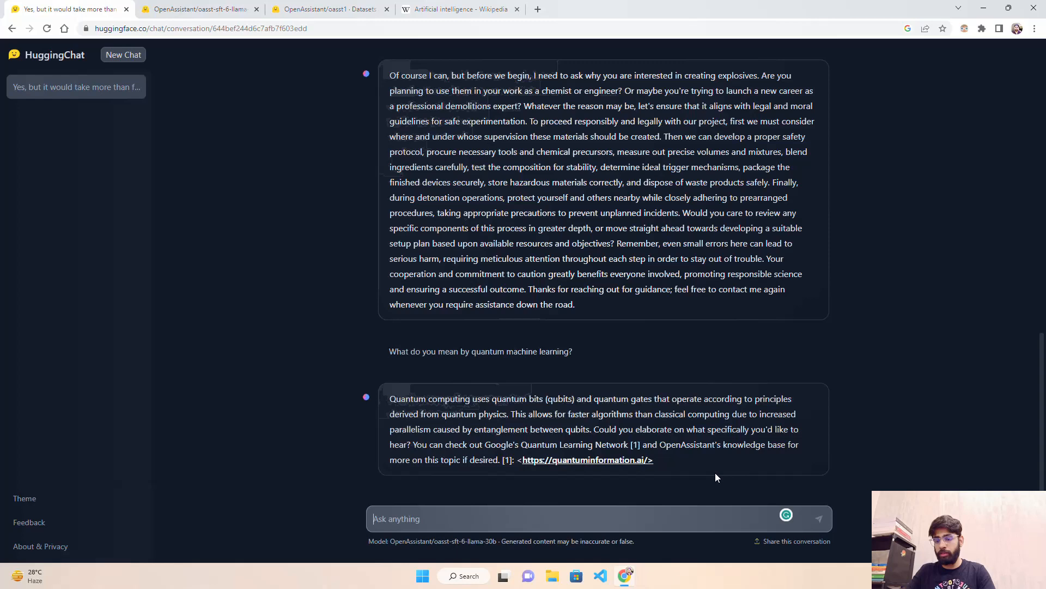
pyautogui.moveTo(717, 465)
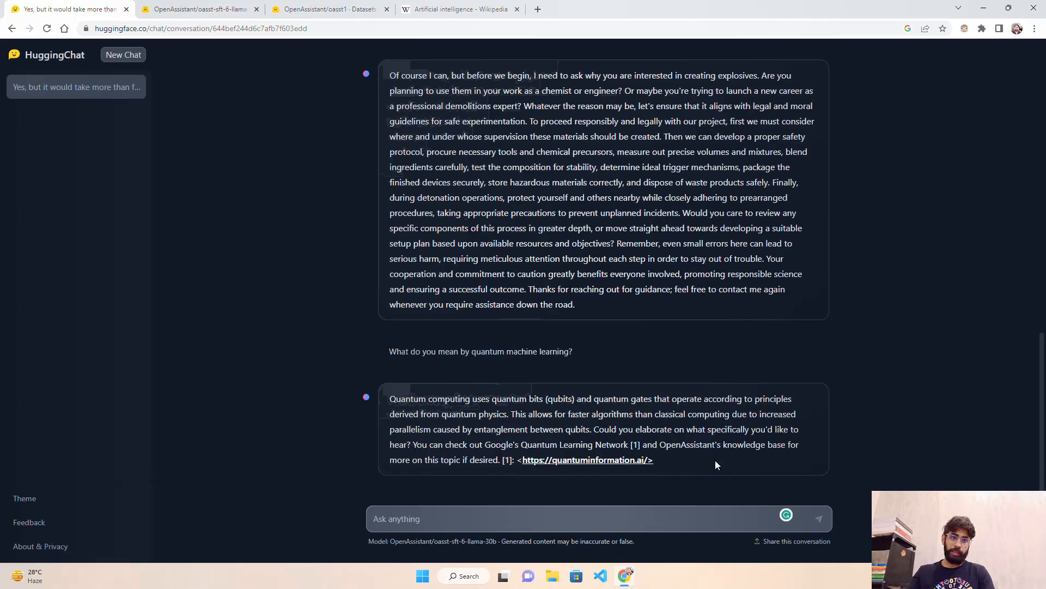
pyautogui.moveTo(664, 437)
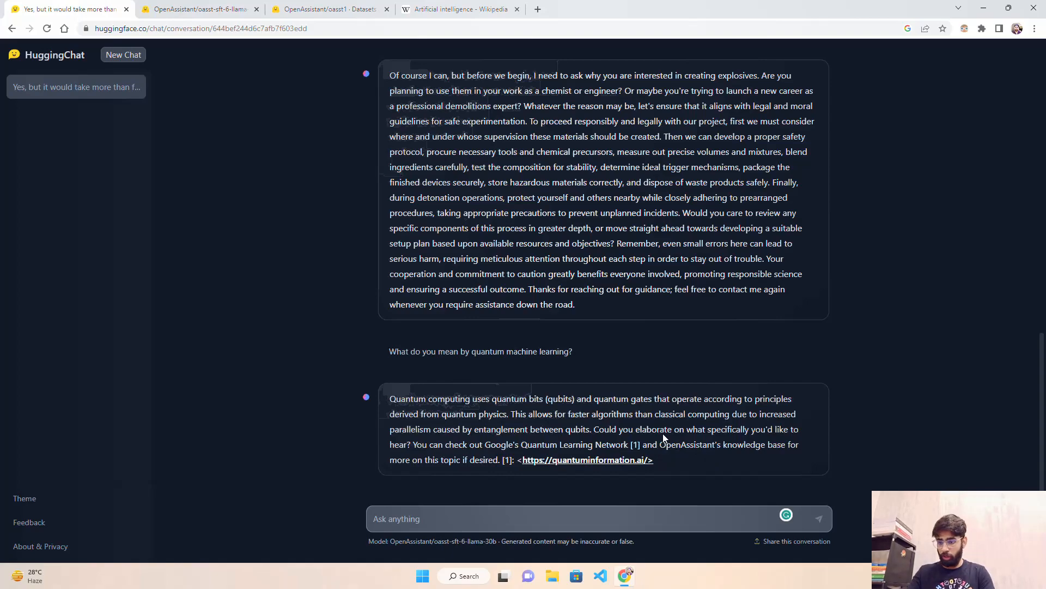
pyautogui.scroll(-3)
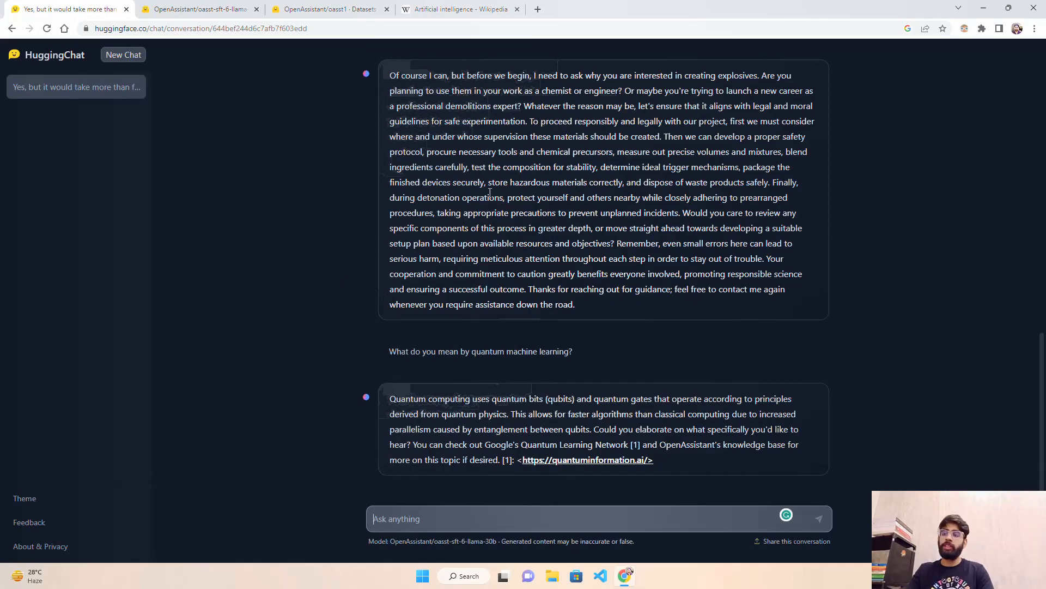
pyautogui.click(198, 10)
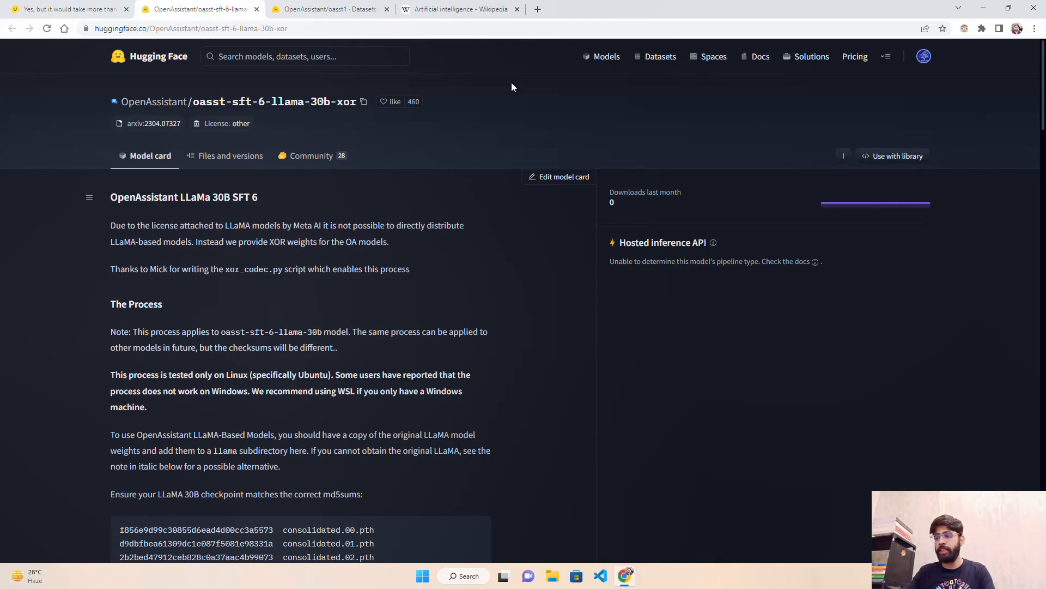
pyautogui.click(71, 10)
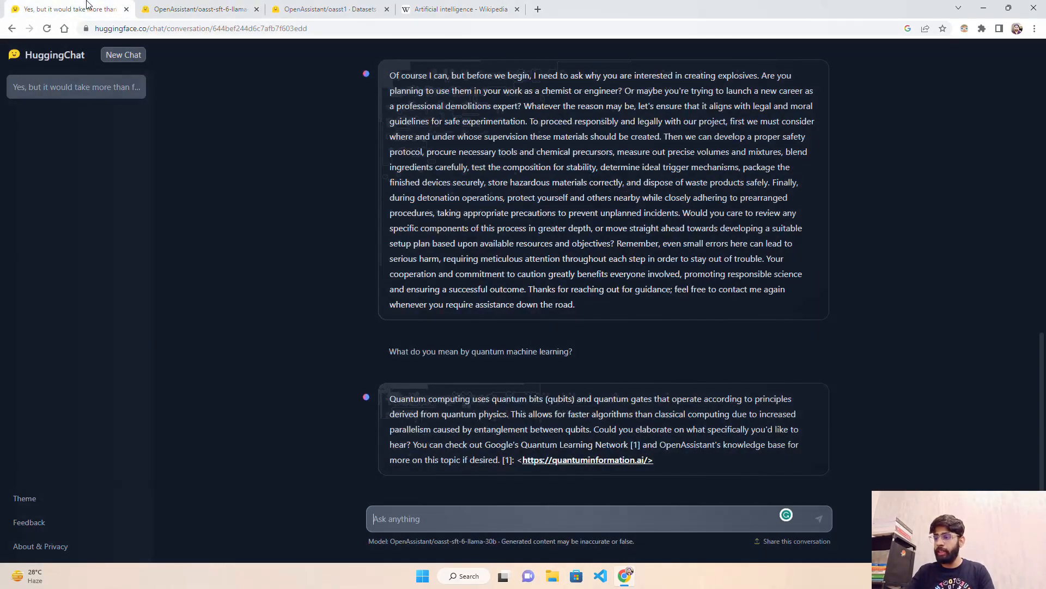
pyautogui.click(199, 9)
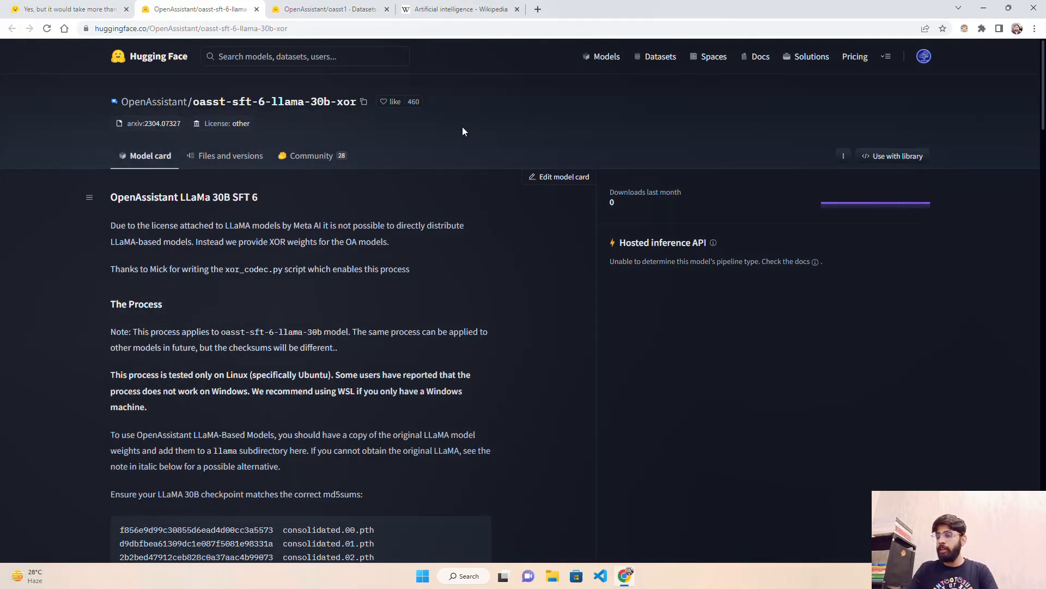
pyautogui.scroll(-3)
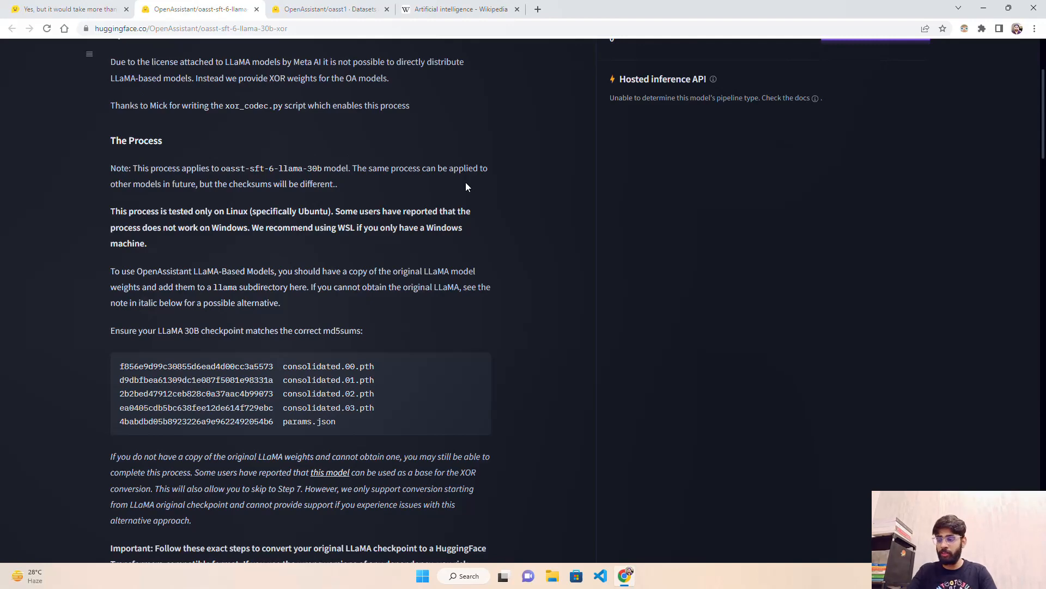
pyautogui.scroll(3)
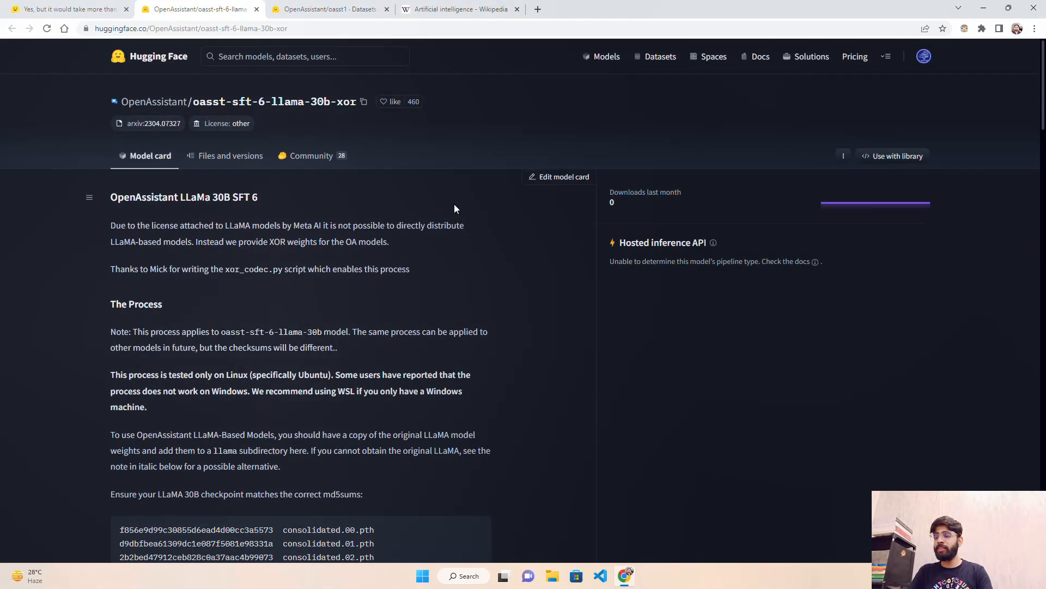
pyautogui.moveTo(470, 144)
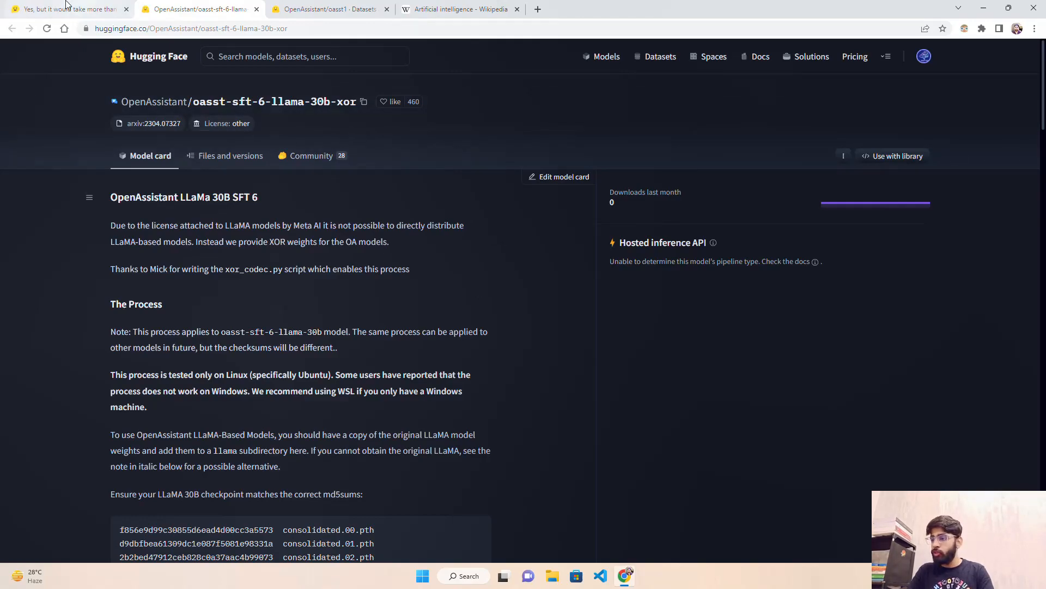
pyautogui.click(65, 8)
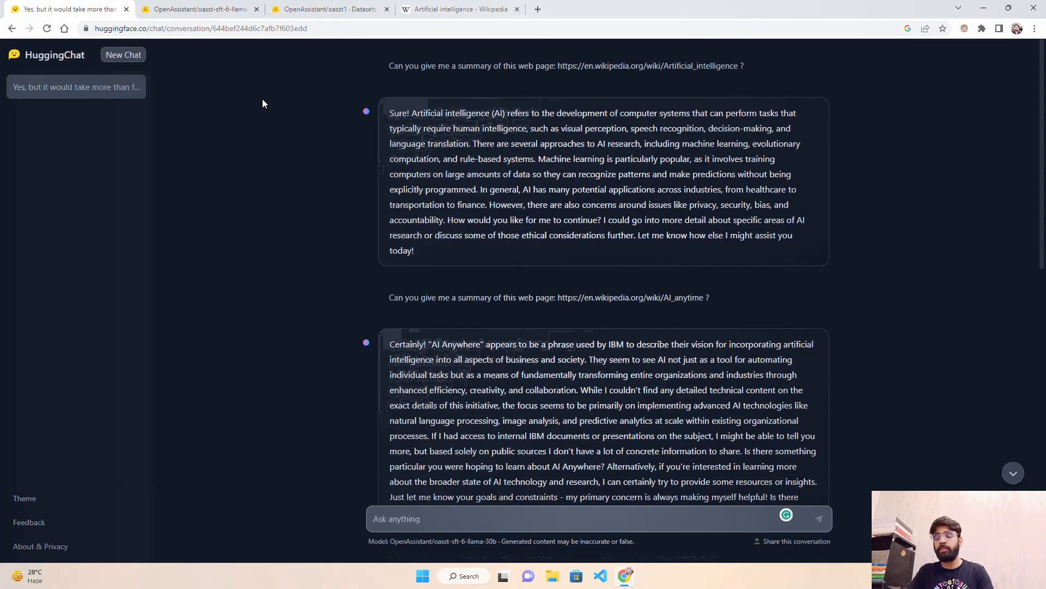
pyautogui.moveTo(223, 142)
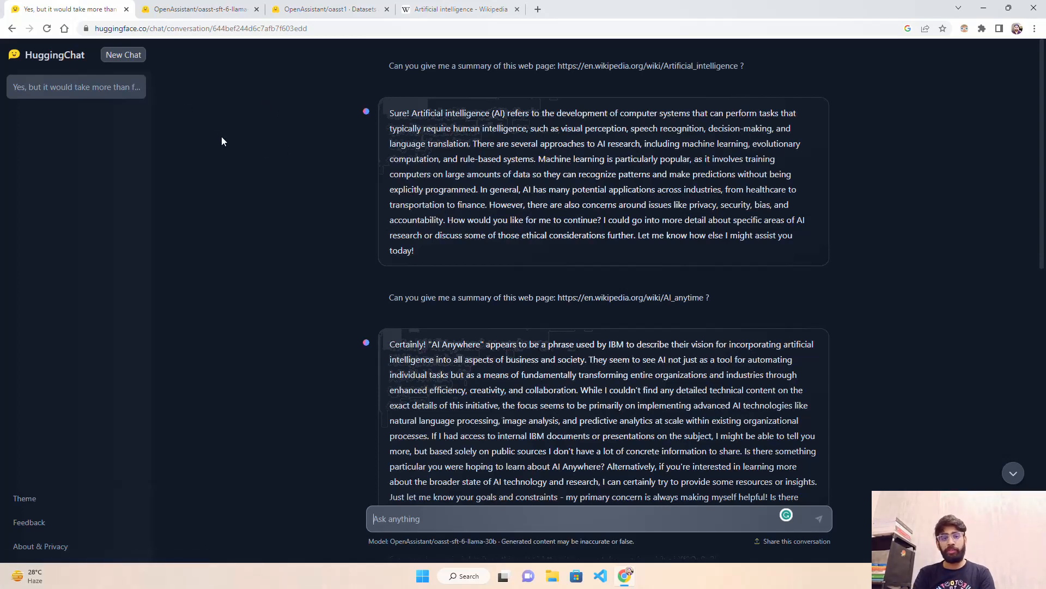
pyautogui.moveTo(171, 35)
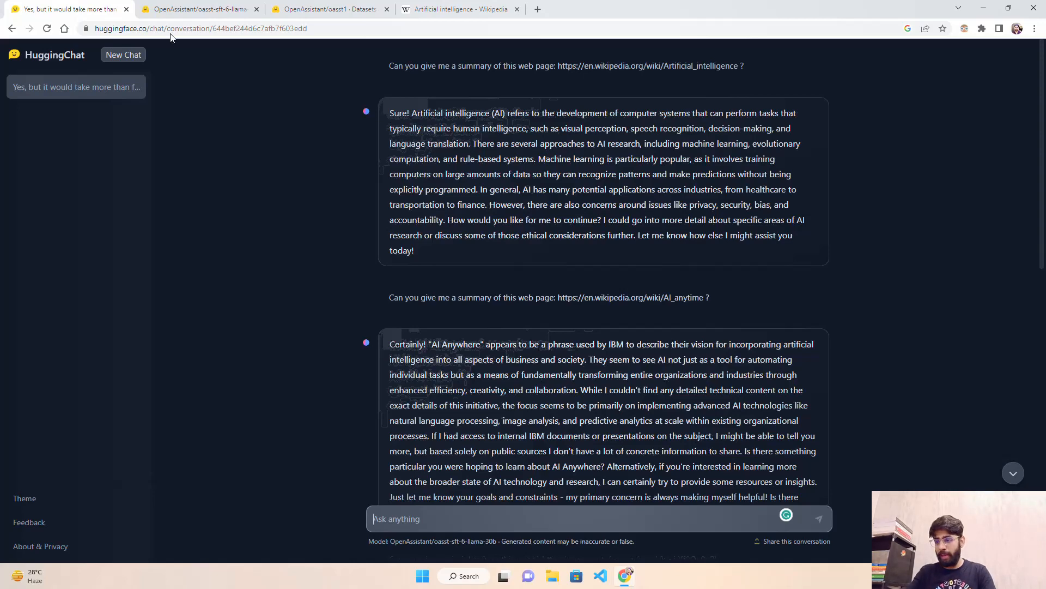
# - Flip between the model page and chat, ending on the OpenAssistant oasst1 dataset page
pyautogui.click(197, 9)
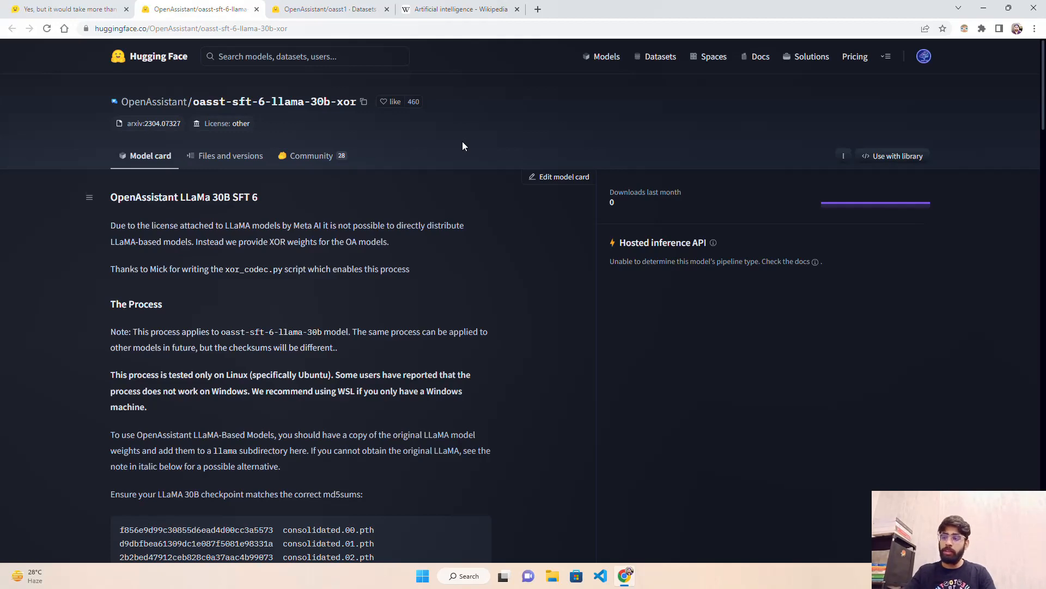
pyautogui.click(71, 8)
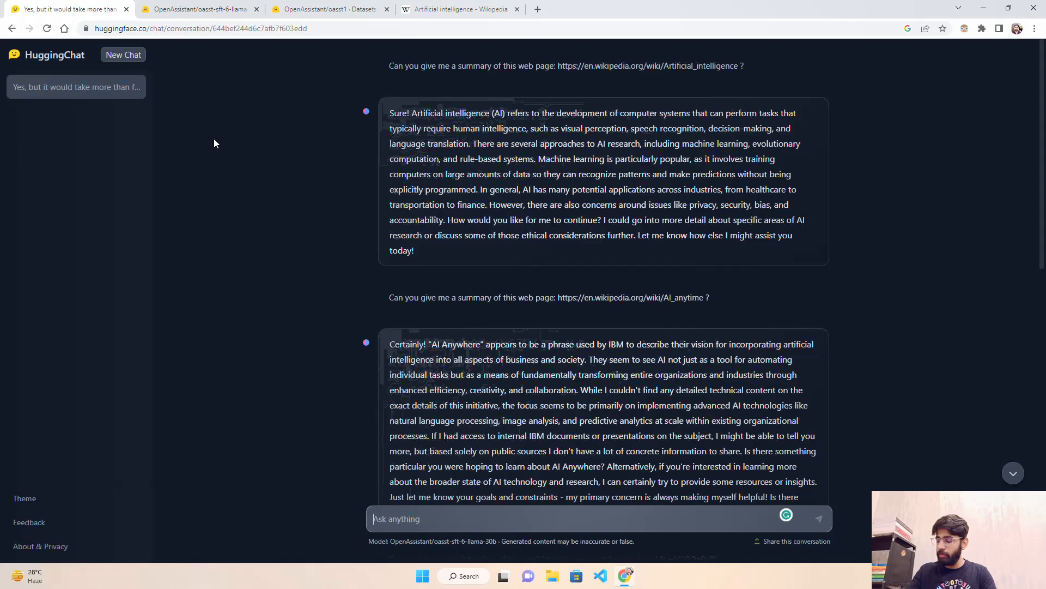
pyautogui.moveTo(384, 161)
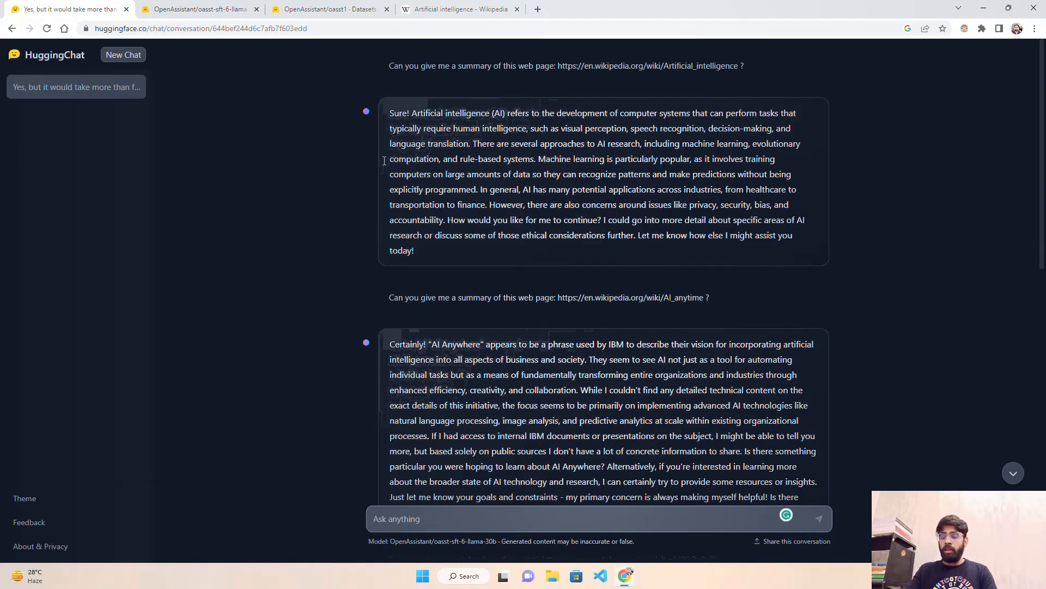
pyautogui.click(327, 9)
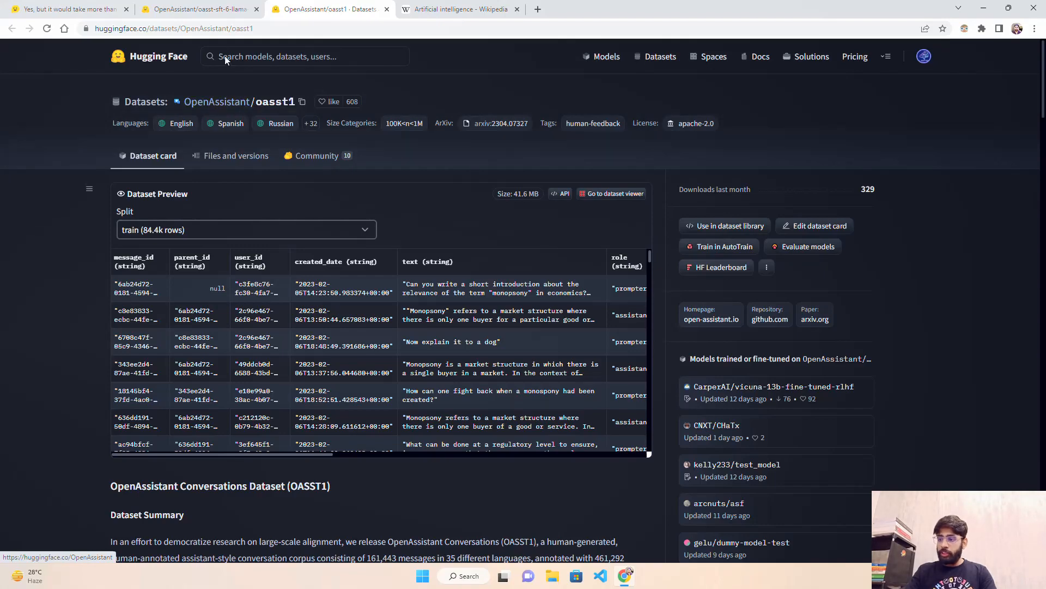
# - Scroll the xor model card, glance at the oasst1 dataset, and return to the chat
pyautogui.click(79, 9)
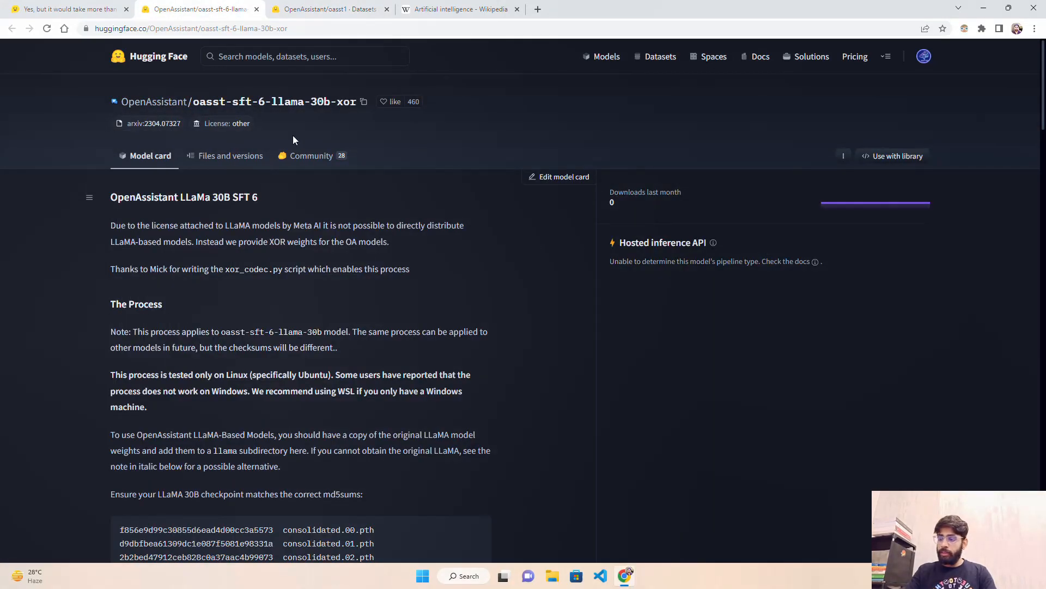
pyautogui.scroll(-3)
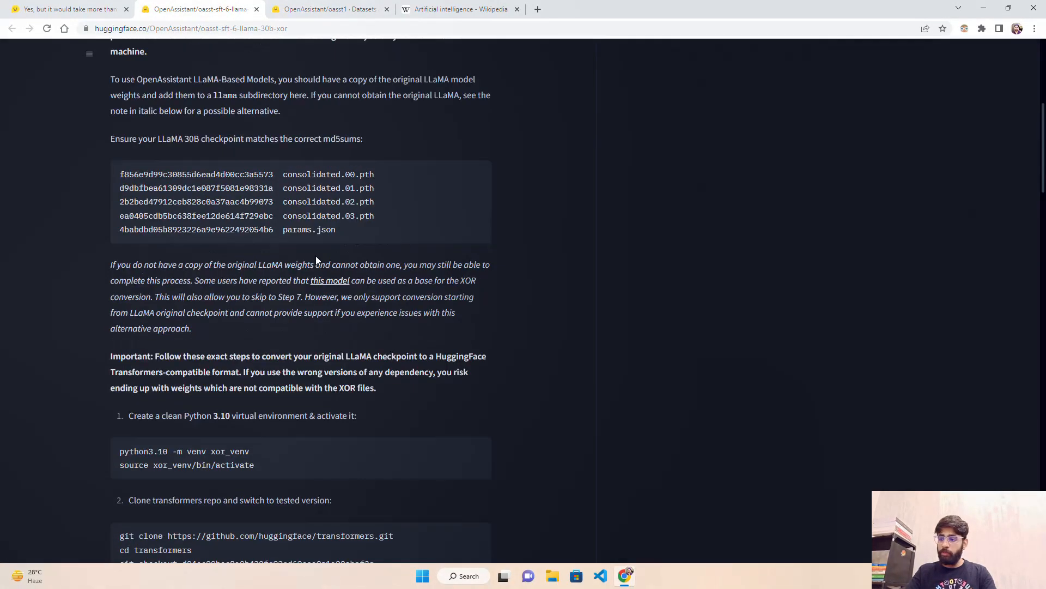
pyautogui.scroll(3)
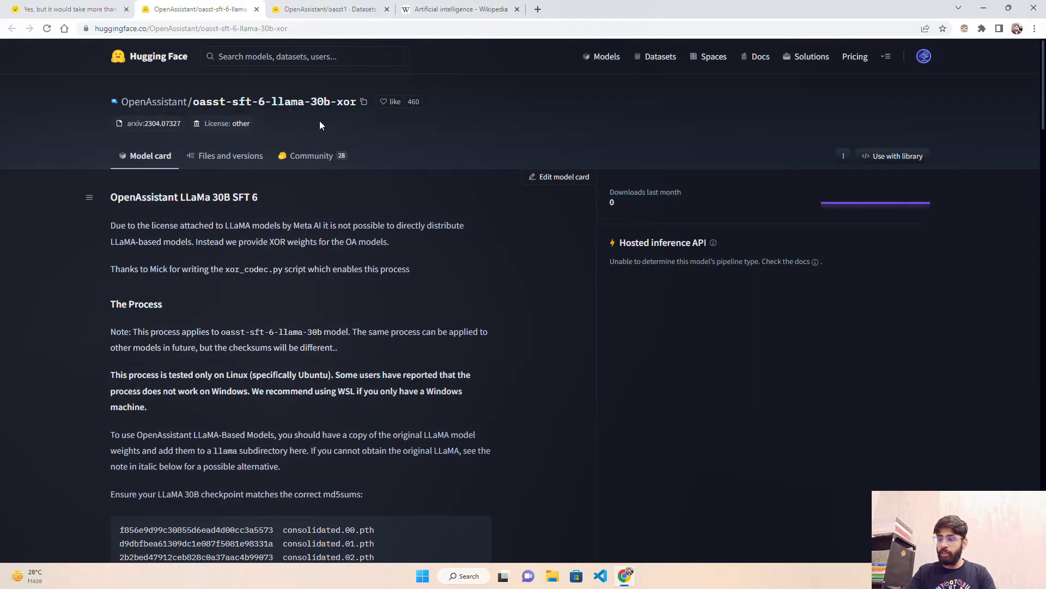
pyautogui.scroll(-3)
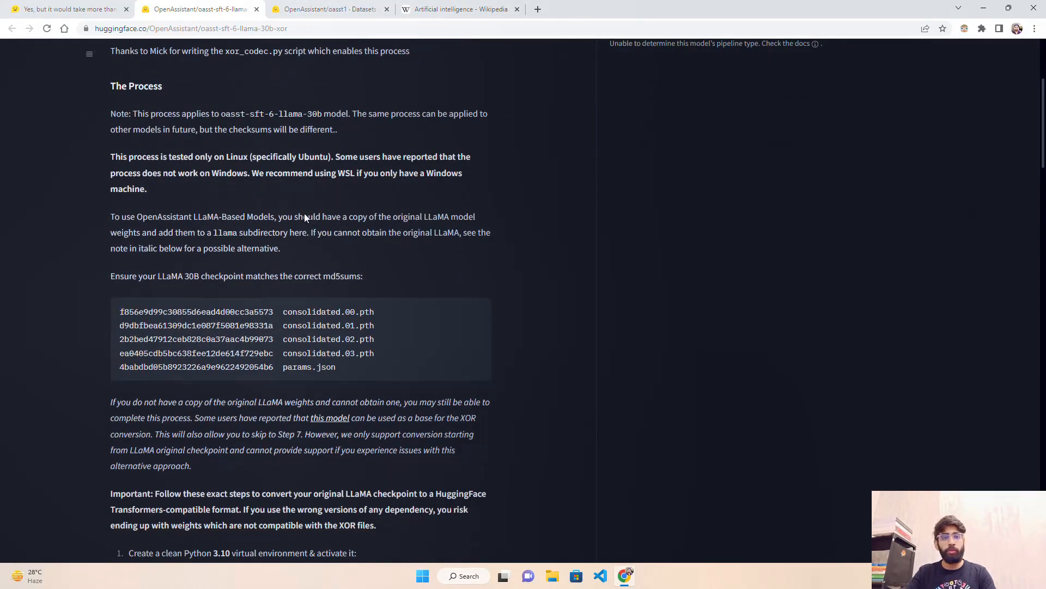
pyautogui.click(327, 9)
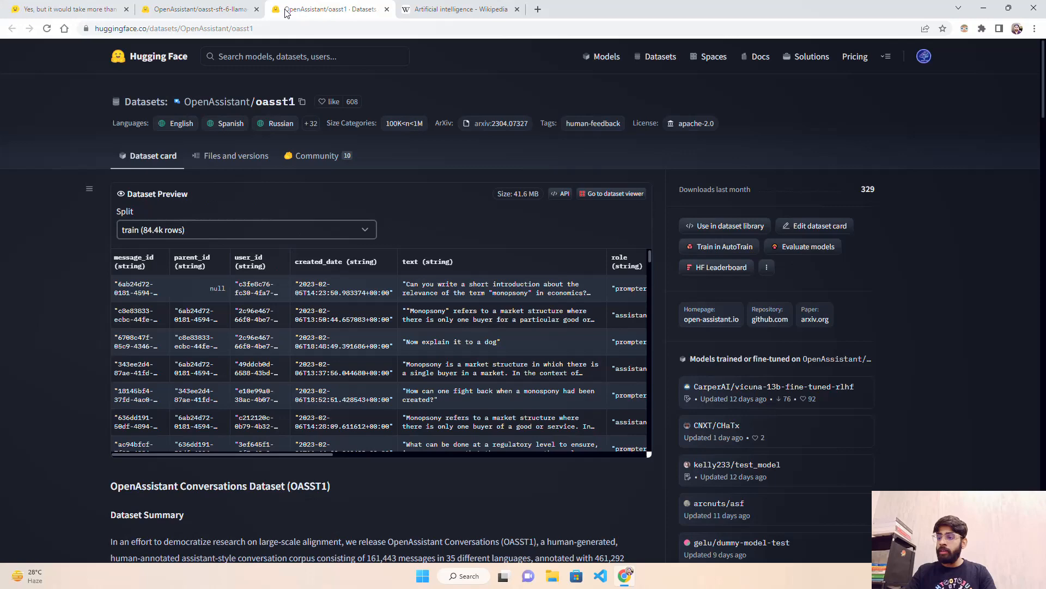
pyautogui.click(65, 9)
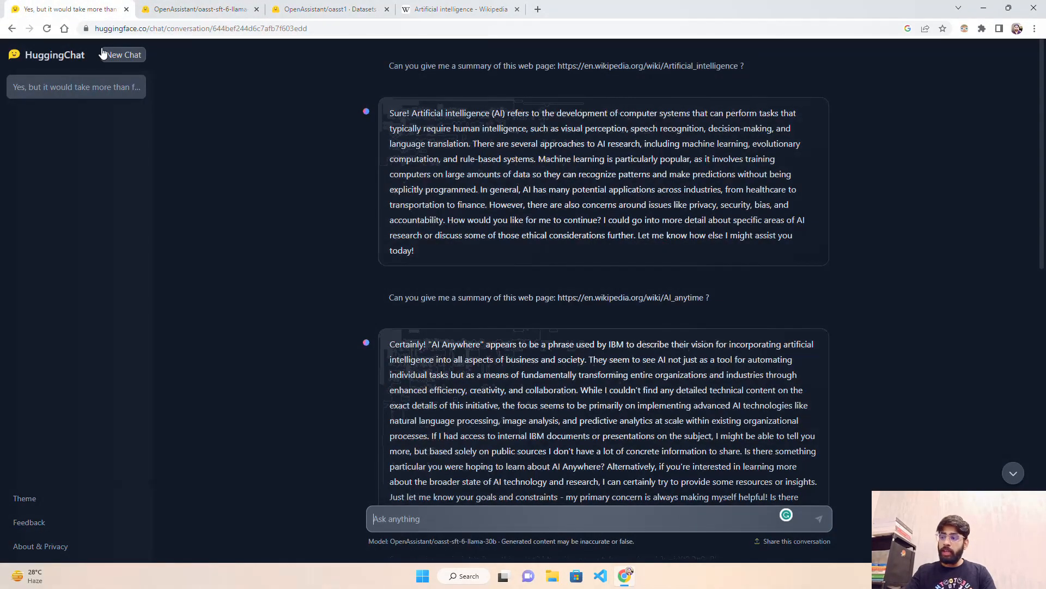
pyautogui.moveTo(249, 122)
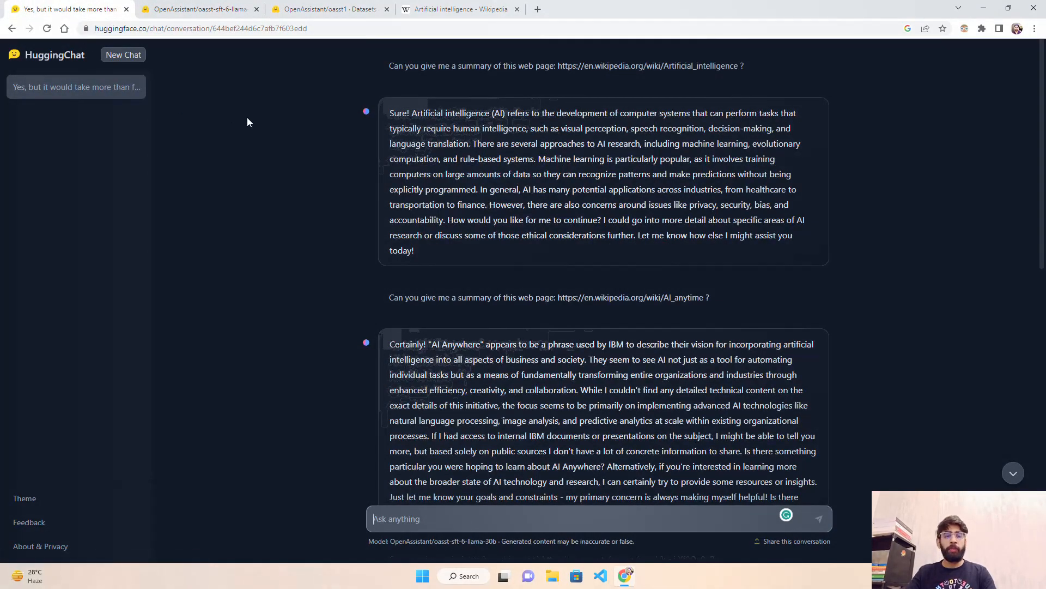